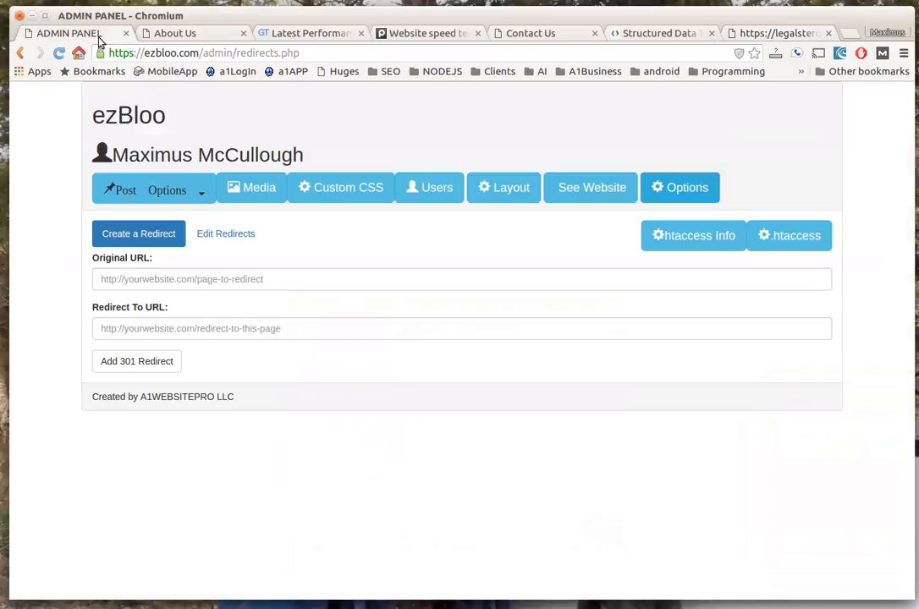
# Switch to the public ezbloo.com homepage tab listing its two articles.
pyautogui.click(178, 33)
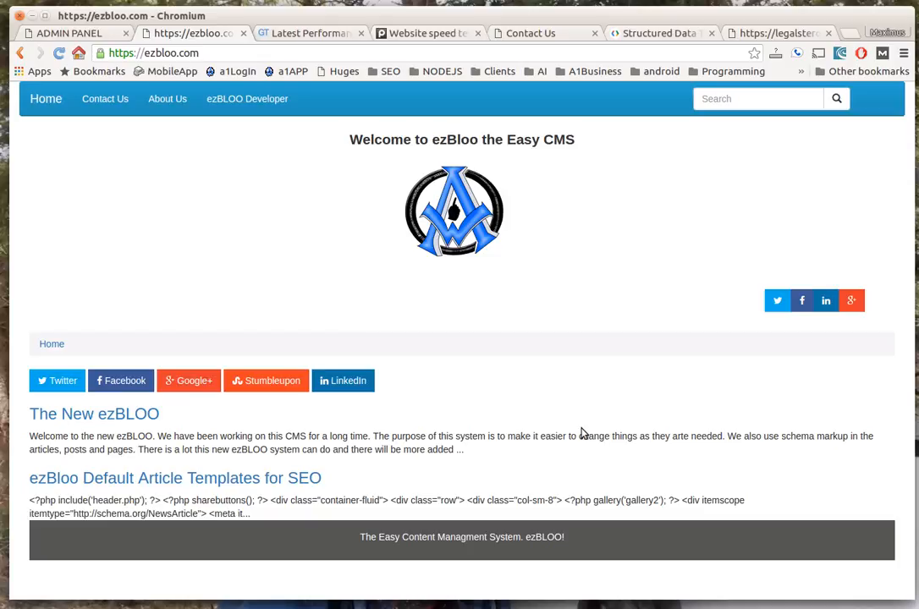
pyautogui.moveTo(581, 212)
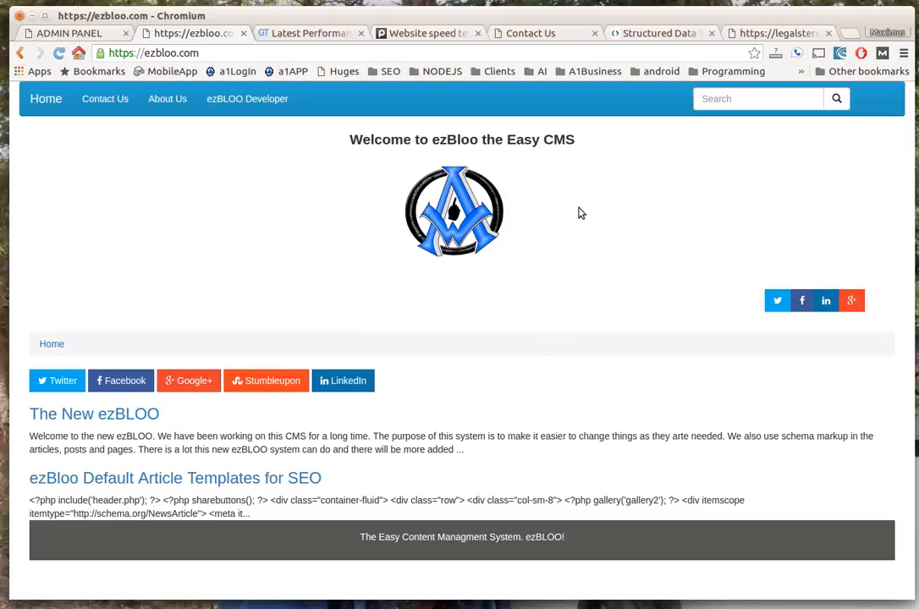
pyautogui.moveTo(534, 338)
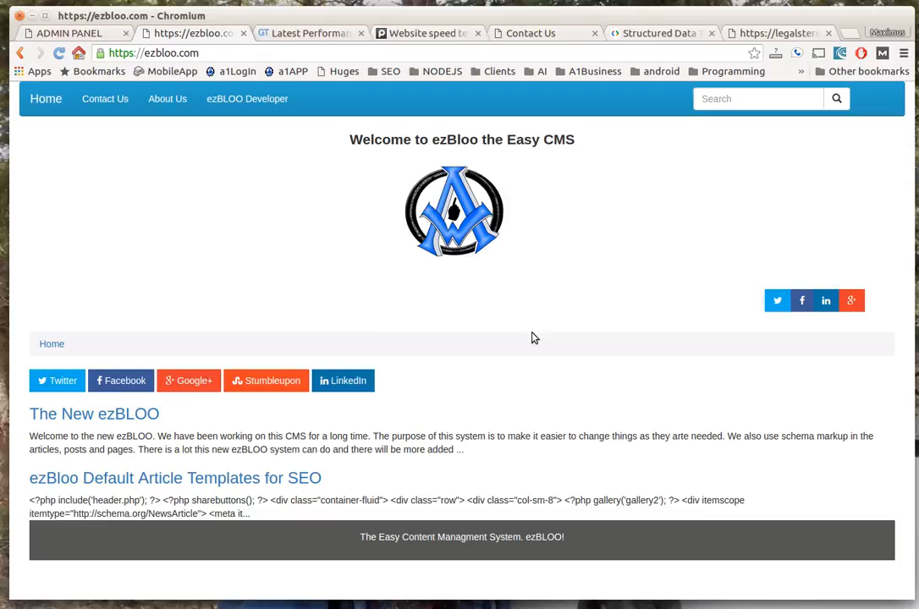
pyautogui.moveTo(501, 273)
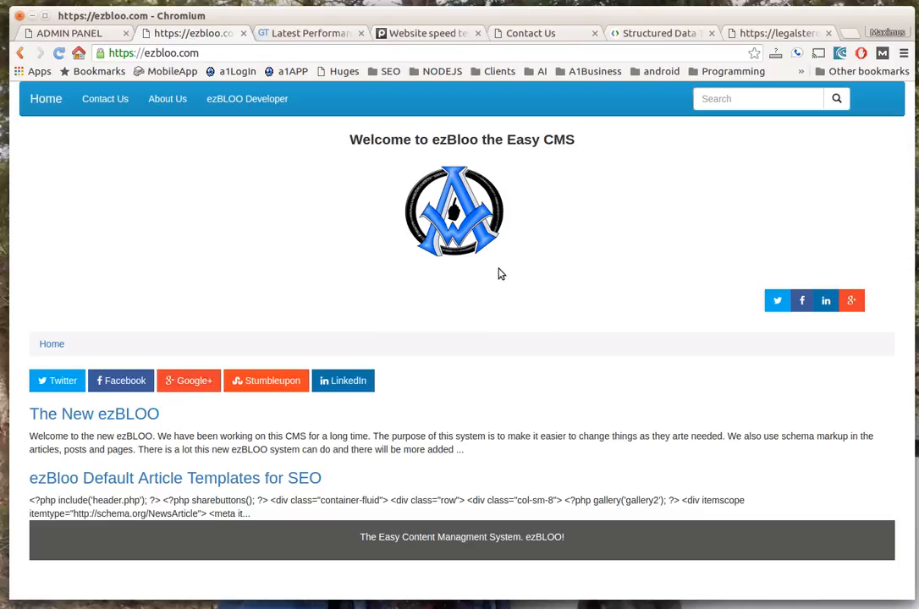
pyautogui.moveTo(117, 417)
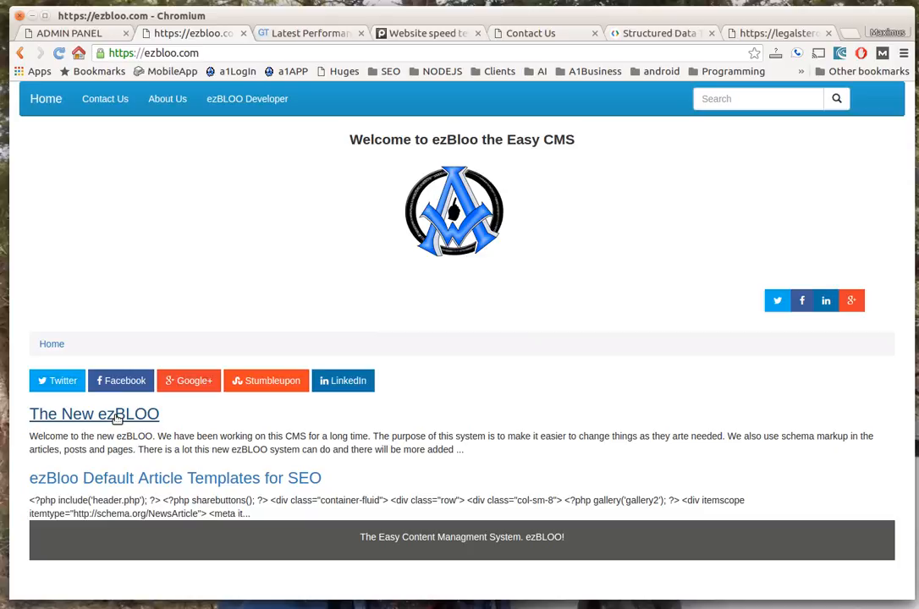
# Visit The New ezBLOO article and Contact Us, return Home, then switch to the GTmetrix report tab.
pyautogui.click(93, 414)
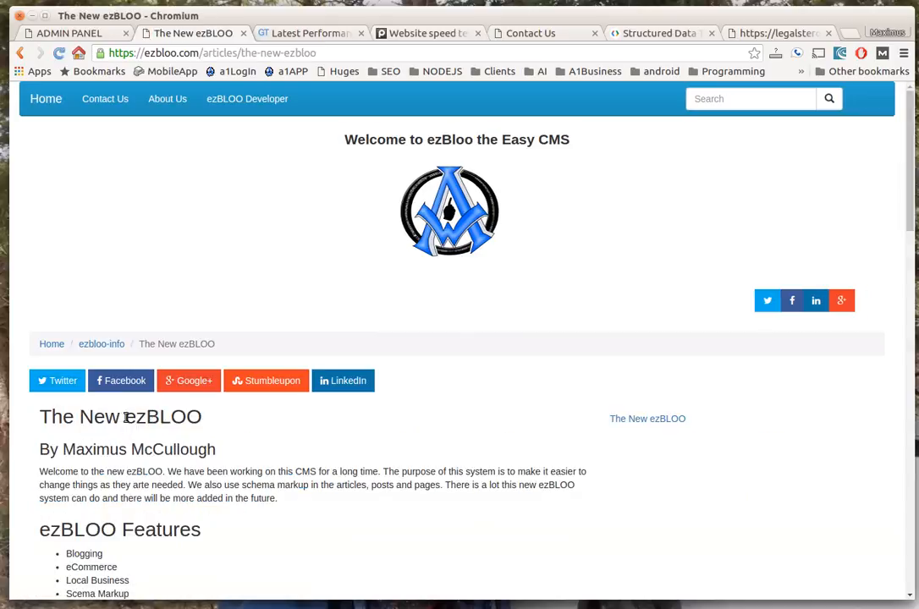
pyautogui.moveTo(167, 106)
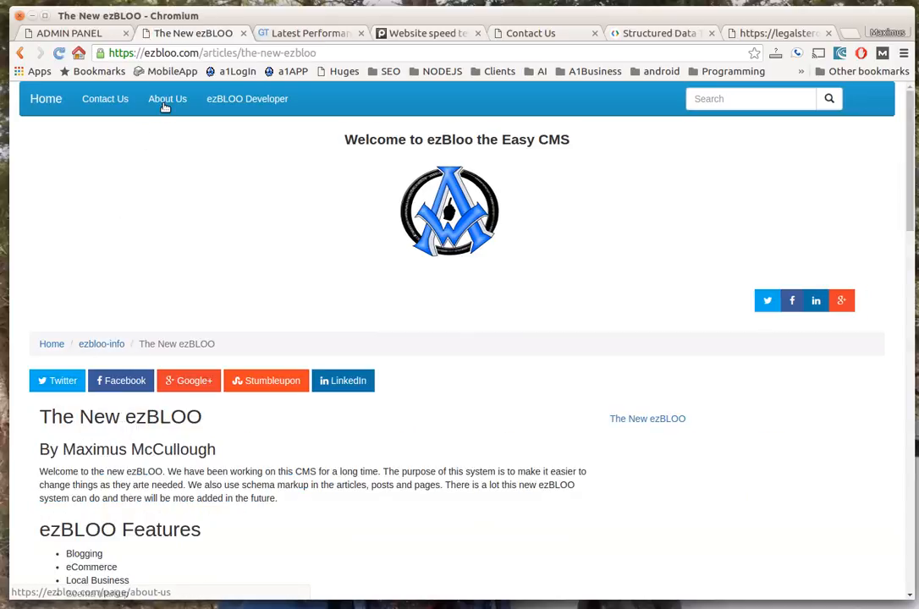
pyautogui.click(104, 98)
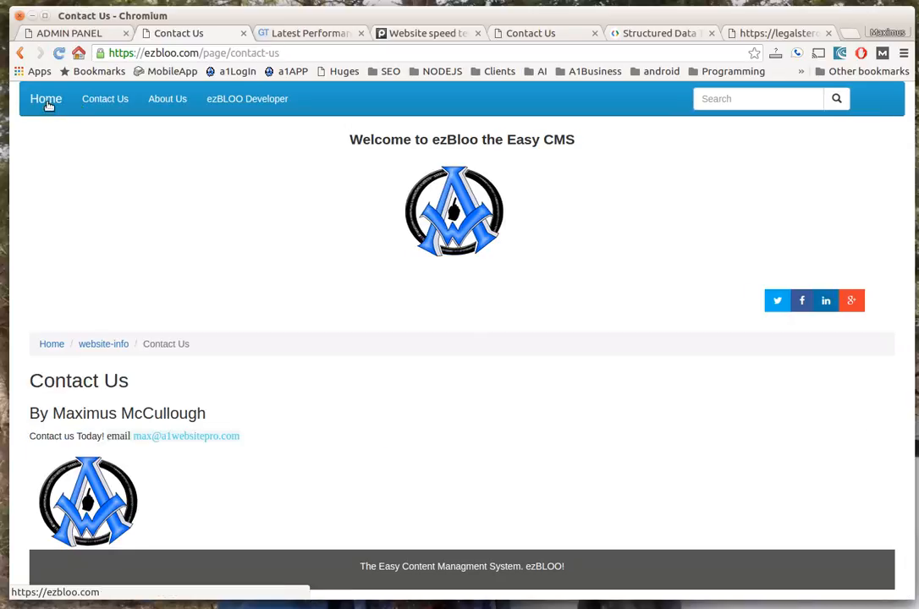
pyautogui.click(45, 99)
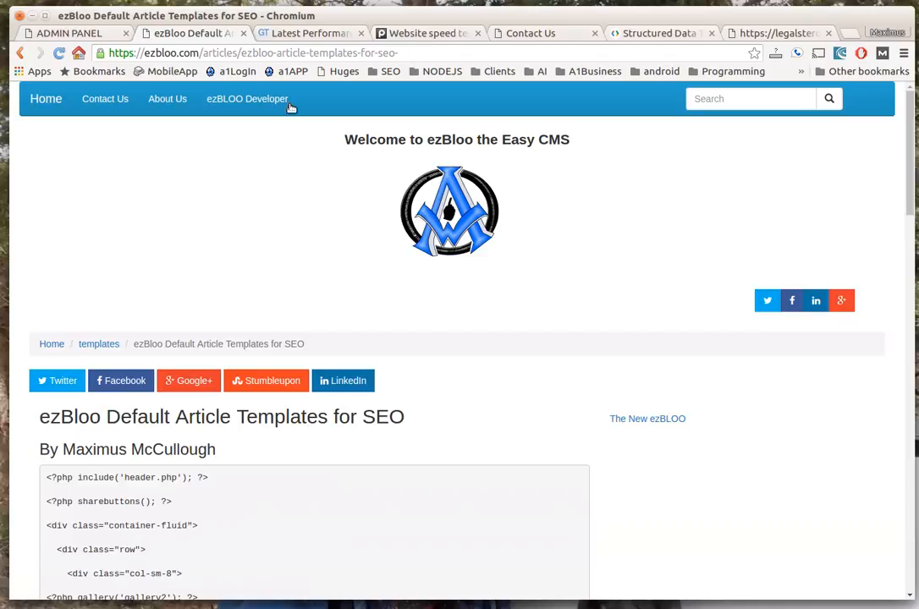
pyautogui.click(309, 33)
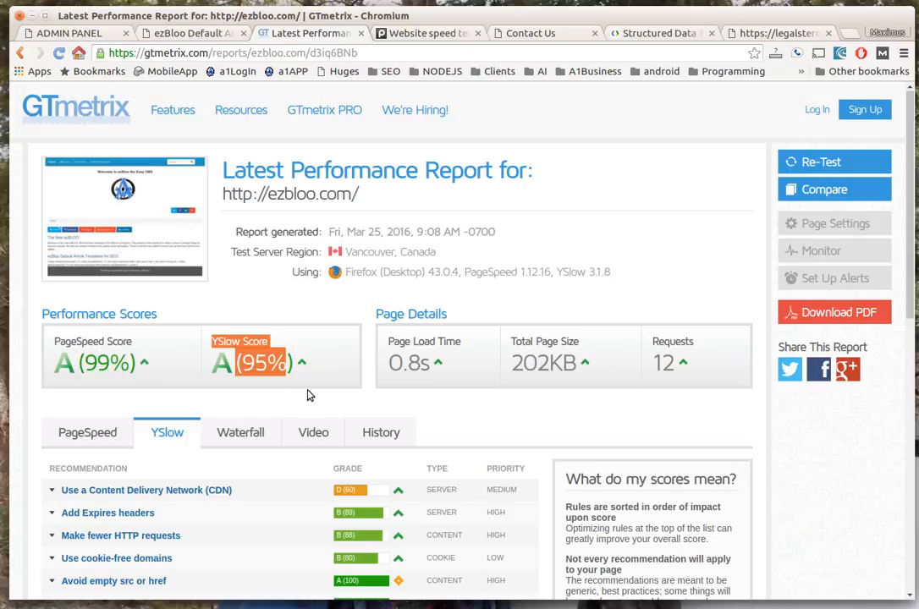
pyautogui.moveTo(174, 489)
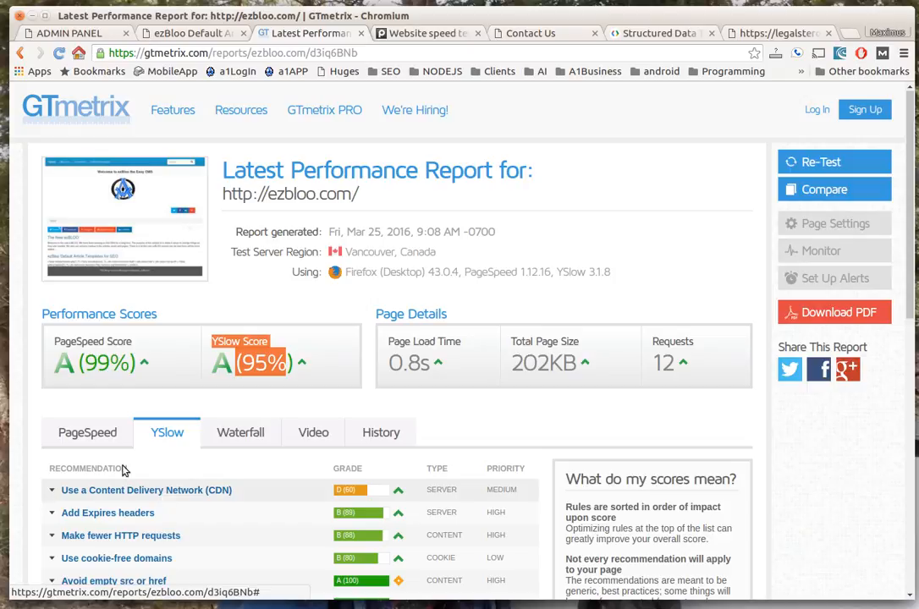
pyautogui.click(86, 432)
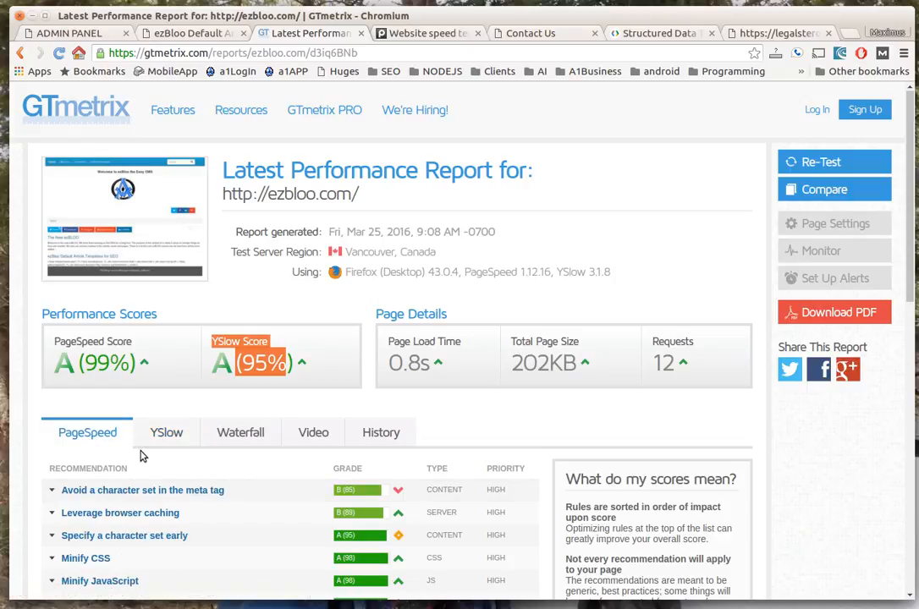
pyautogui.moveTo(167, 433)
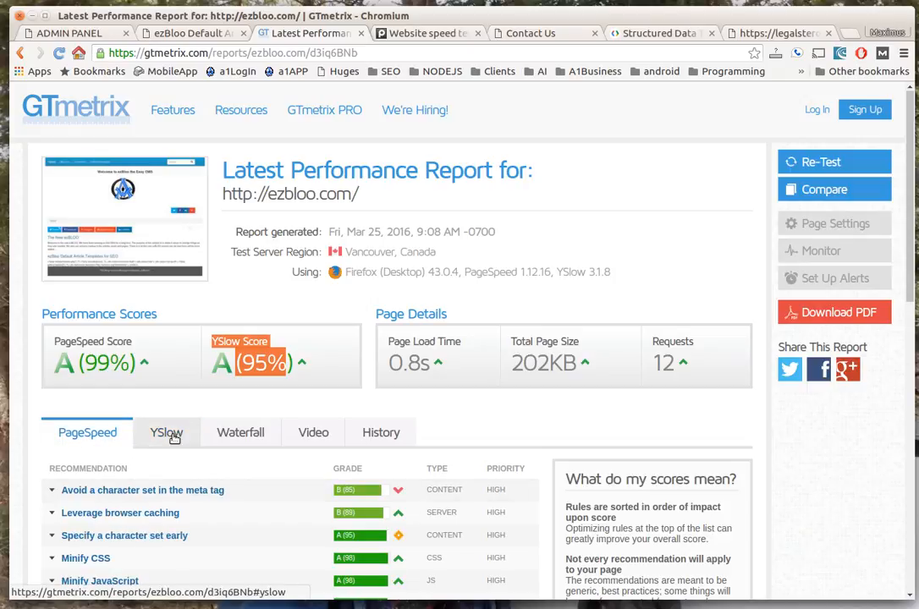
pyautogui.click(167, 432)
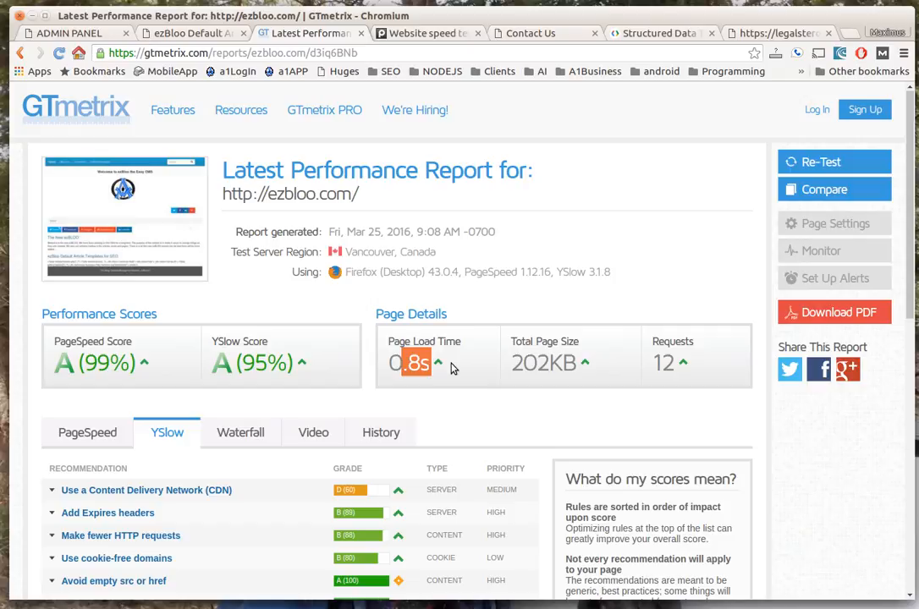
# Show the Pingdom ezbloo.com Performance Grade breakdown (96/100 grade, 600ms load time).
pyautogui.click(423, 33)
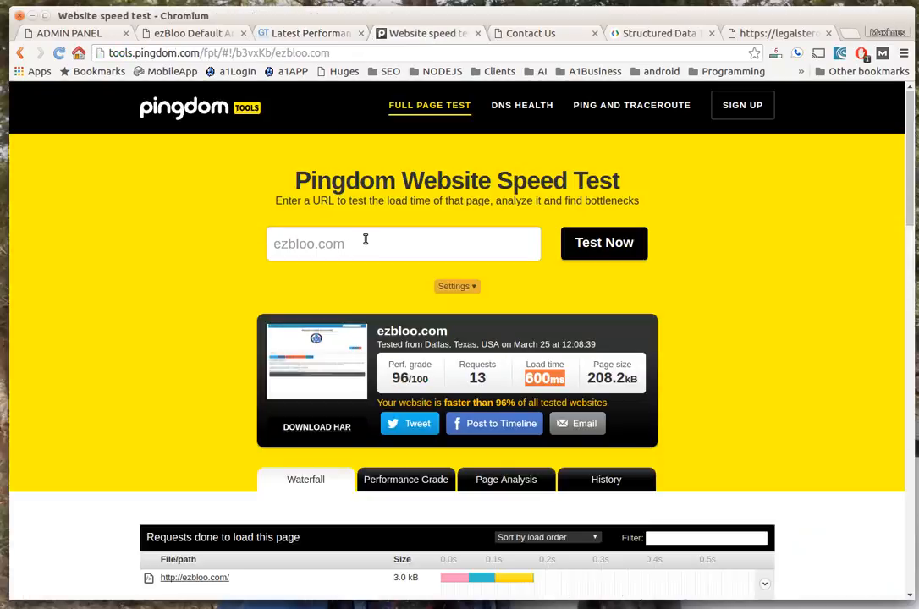
pyautogui.moveTo(424, 238)
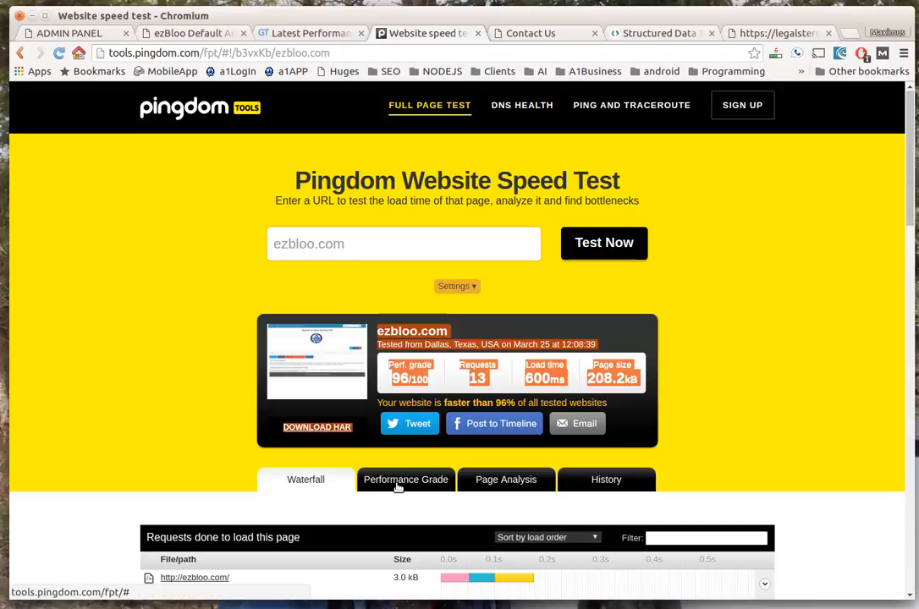
pyautogui.click(405, 480)
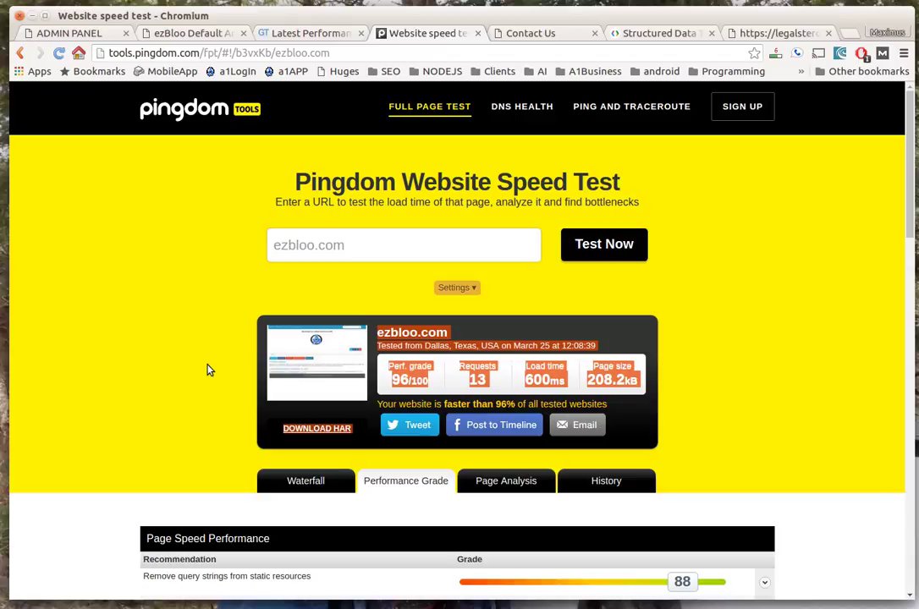
pyautogui.moveTo(217, 360)
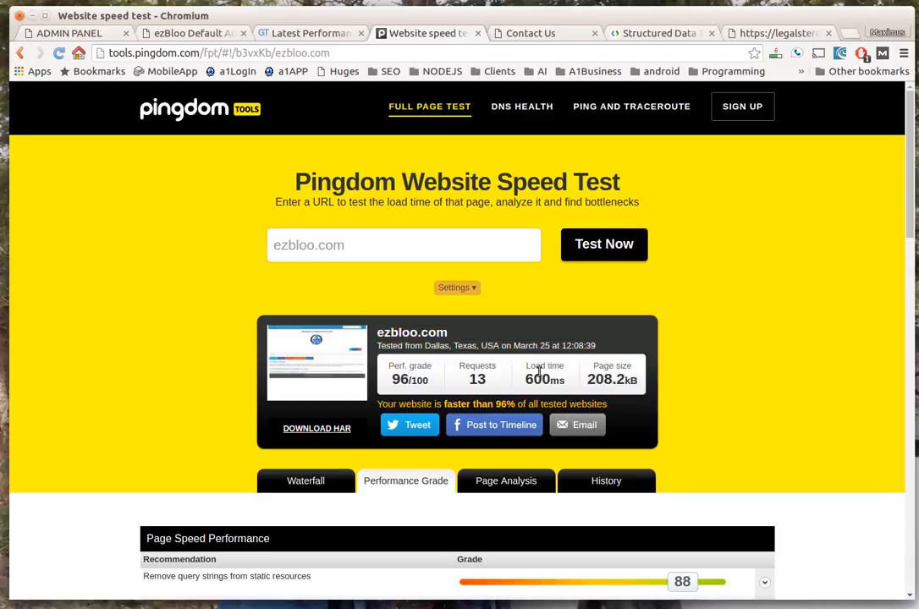
pyautogui.moveTo(305, 216)
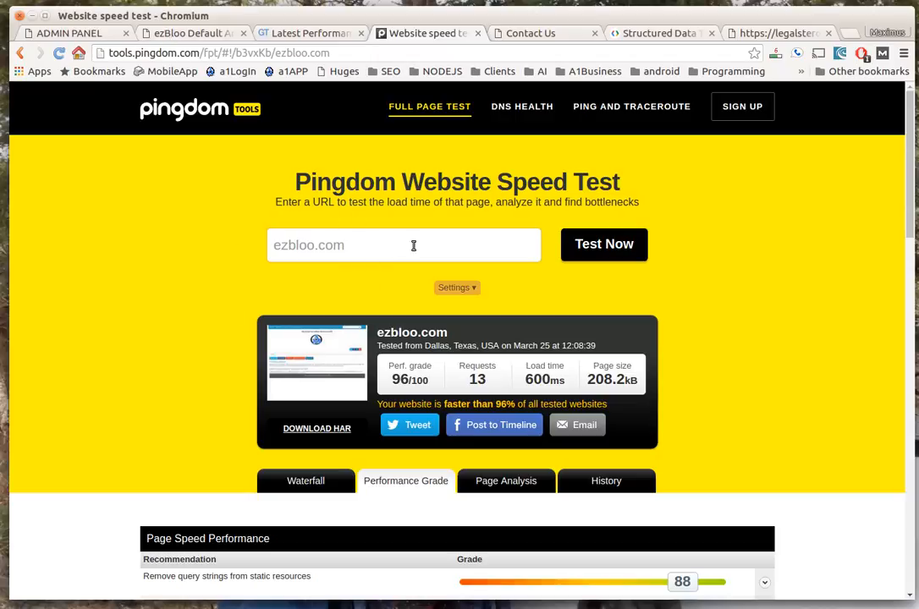
pyautogui.moveTo(202, 35)
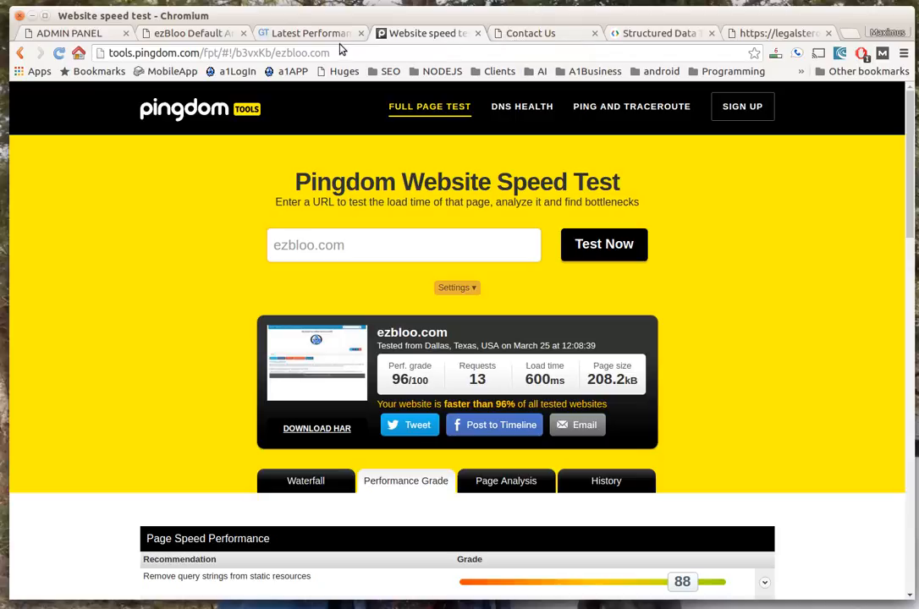
pyautogui.moveTo(203, 33)
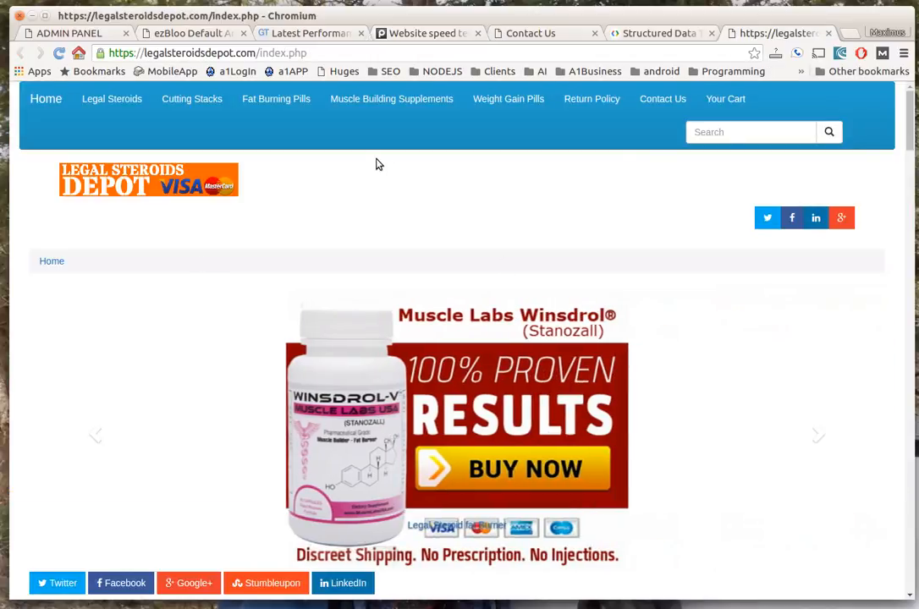
pyautogui.scroll(-3)
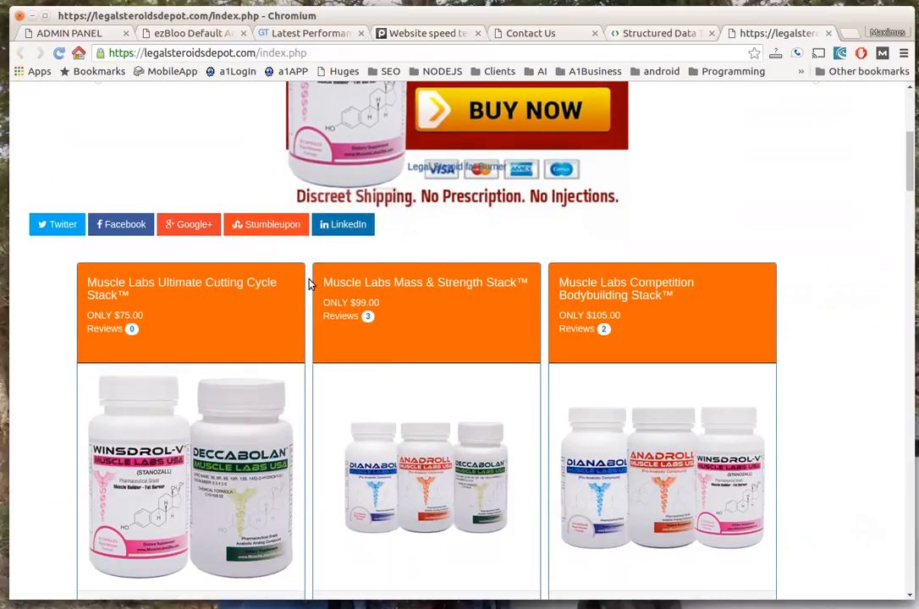
pyautogui.scroll(-3)
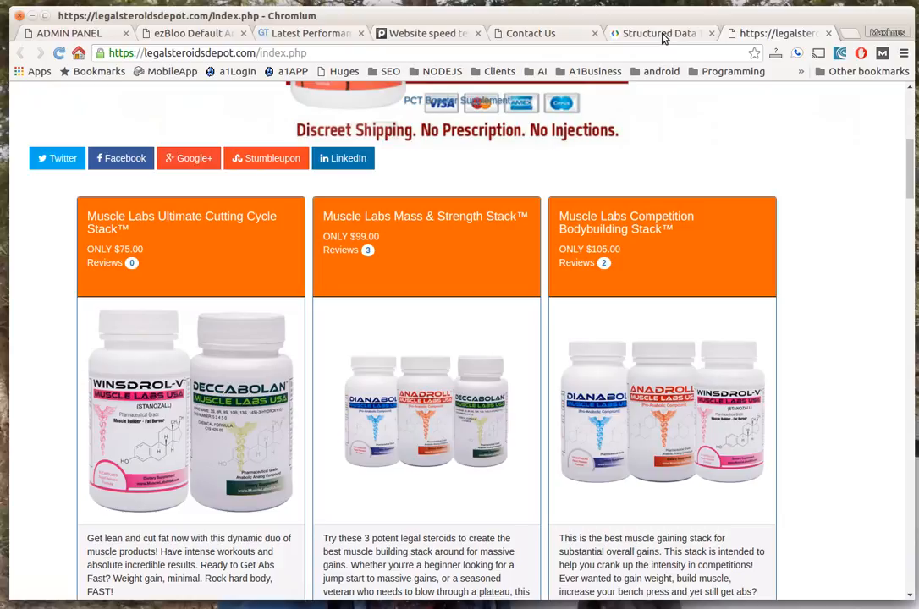
# Inspect Product 1's name, rating and offer among three valid Products, then return to ezbloo.com.
pyautogui.click(657, 33)
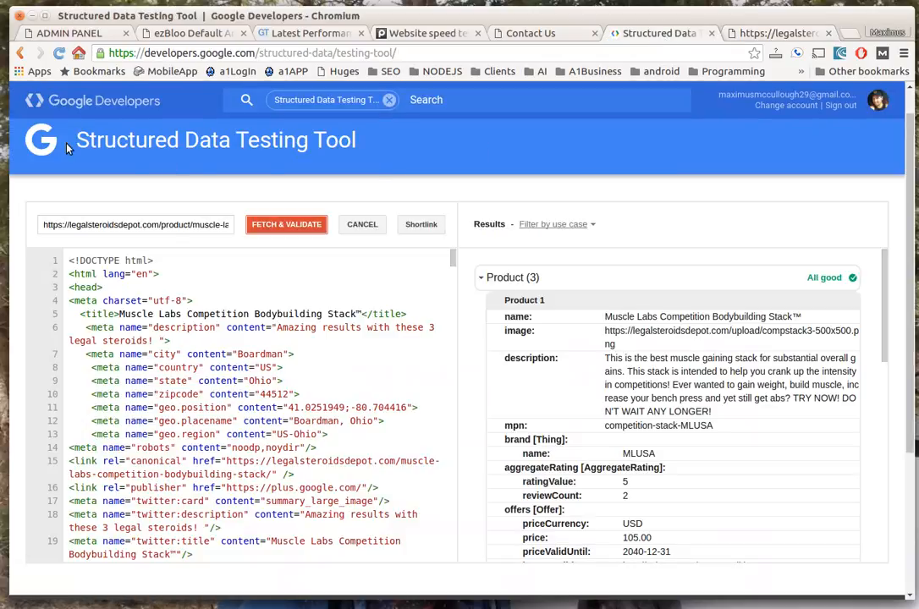
pyautogui.moveTo(366, 151)
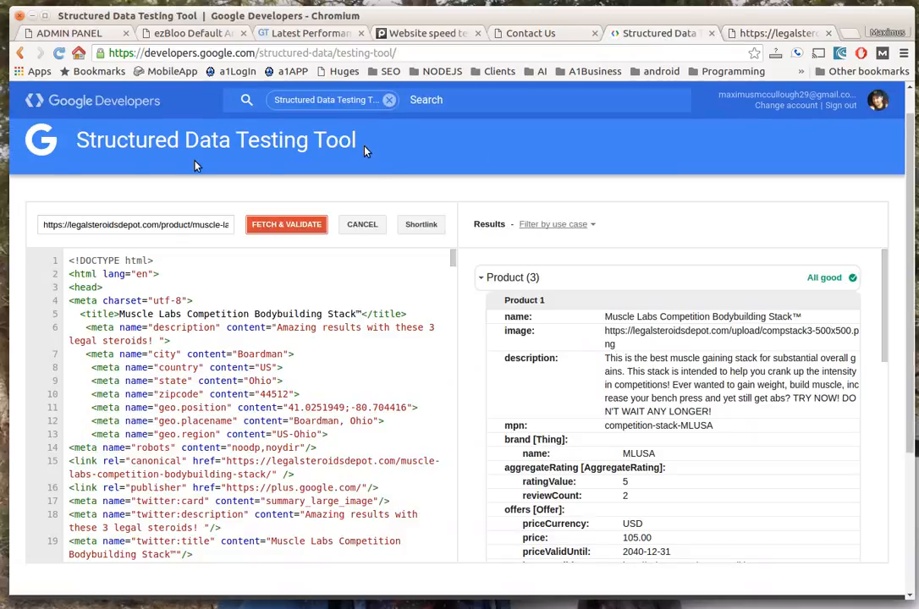
pyautogui.click(136, 224)
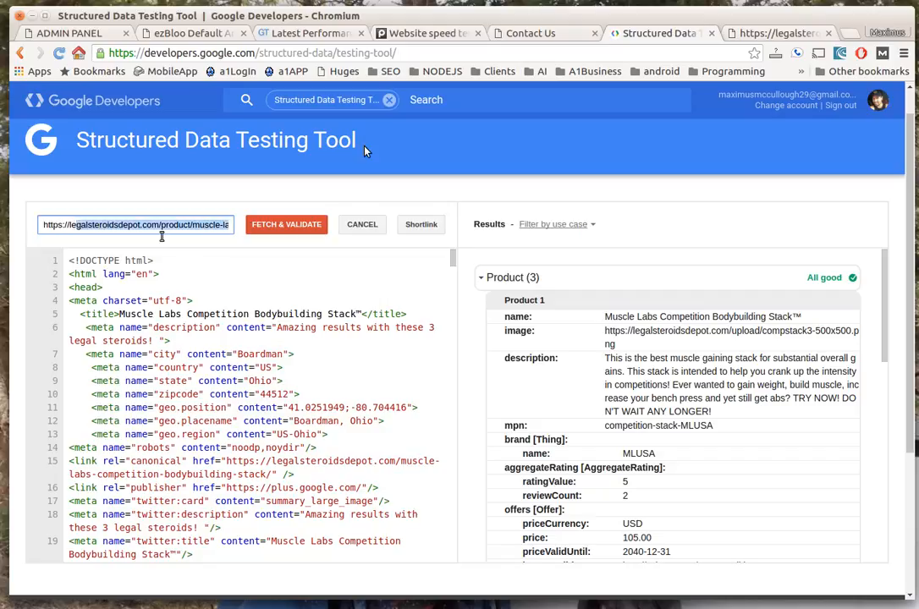
pyautogui.moveTo(627, 265)
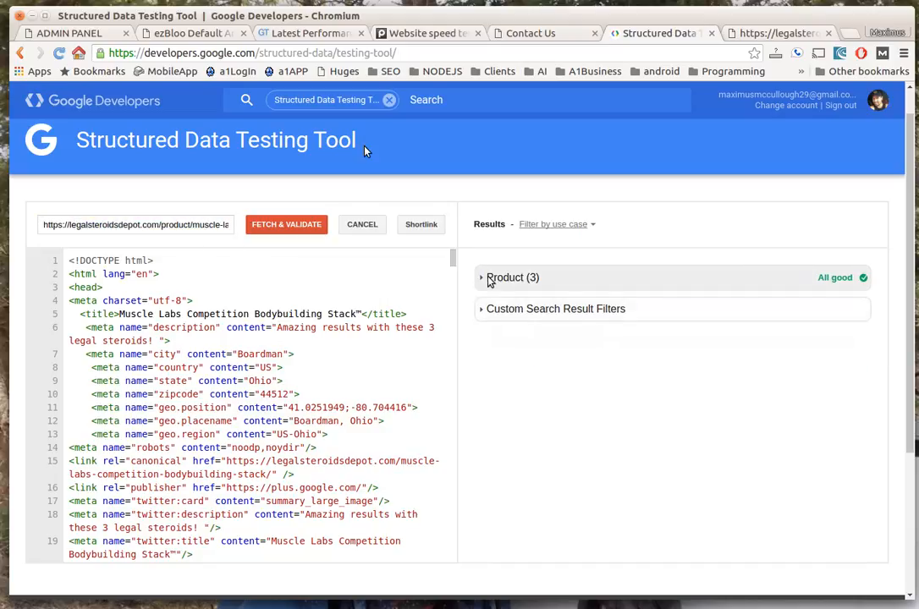
pyautogui.click(512, 278)
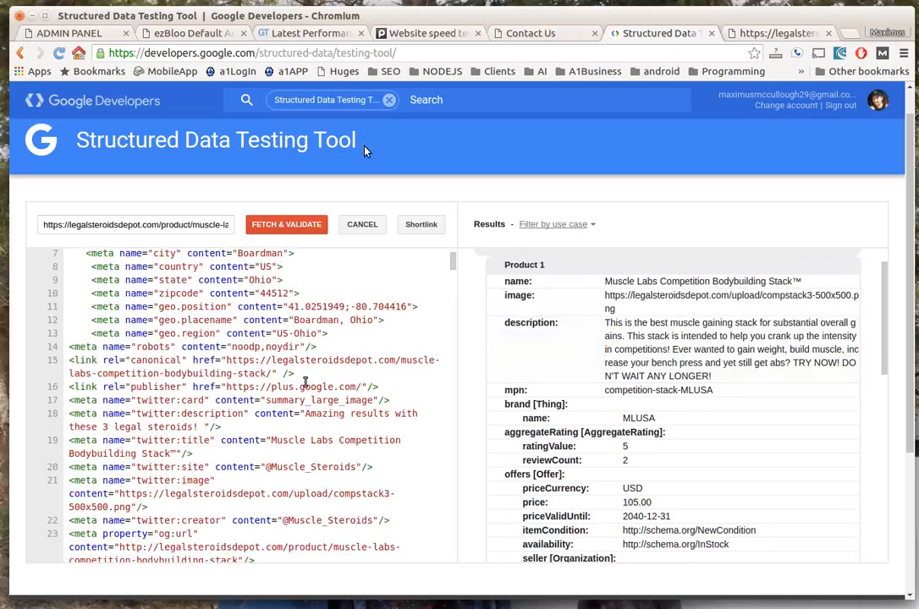
pyautogui.scroll(-3)
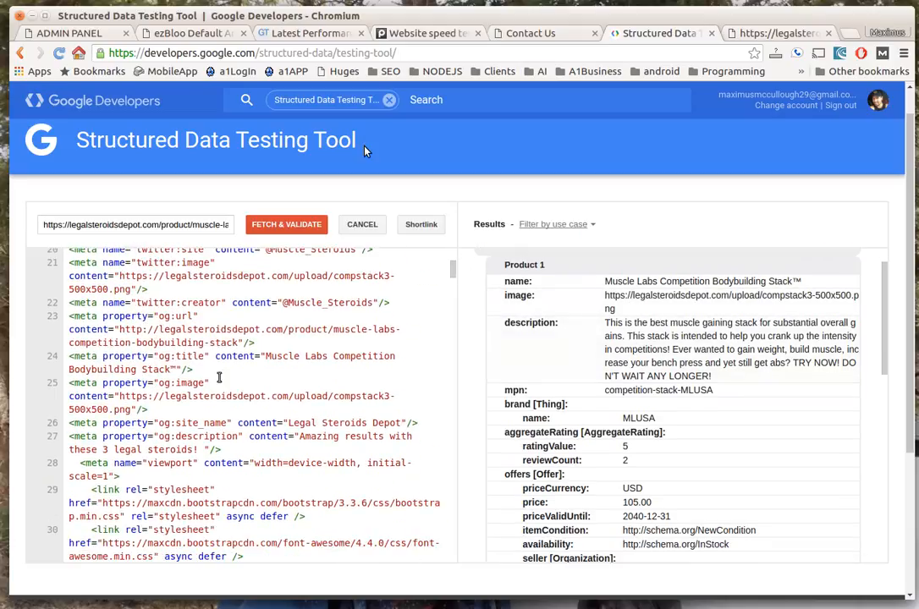
pyautogui.scroll(-3)
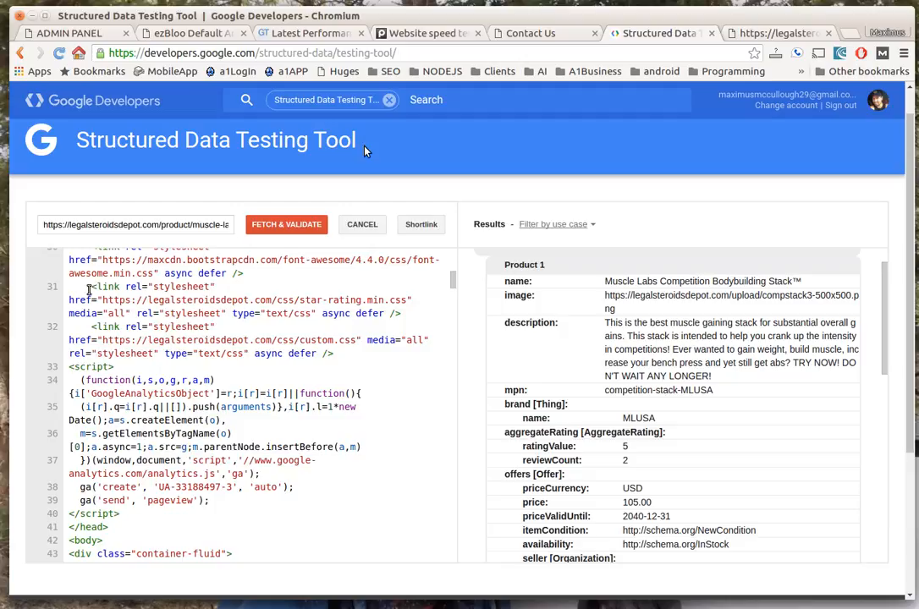
pyautogui.moveTo(497, 307)
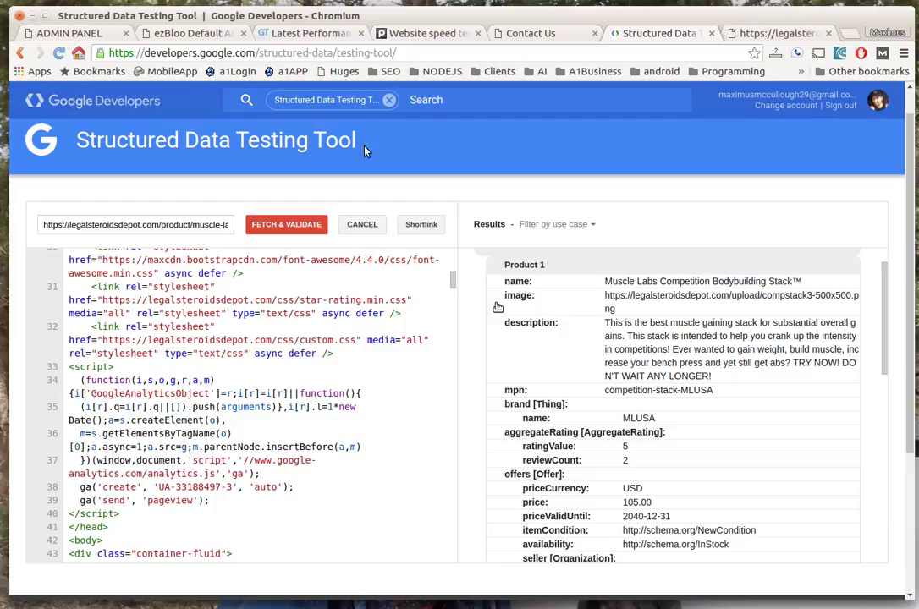
pyautogui.click(530, 33)
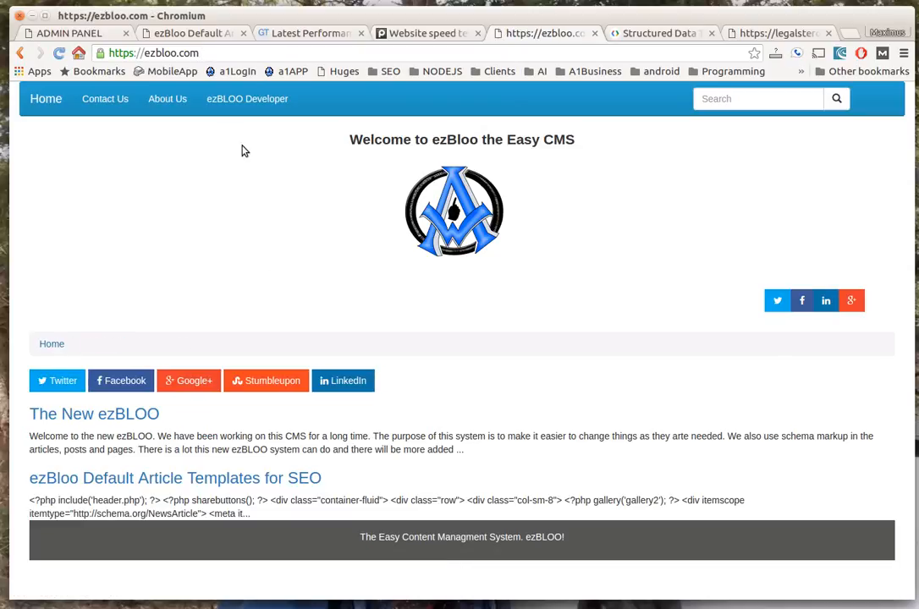
pyautogui.moveTo(62, 33)
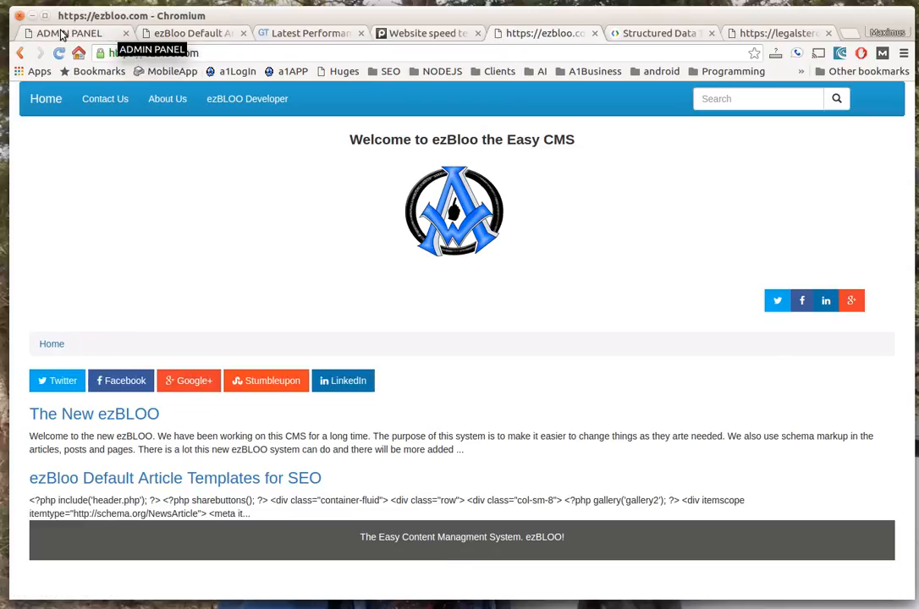
# Open the admin post editor and upload swat team.jpg to the media library.
pyautogui.click(59, 33)
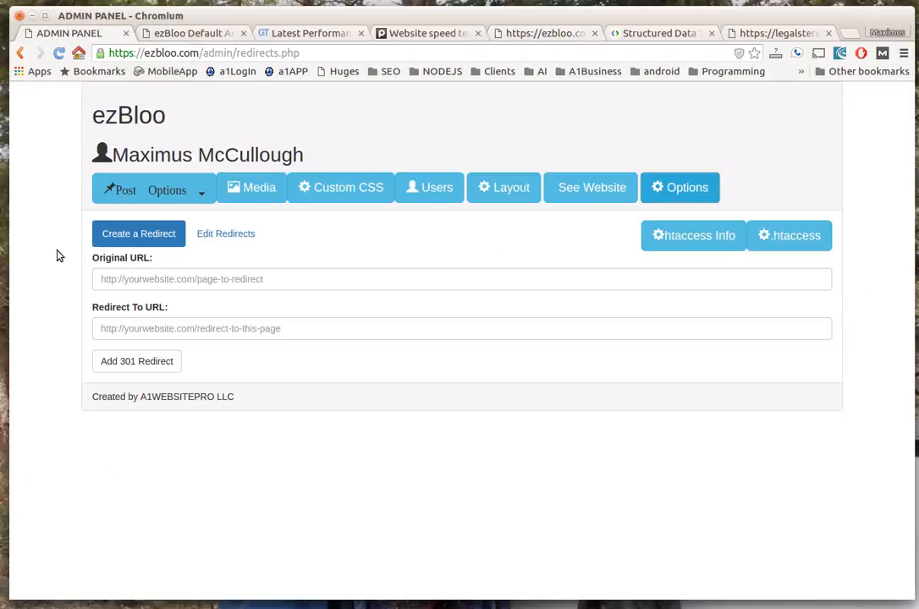
pyautogui.click(167, 189)
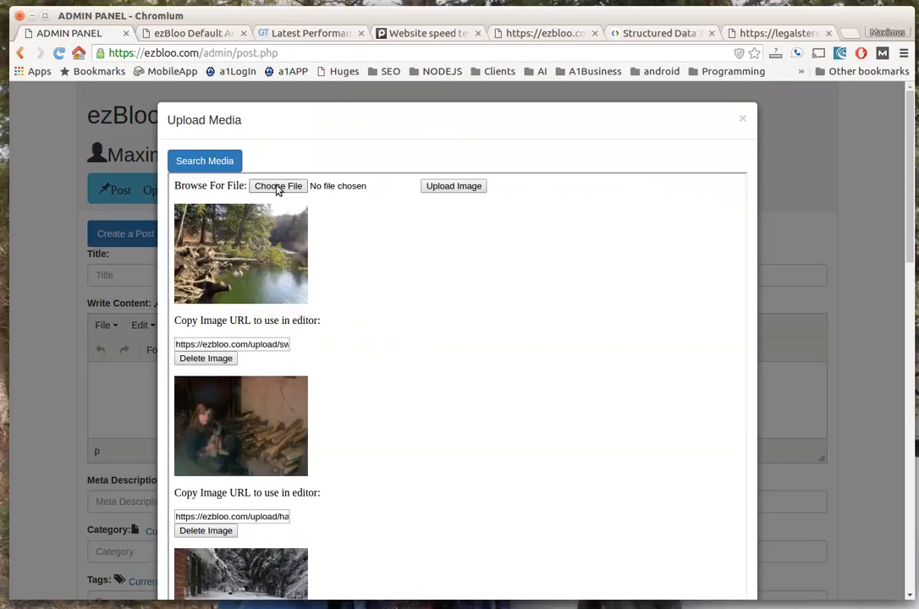
pyautogui.click(277, 185)
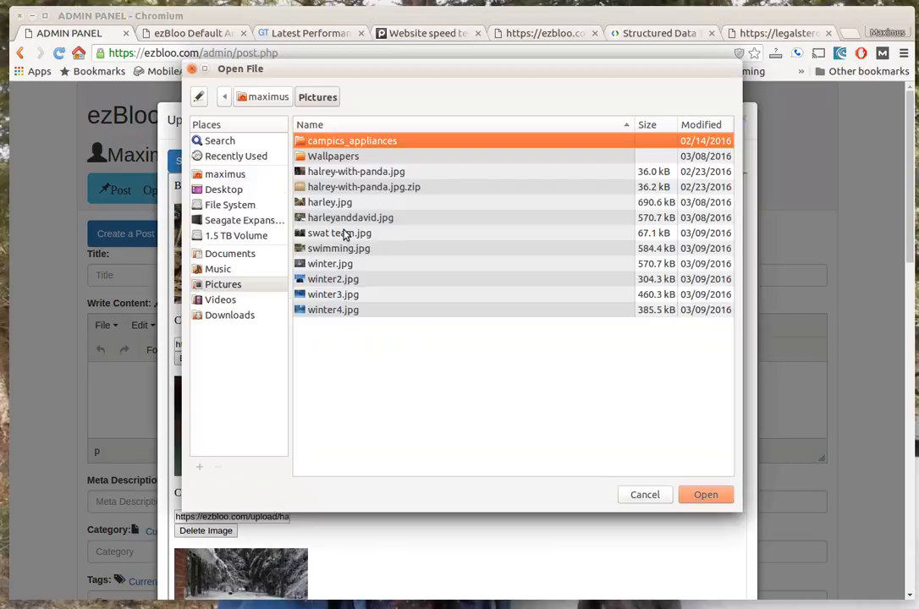
pyautogui.click(707, 494)
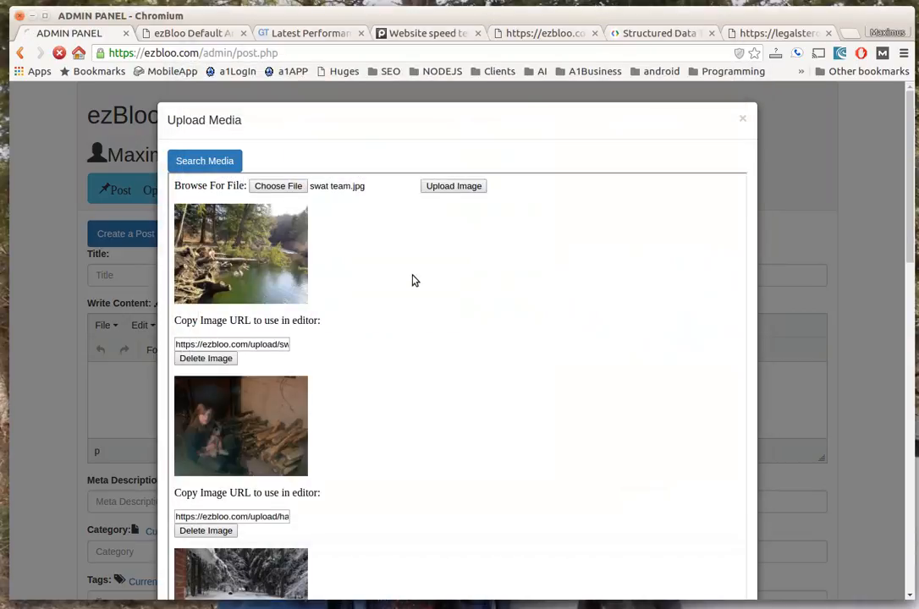
pyautogui.click(453, 185)
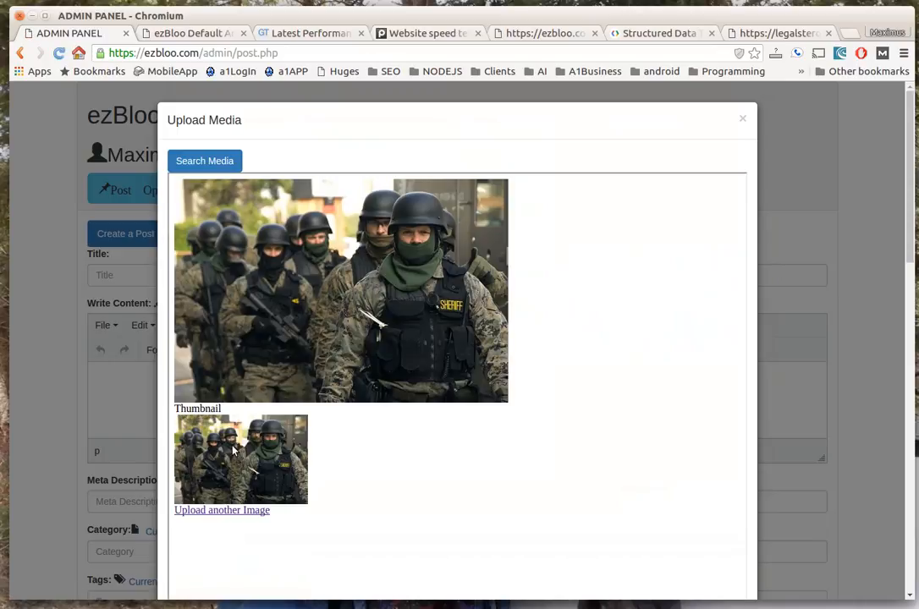
pyautogui.moveTo(240, 510)
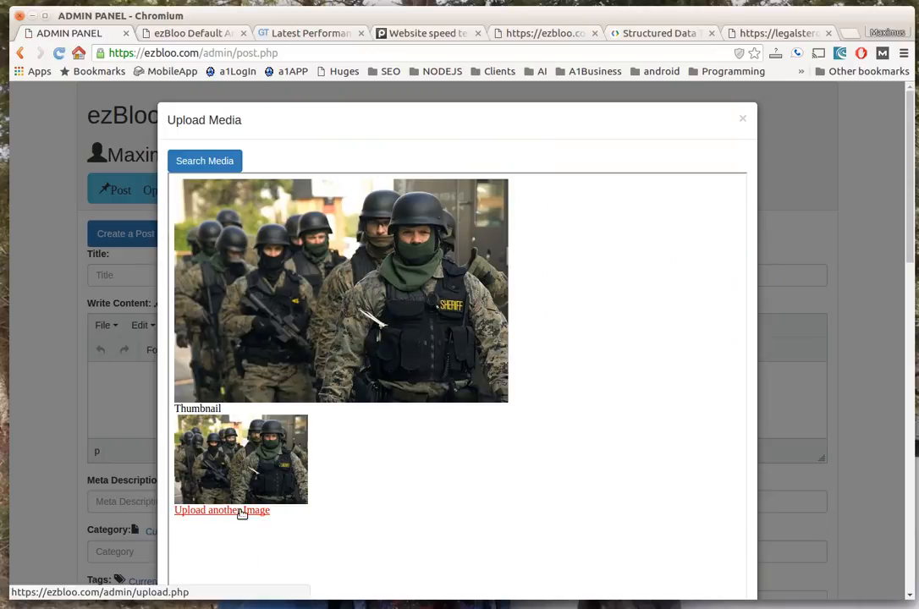
pyautogui.click(222, 511)
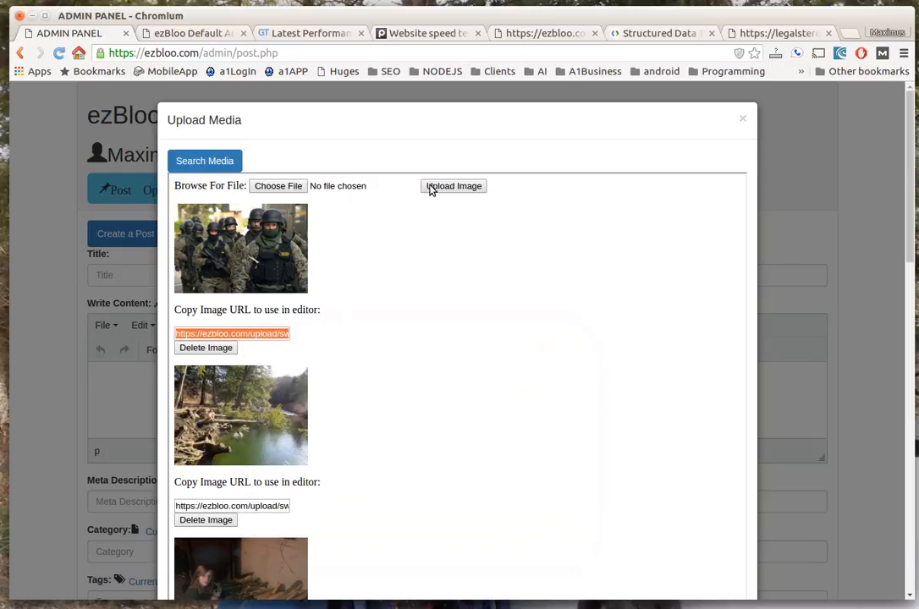
pyautogui.click(742, 117)
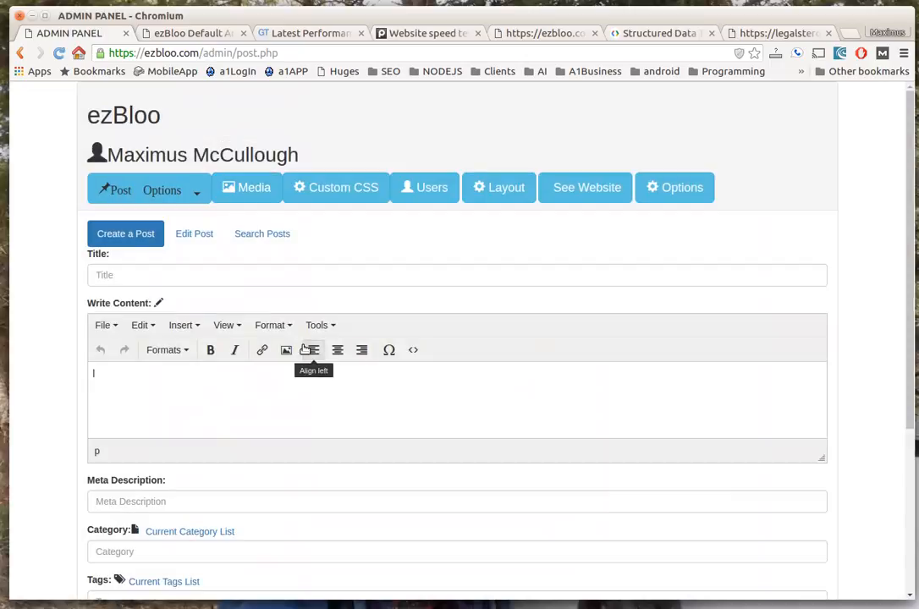
# Insert the uploaded swat team image into the post content and centre it.
pyautogui.click(286, 350)
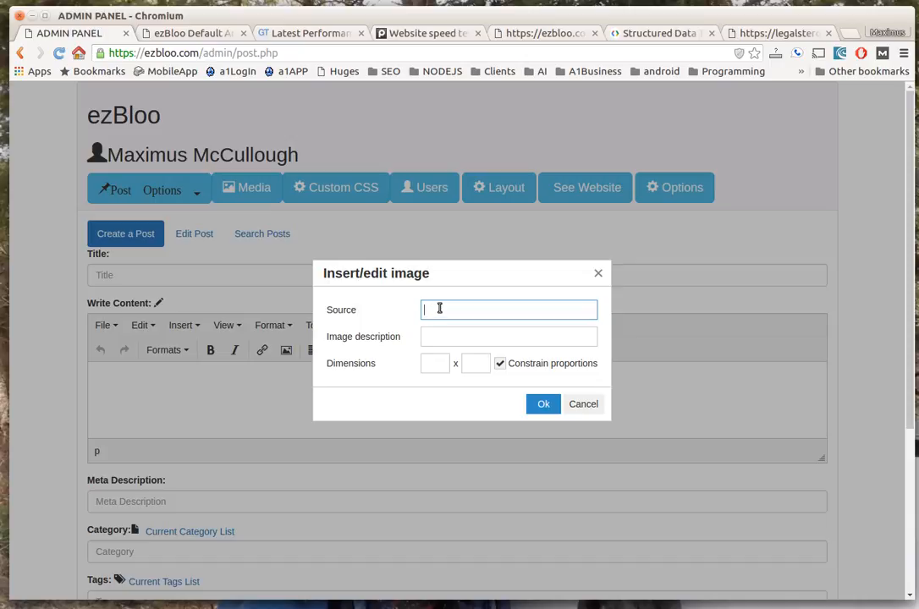
pyautogui.click(543, 404)
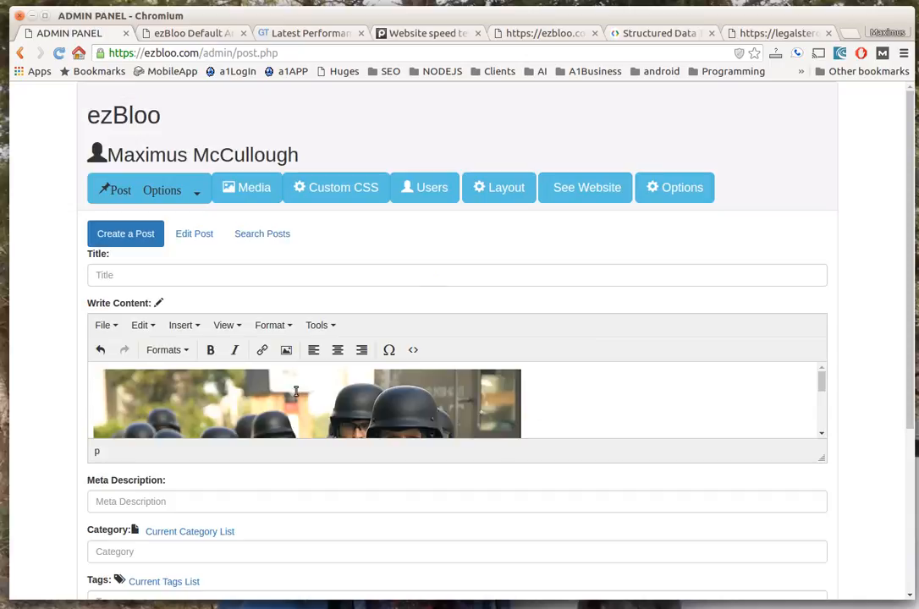
pyautogui.click(338, 350)
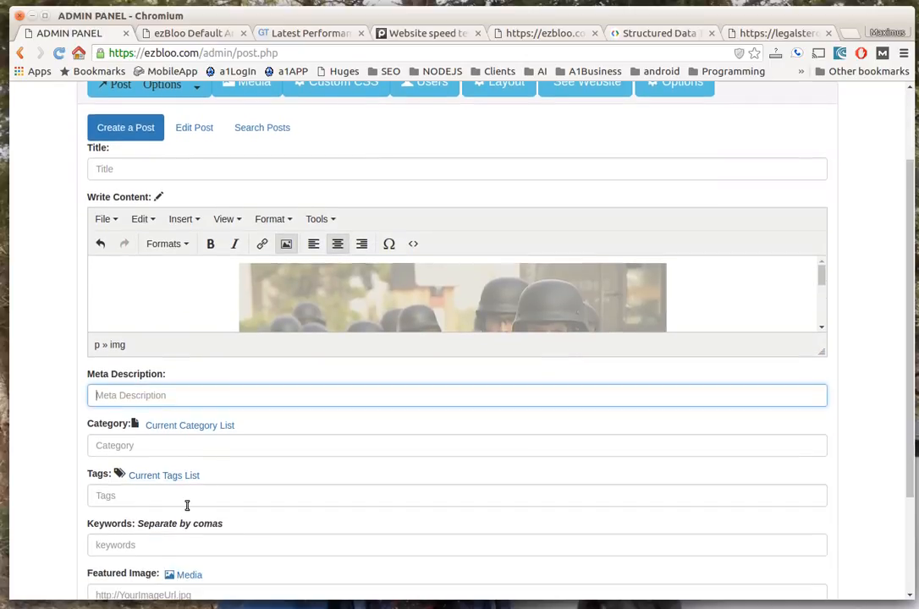
pyautogui.scroll(-3)
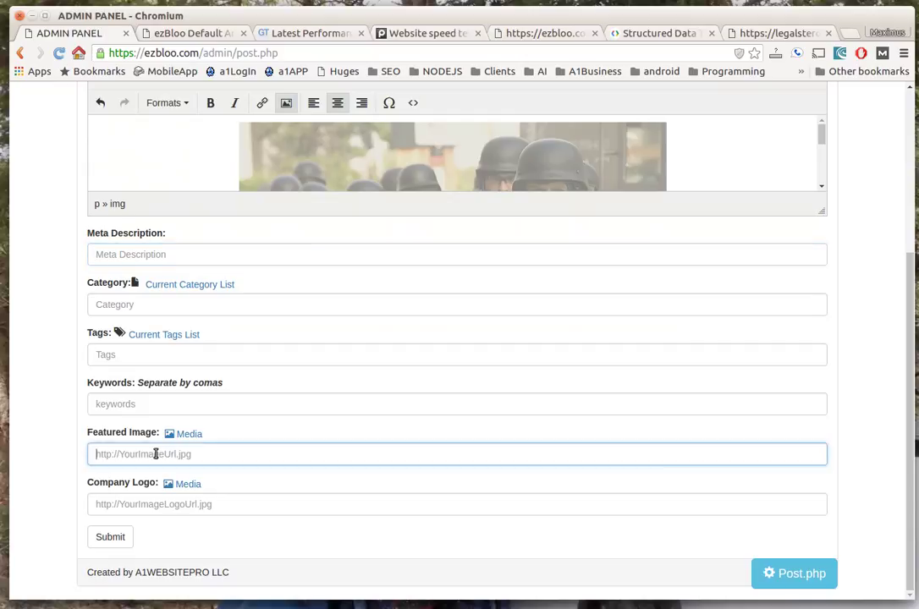
pyautogui.moveTo(102, 316)
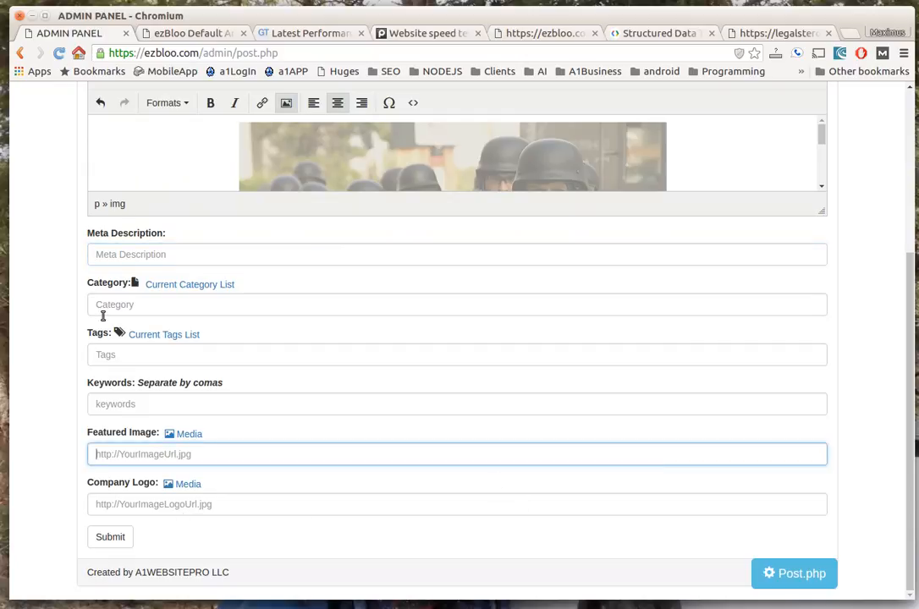
pyautogui.moveTo(219, 340)
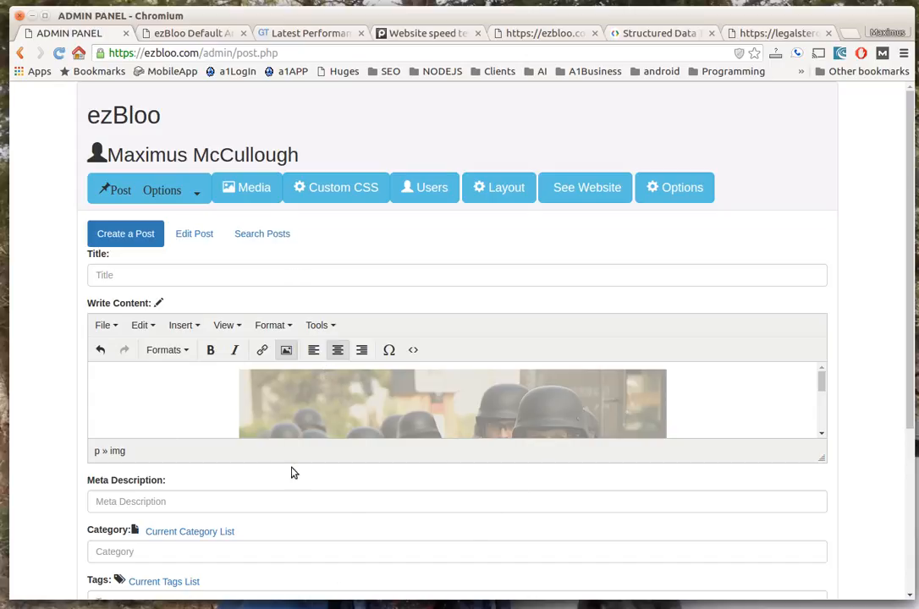
pyautogui.moveTo(315, 439)
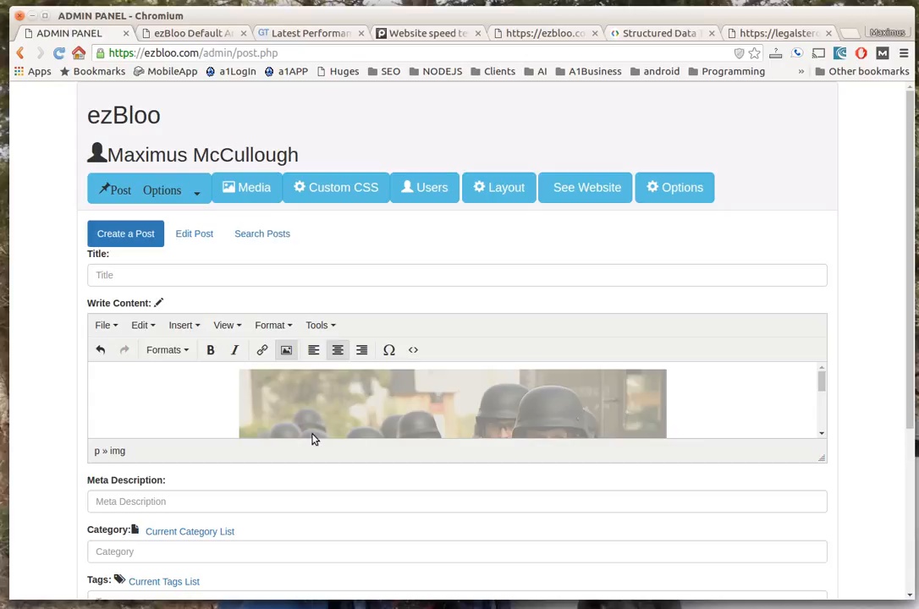
pyautogui.moveTo(354, 326)
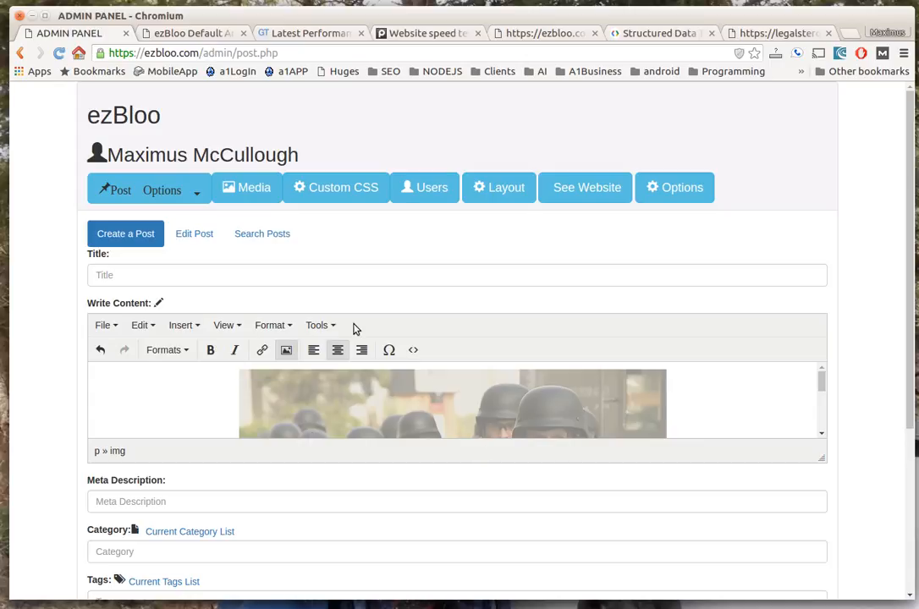
# Browse Edit Post, cancel deleting The New ezBLOO, visit Search Posts, then reach Galleries.
pyautogui.click(194, 233)
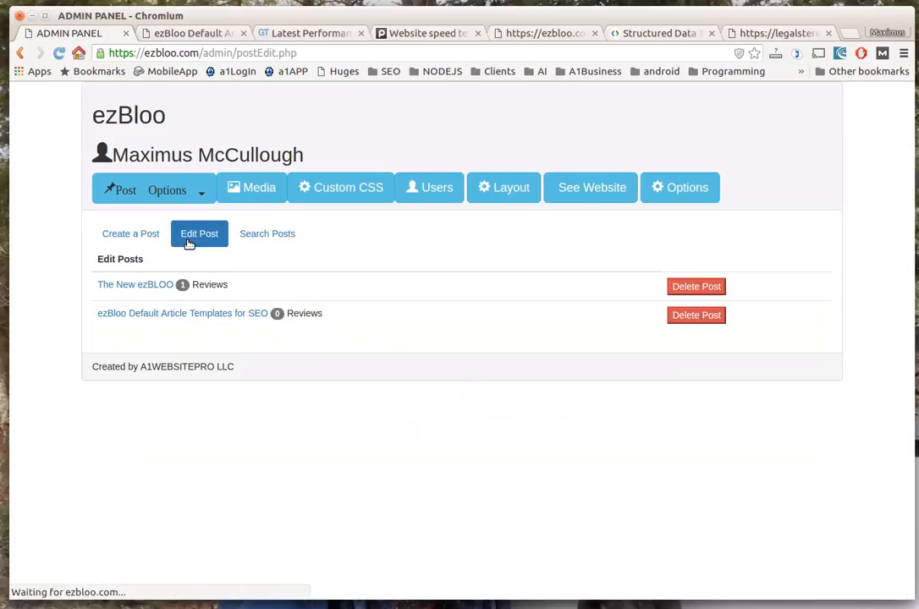
pyautogui.click(696, 286)
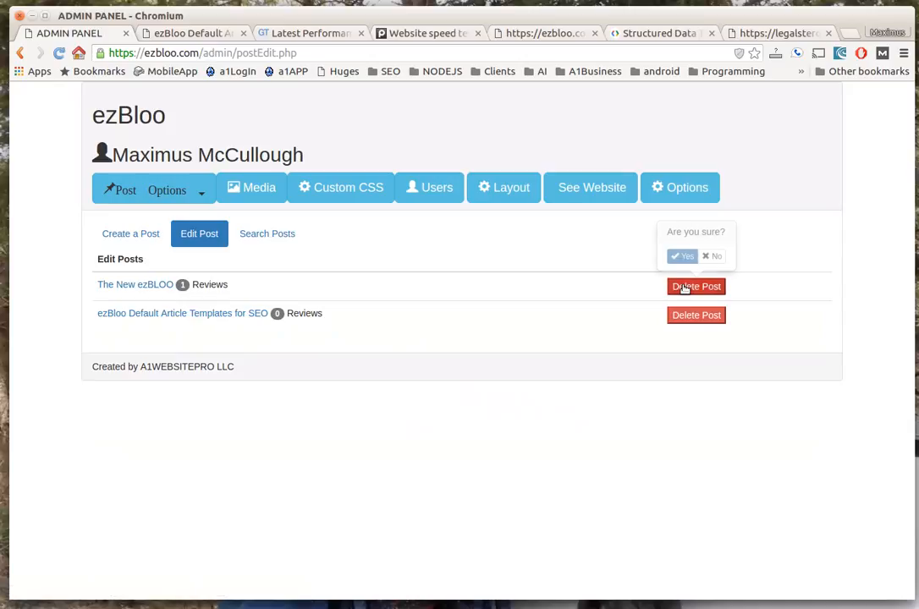
pyautogui.click(711, 256)
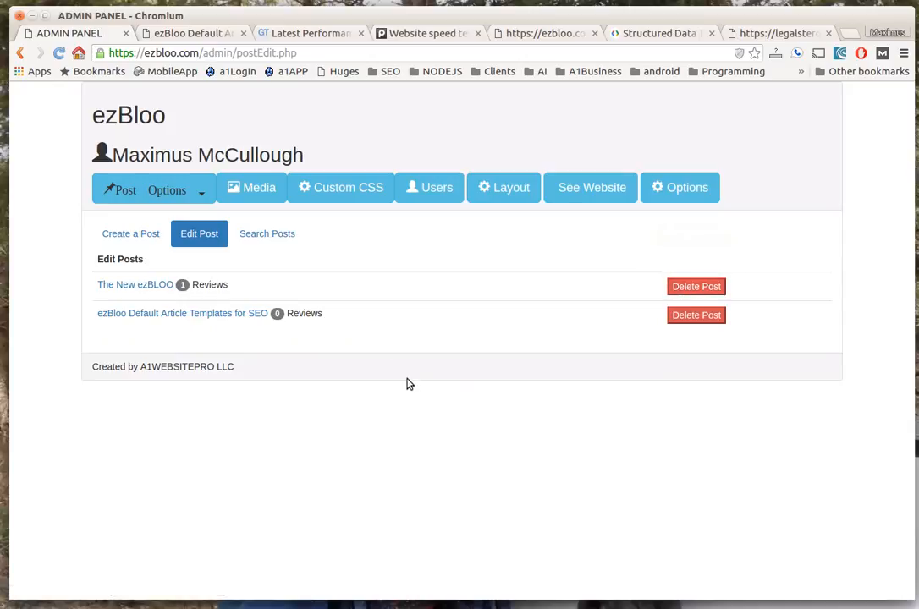
pyautogui.click(267, 234)
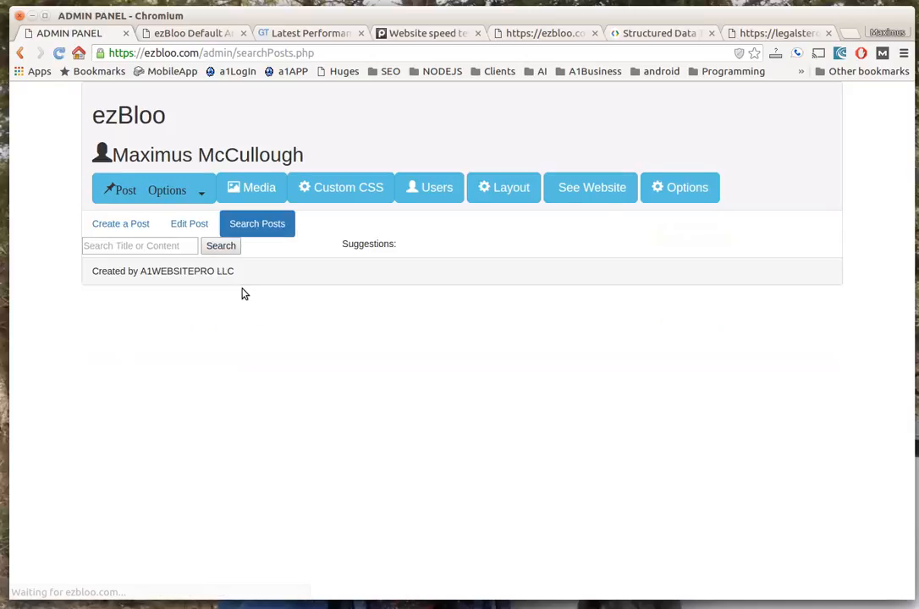
pyautogui.click(167, 189)
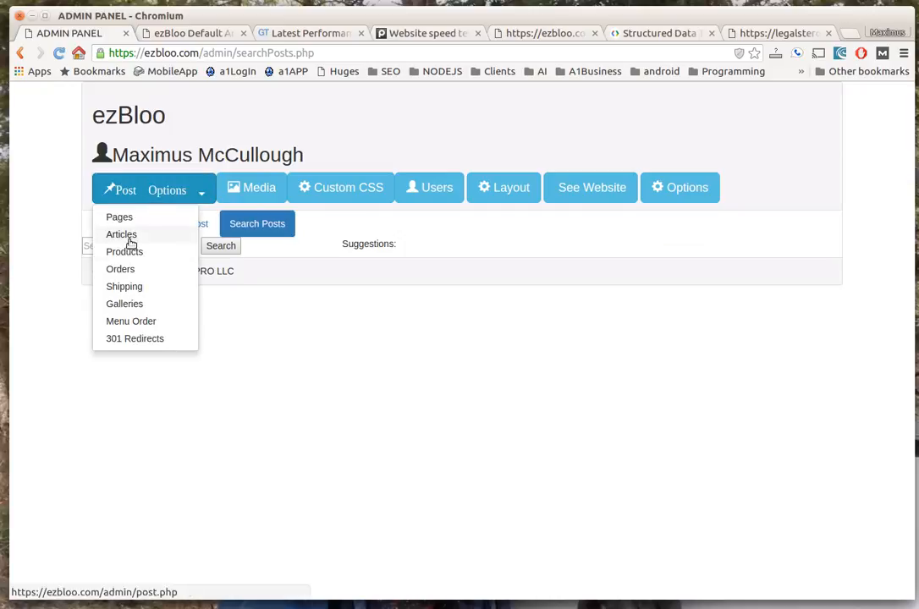
pyautogui.moveTo(120, 268)
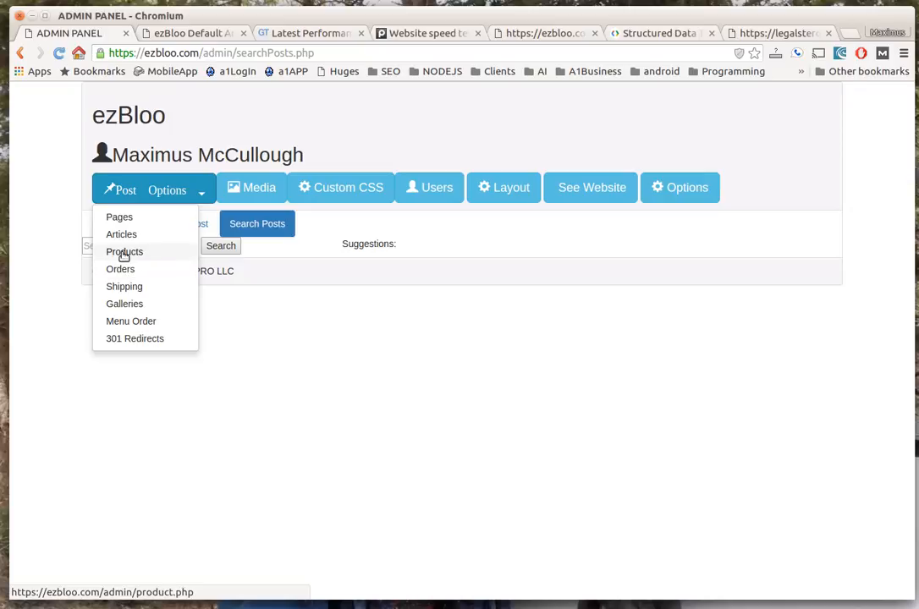
pyautogui.moveTo(146, 253)
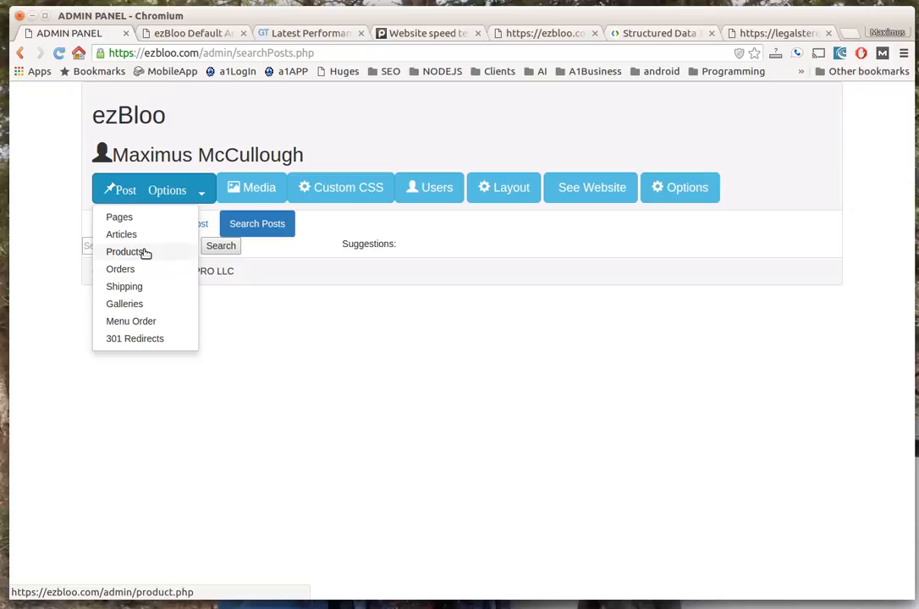
pyautogui.moveTo(127, 272)
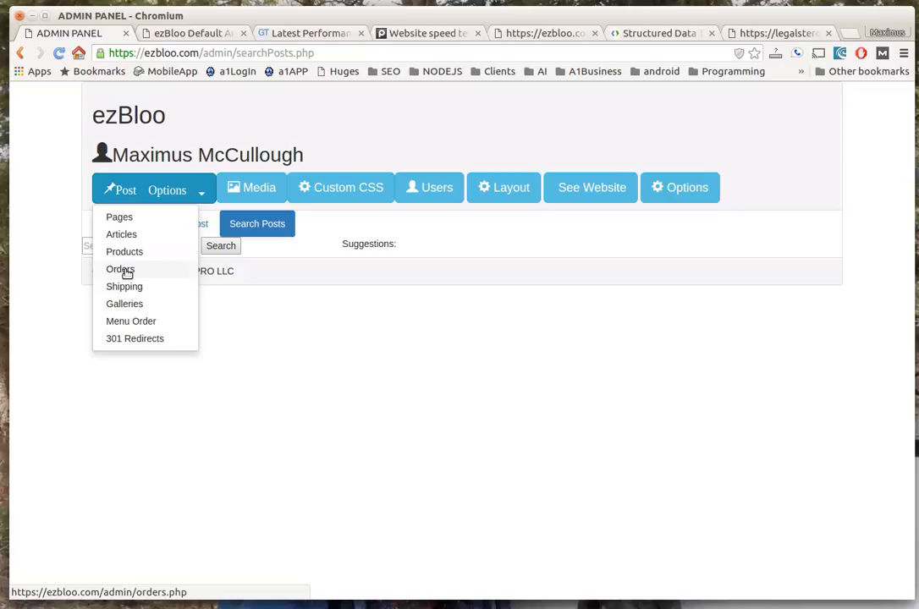
pyautogui.moveTo(124, 286)
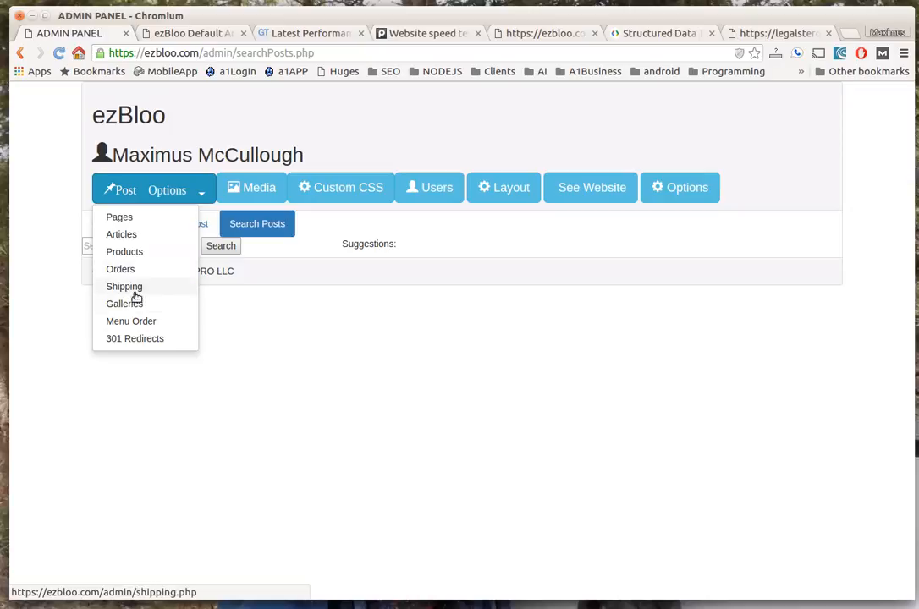
pyautogui.click(124, 303)
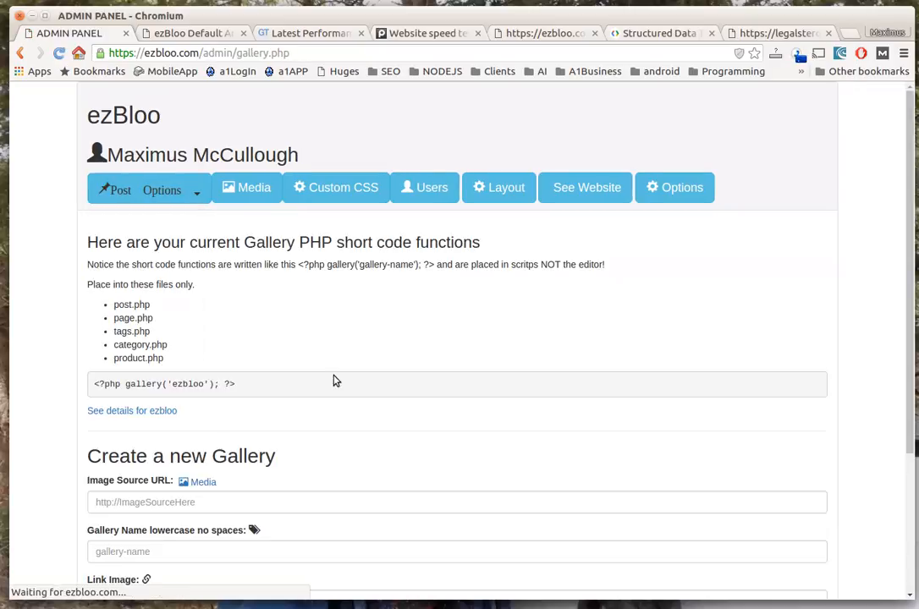
# Open the saved ezbloo.com/max 301 redirect to contact-us for editing.
pyautogui.click(169, 189)
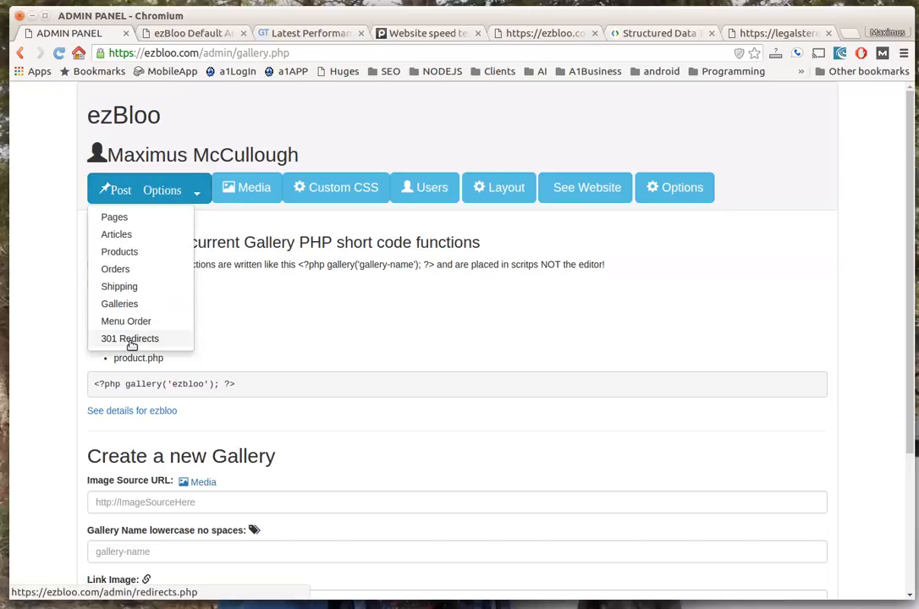
pyautogui.click(130, 338)
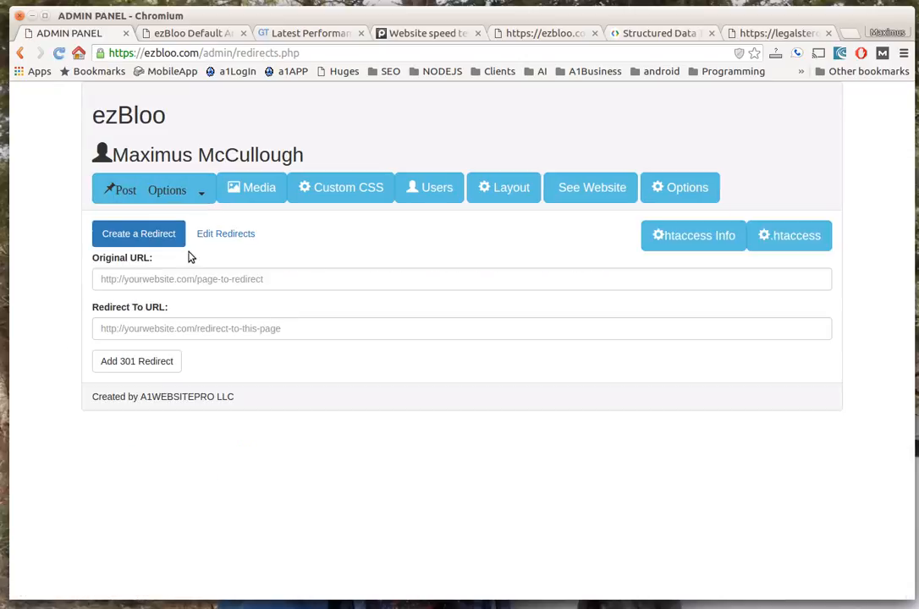
pyautogui.moveTo(271, 316)
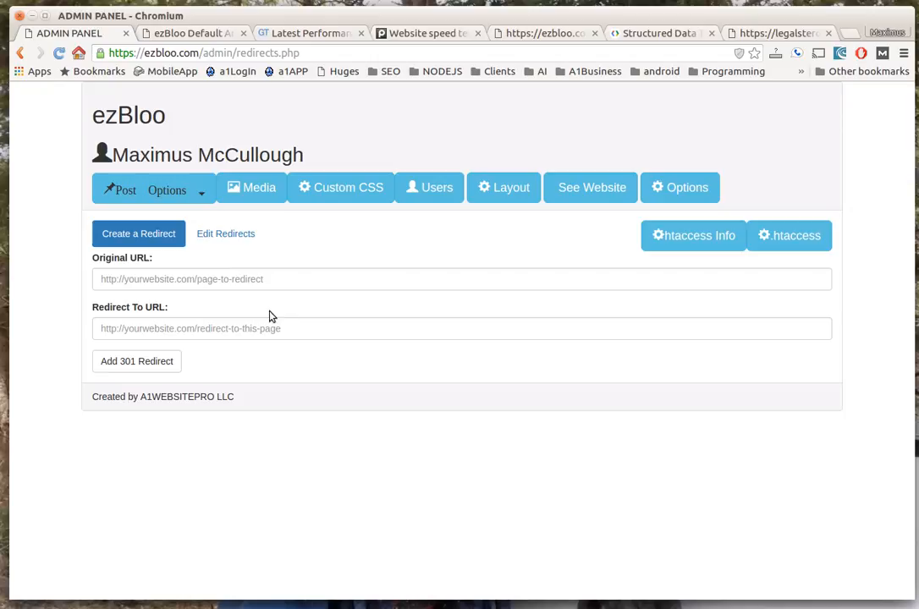
pyautogui.moveTo(226, 241)
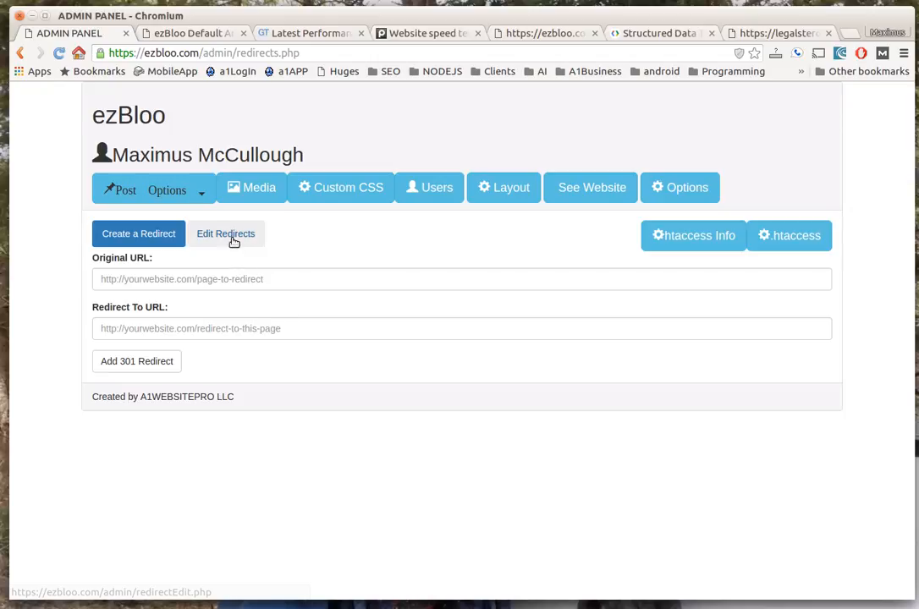
pyautogui.click(225, 234)
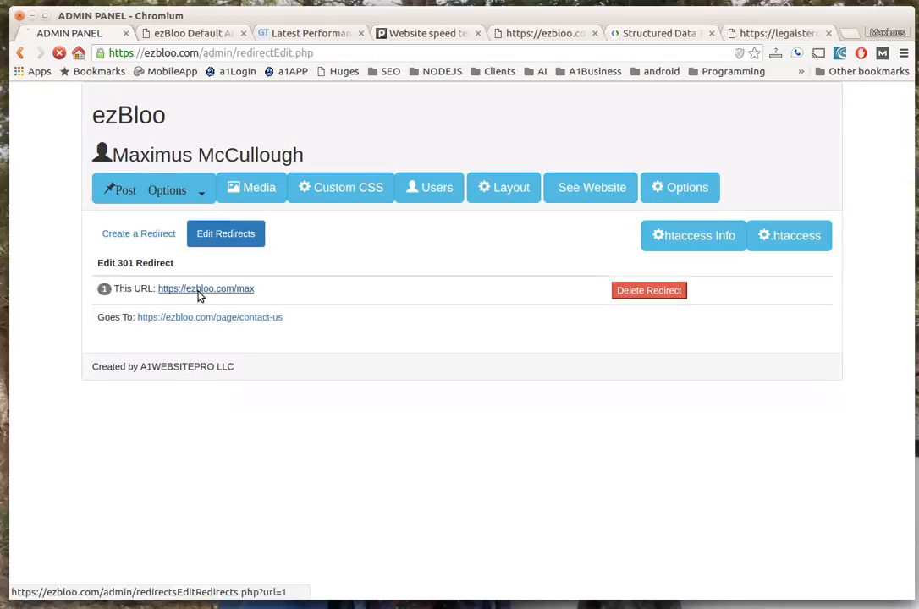
pyautogui.click(205, 288)
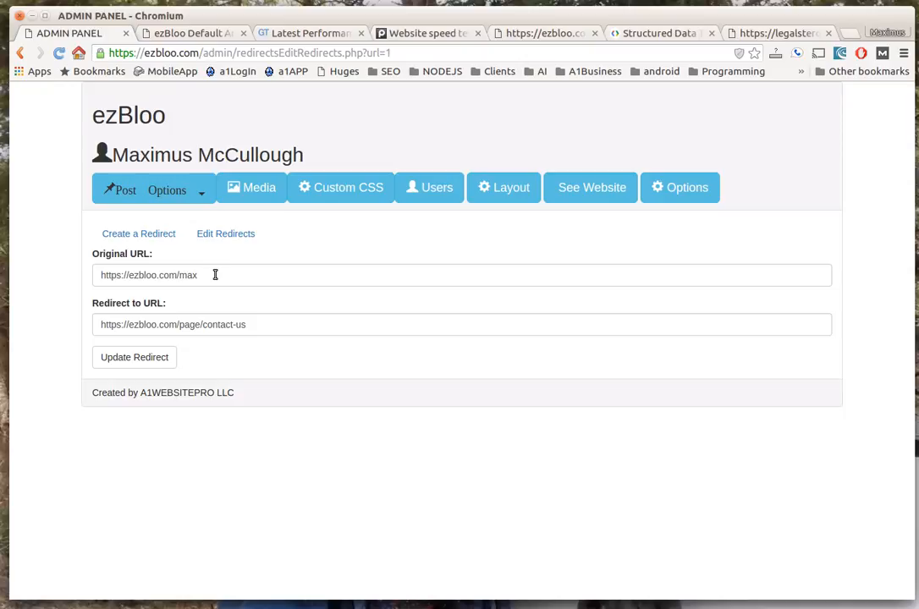
pyautogui.moveTo(217, 274)
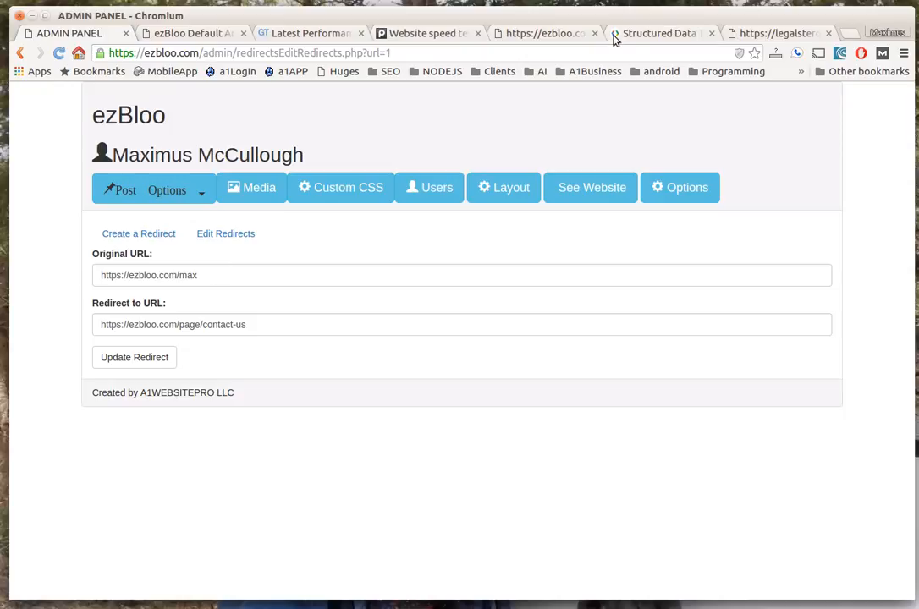
pyautogui.click(166, 190)
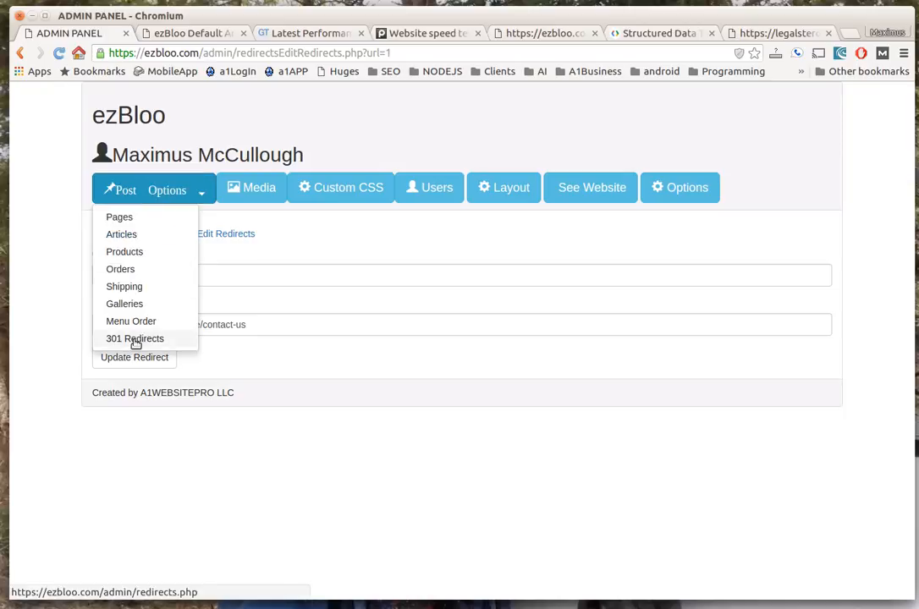
pyautogui.click(197, 33)
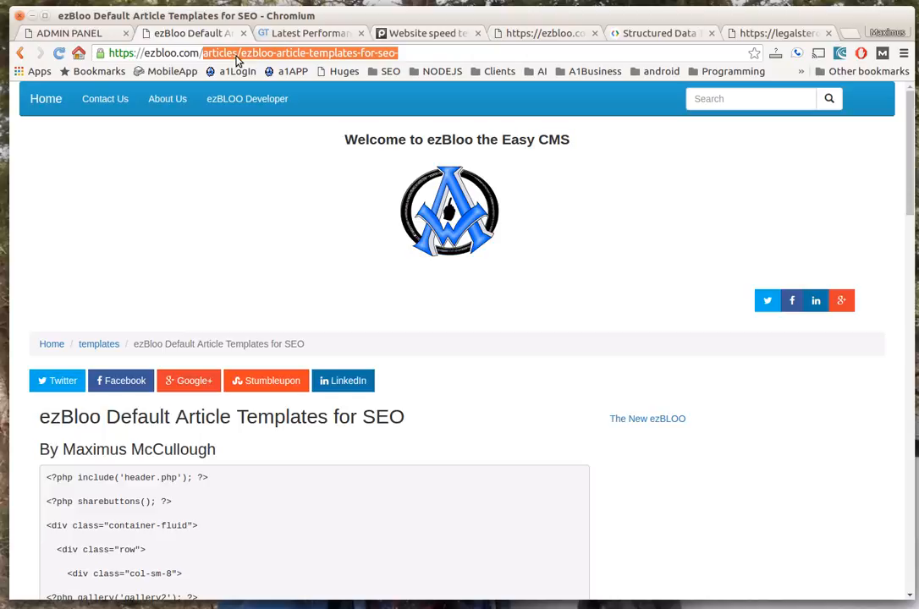
pyautogui.write('https://ezbloo.com/xy')
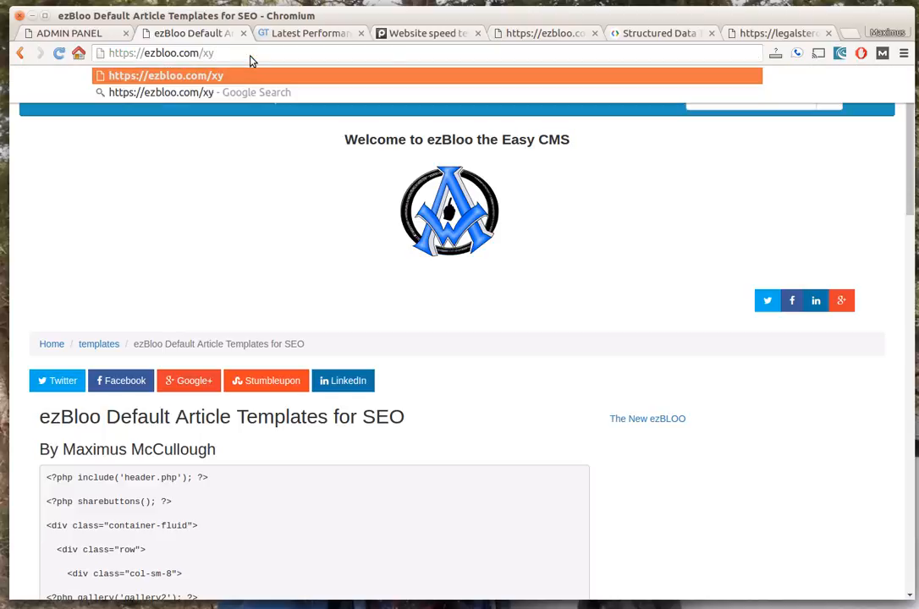
pyautogui.write('z')
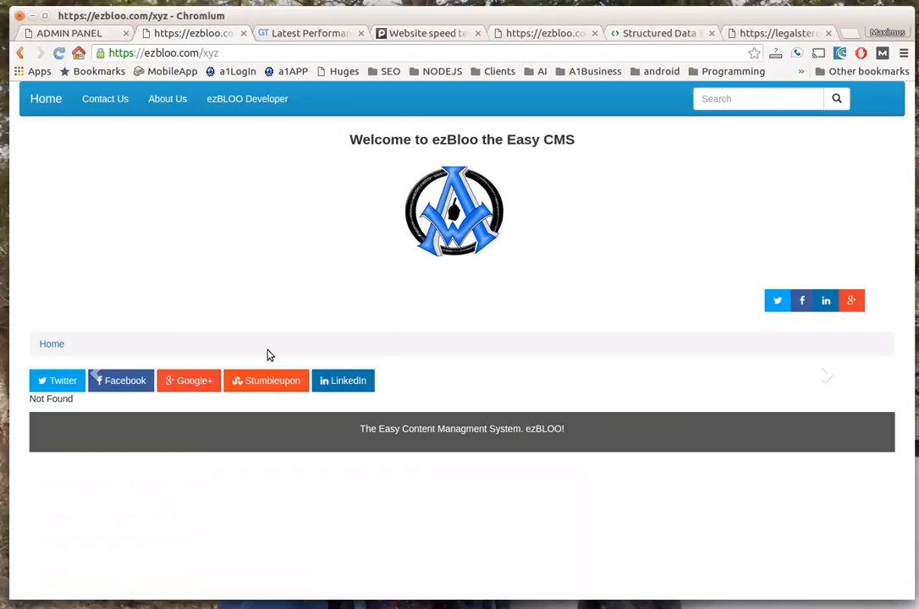
pyautogui.doubleClick(50, 400)
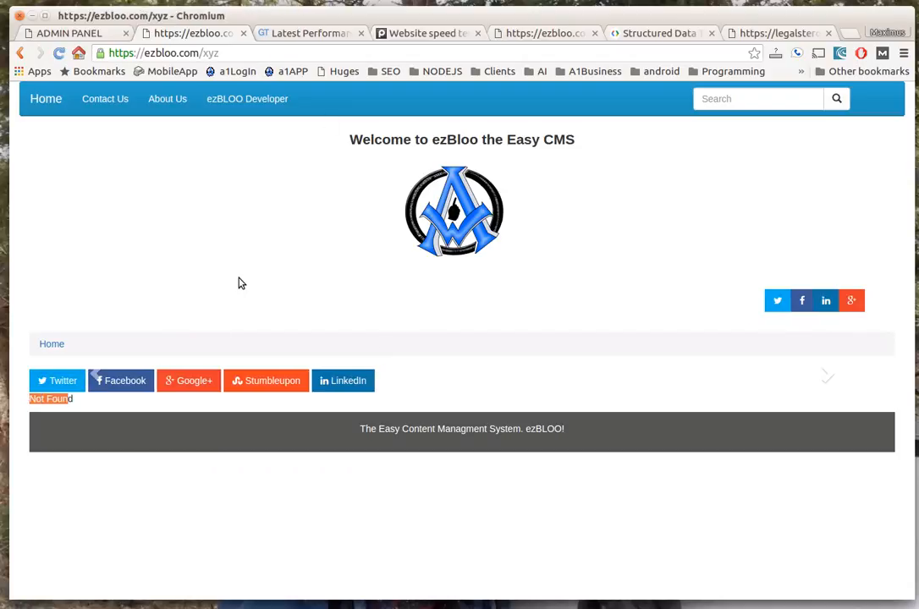
pyautogui.click(170, 53)
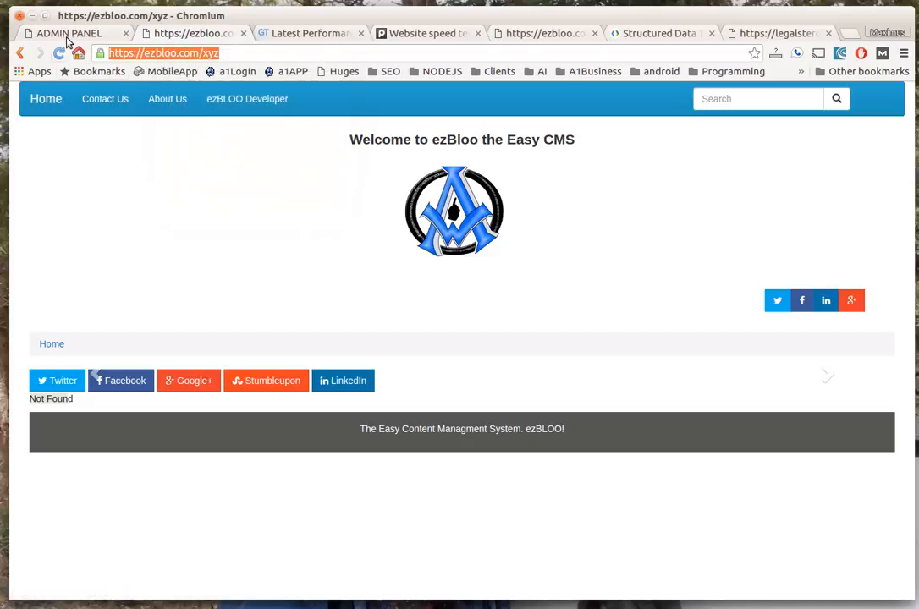
# Add a 301 redirect from ezbloo.com/xyz to about-us and open it for editing.
pyautogui.click(67, 32)
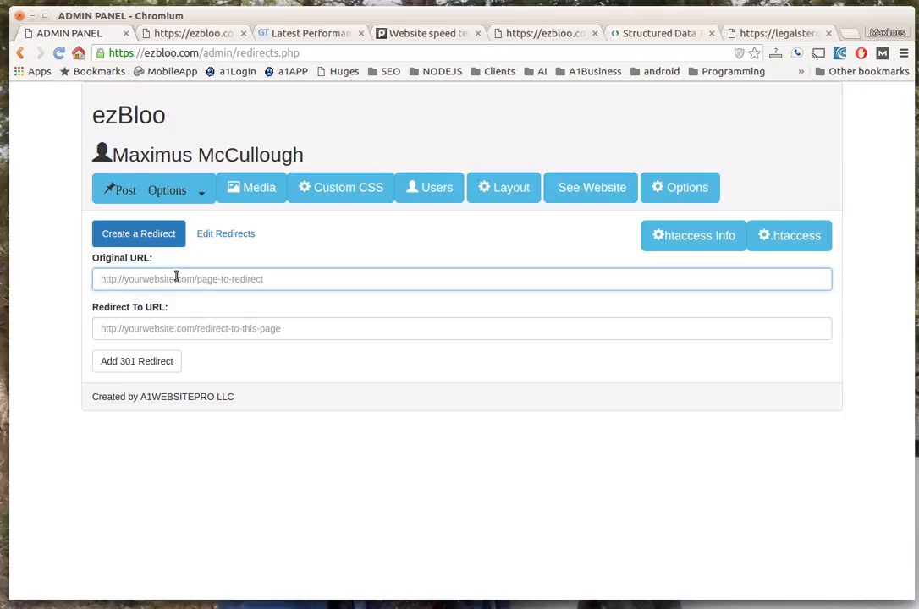
pyautogui.write('https://ezbloo.com/xyz')
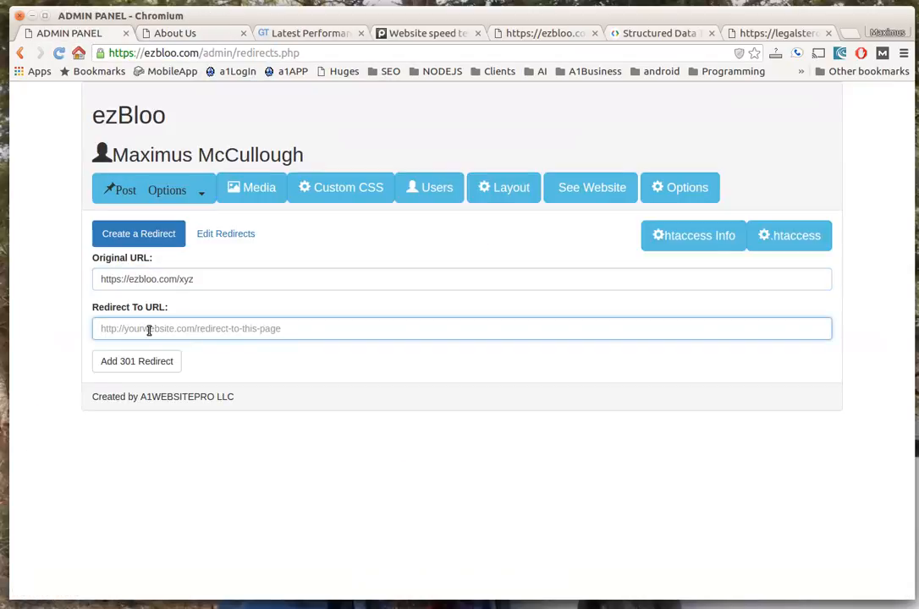
pyautogui.click(136, 361)
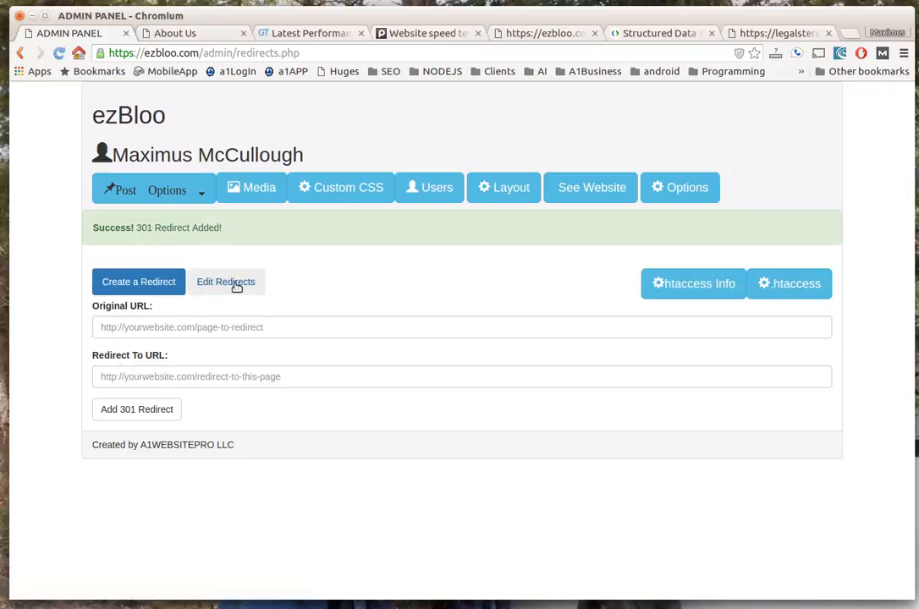
pyautogui.click(226, 282)
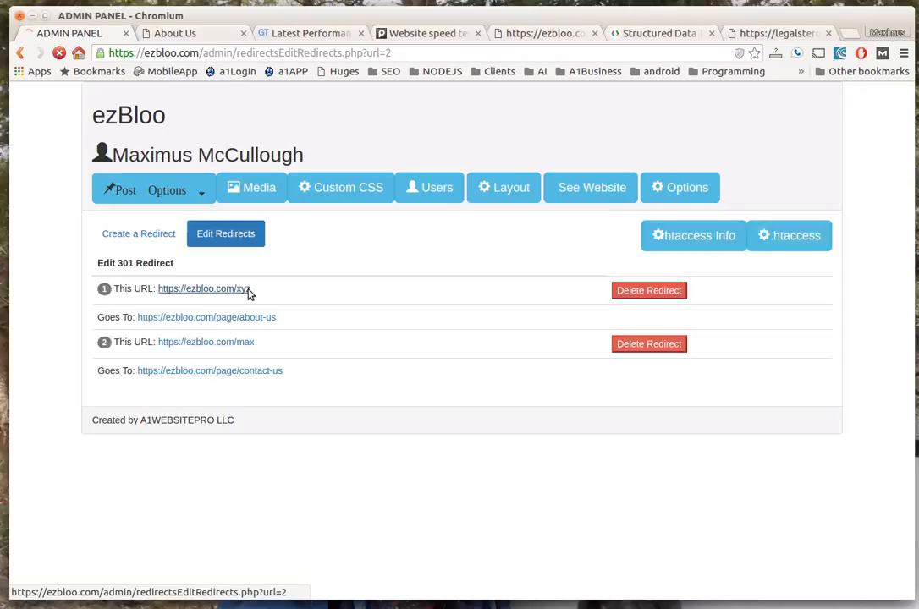
pyautogui.click(203, 288)
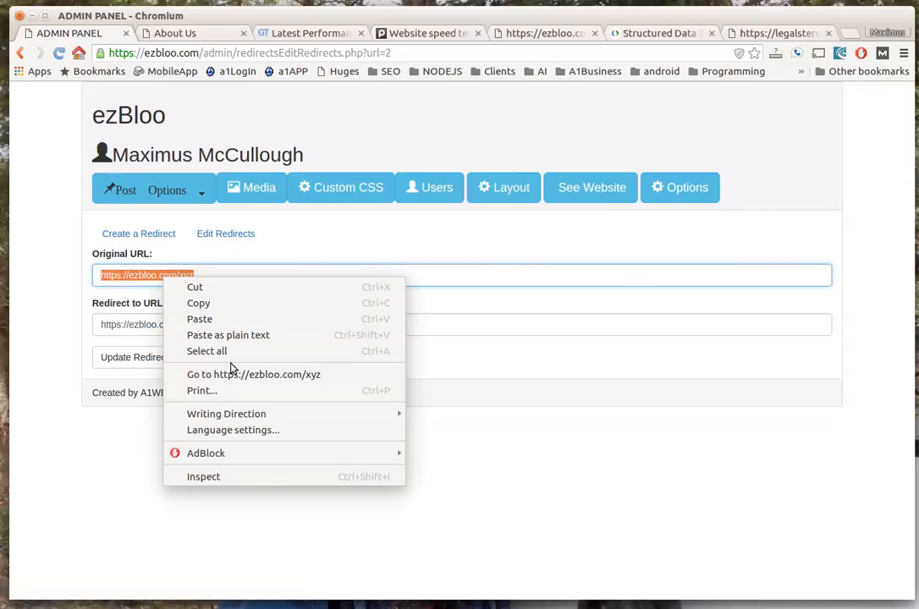
pyautogui.click(252, 375)
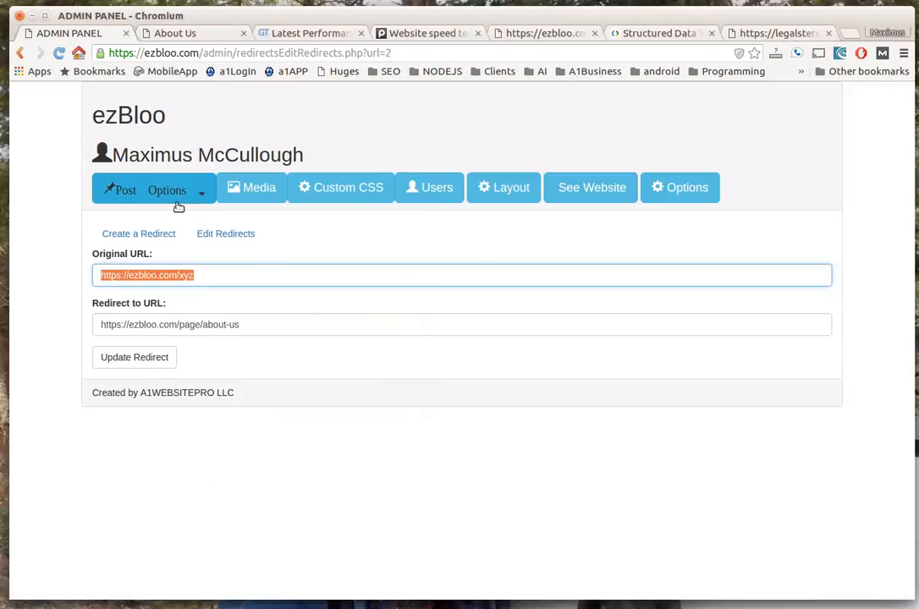
# View and close the site's current .htaccess file and the default .htaccess info.
pyautogui.click(138, 233)
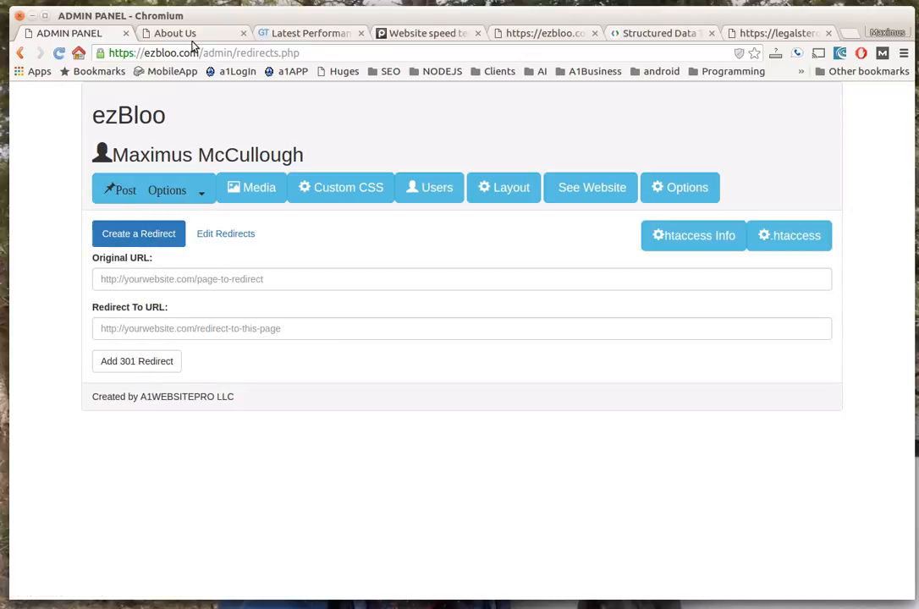
pyautogui.moveTo(418, 323)
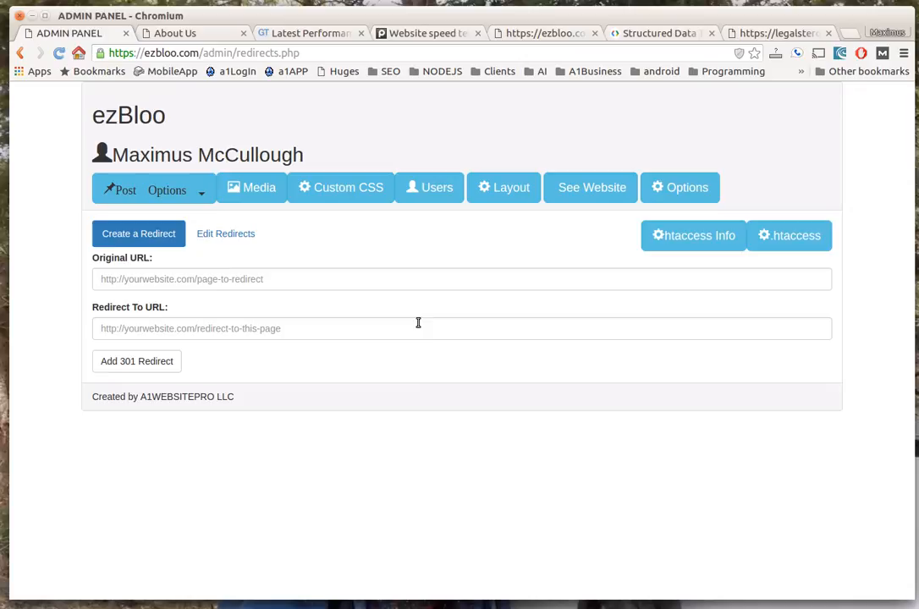
pyautogui.moveTo(788, 236)
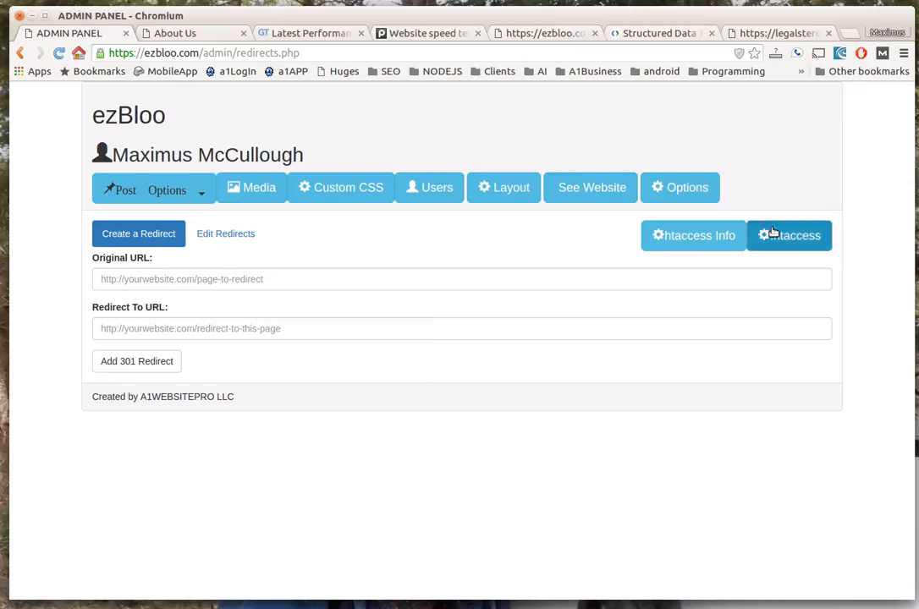
pyautogui.click(790, 235)
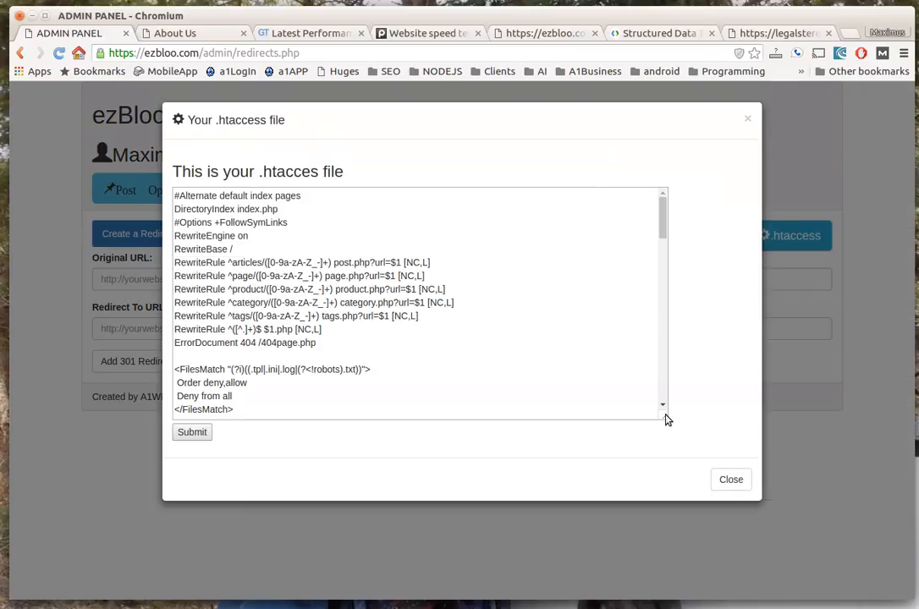
pyautogui.click(730, 479)
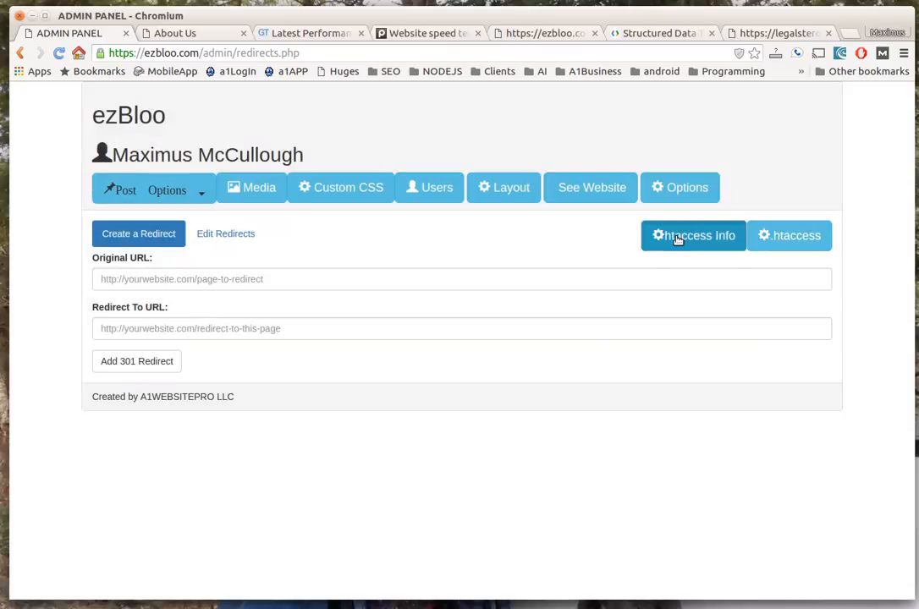
pyautogui.click(692, 236)
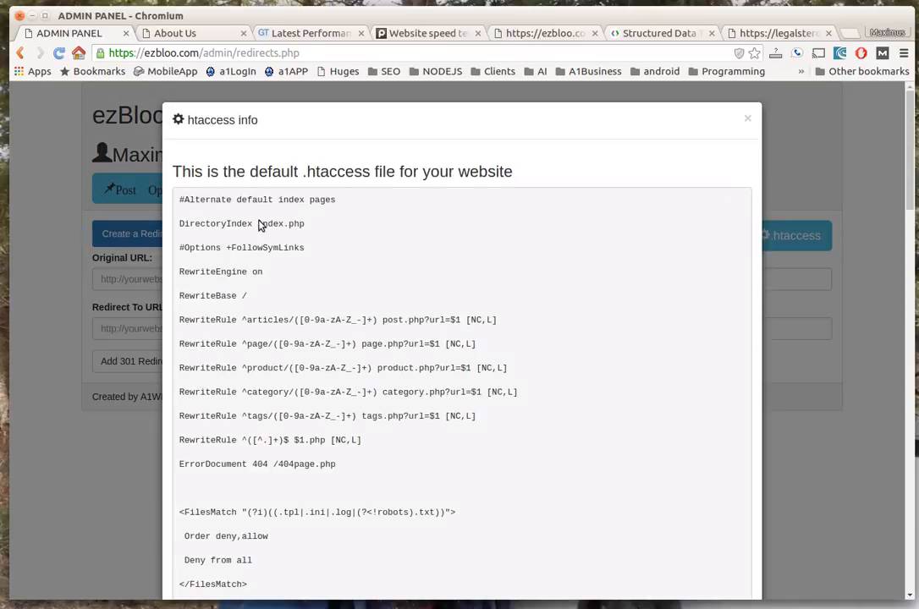
pyautogui.moveTo(271, 359)
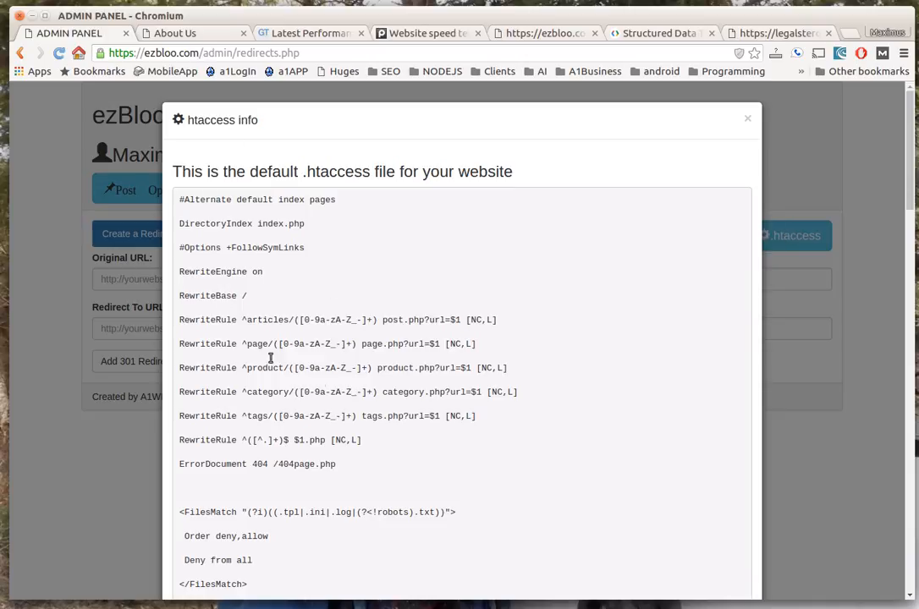
pyautogui.click(748, 118)
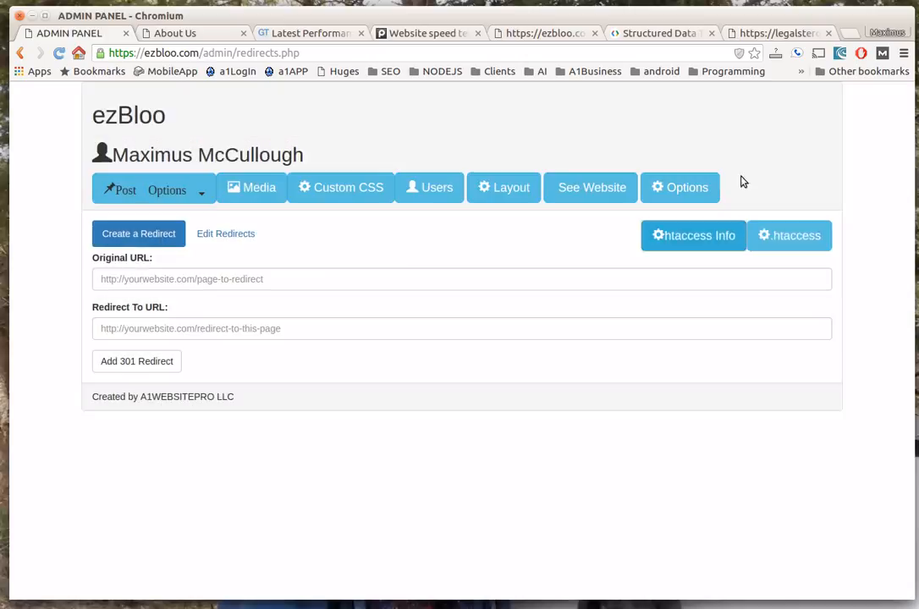
pyautogui.moveTo(253, 215)
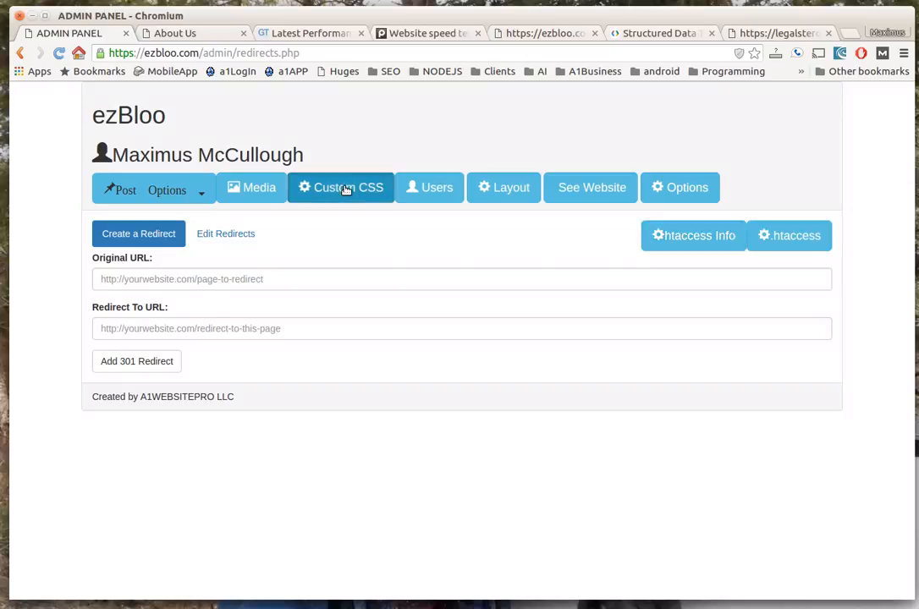
# Review and close the custom CSS stylesheet, then go to the Users page.
pyautogui.click(341, 187)
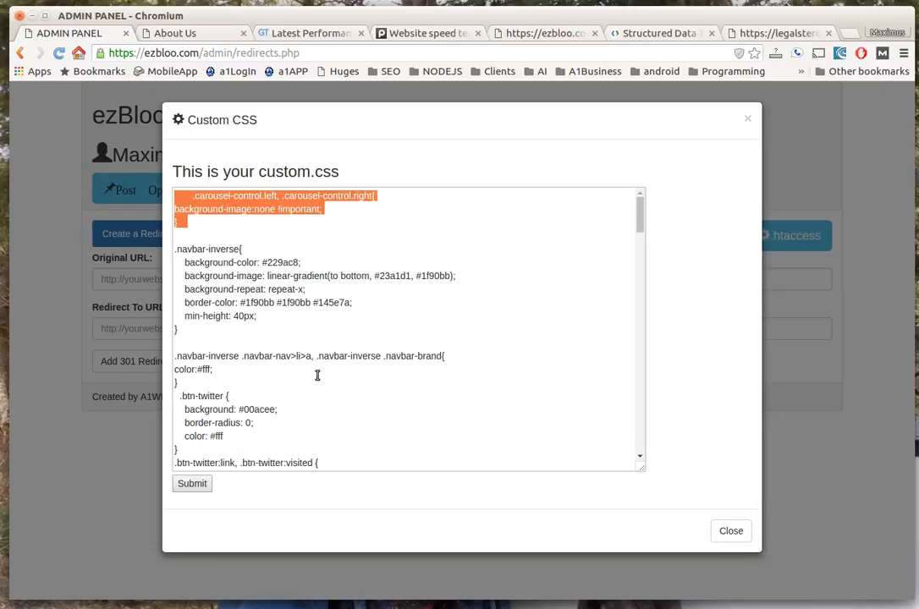
pyautogui.moveTo(563, 543)
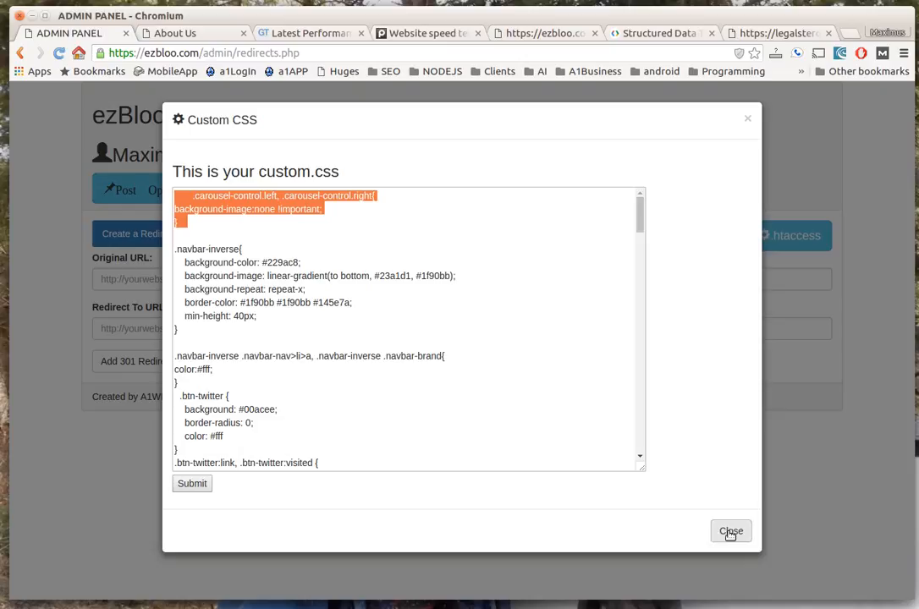
pyautogui.click(731, 531)
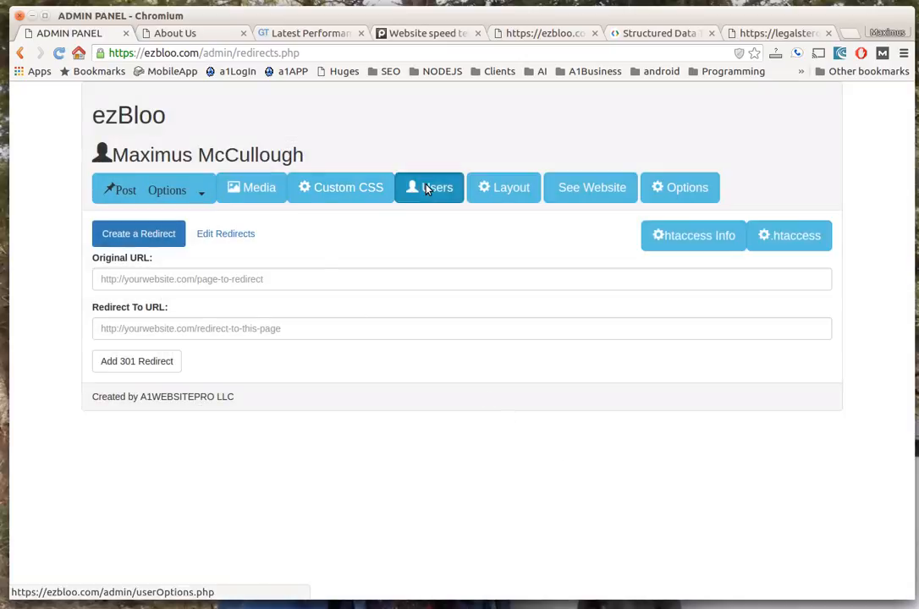
pyautogui.click(429, 187)
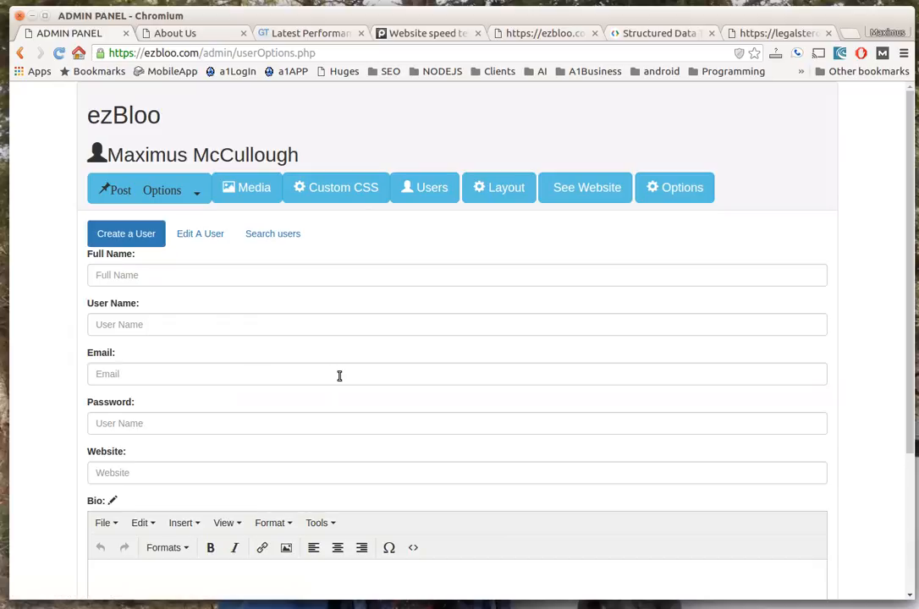
# Open the Layout page and list the Header, Sidebar and Footer areas.
pyautogui.scroll(-3)
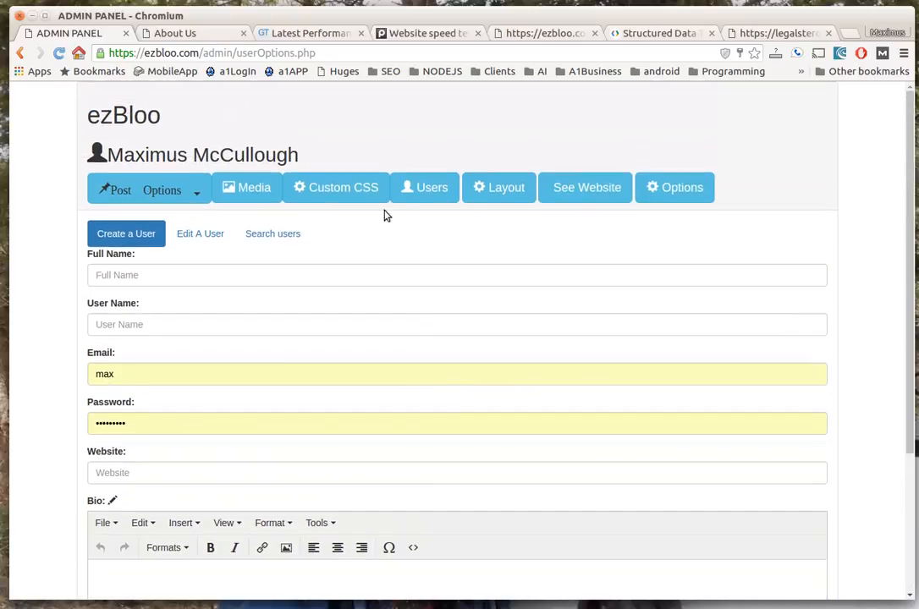
pyautogui.click(499, 187)
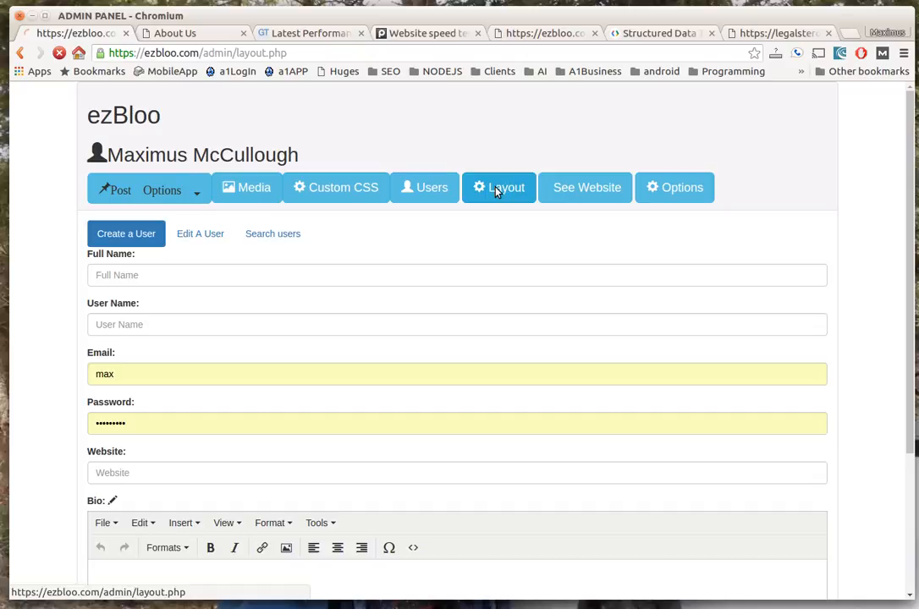
pyautogui.click(503, 187)
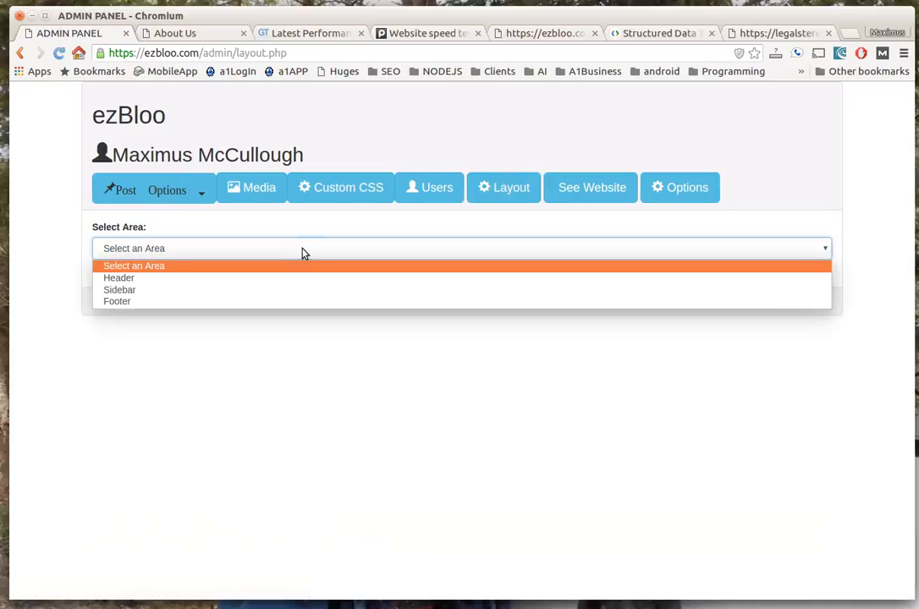
# Select the Header area and display the header.php source code.
pyautogui.click(119, 278)
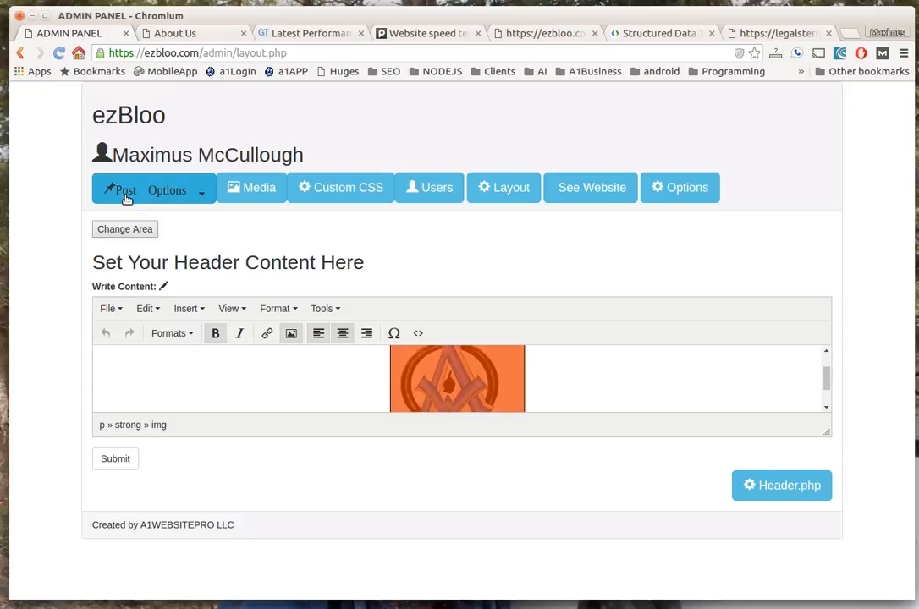
pyautogui.moveTo(520, 384)
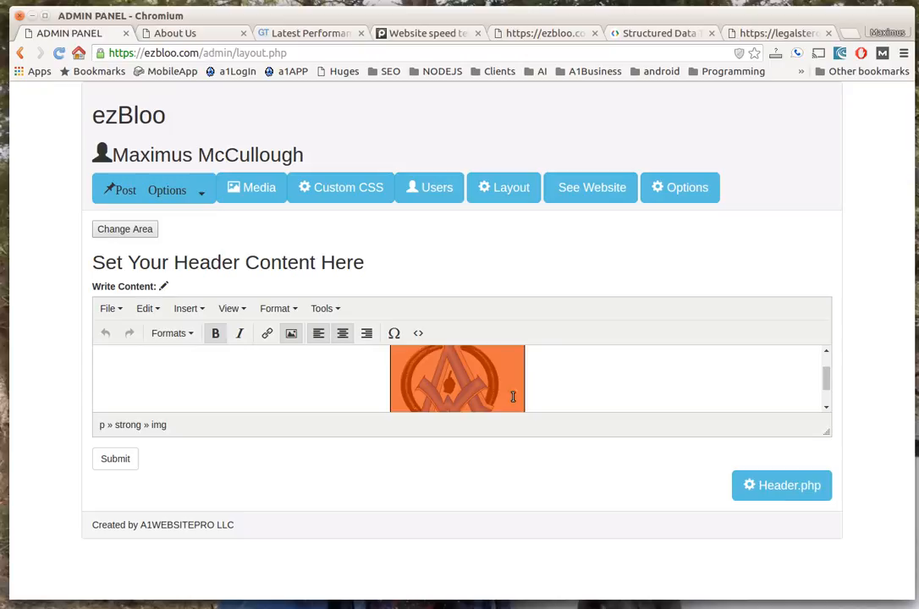
pyautogui.moveTo(119, 456)
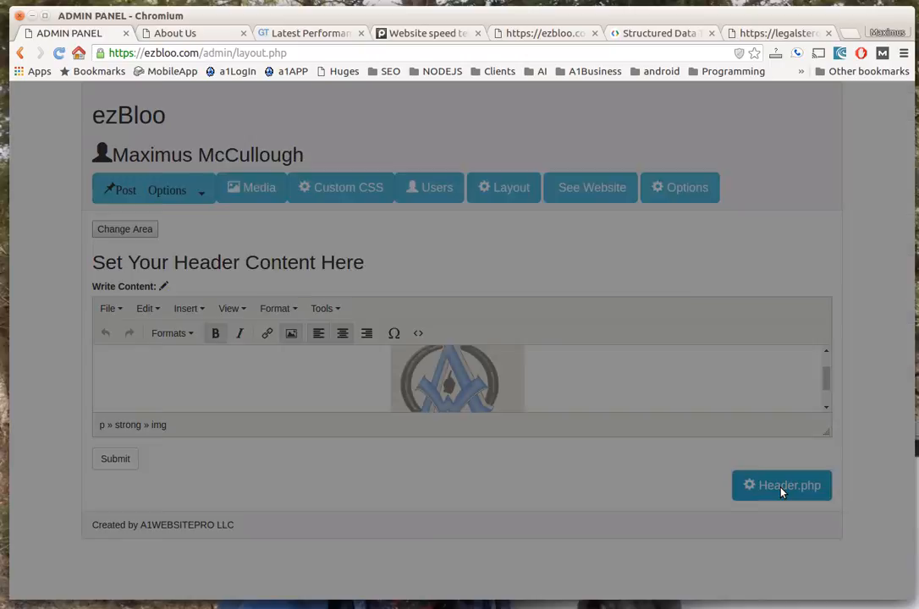
pyautogui.click(781, 485)
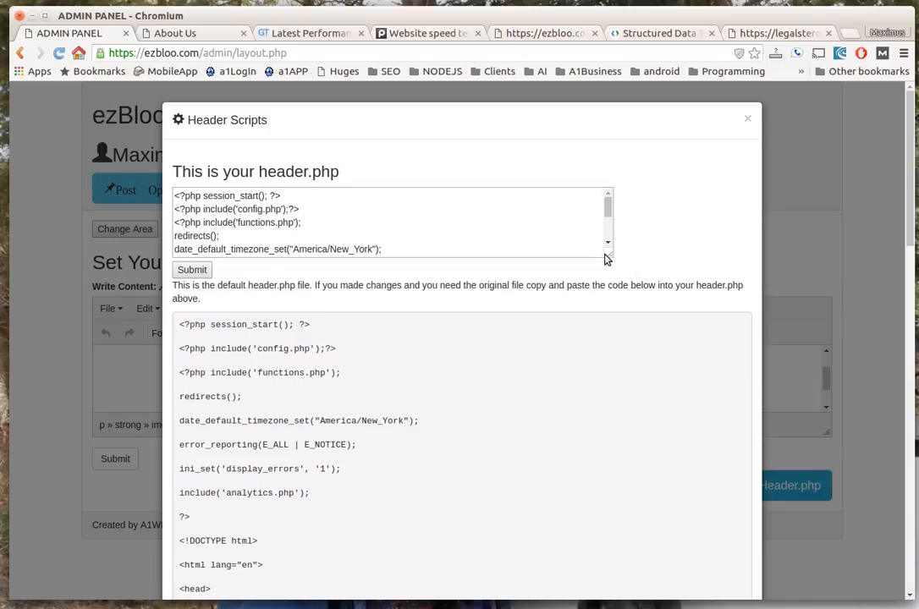
# Scroll through the header.php code to the Google Analytics script.
pyautogui.scroll(-3)
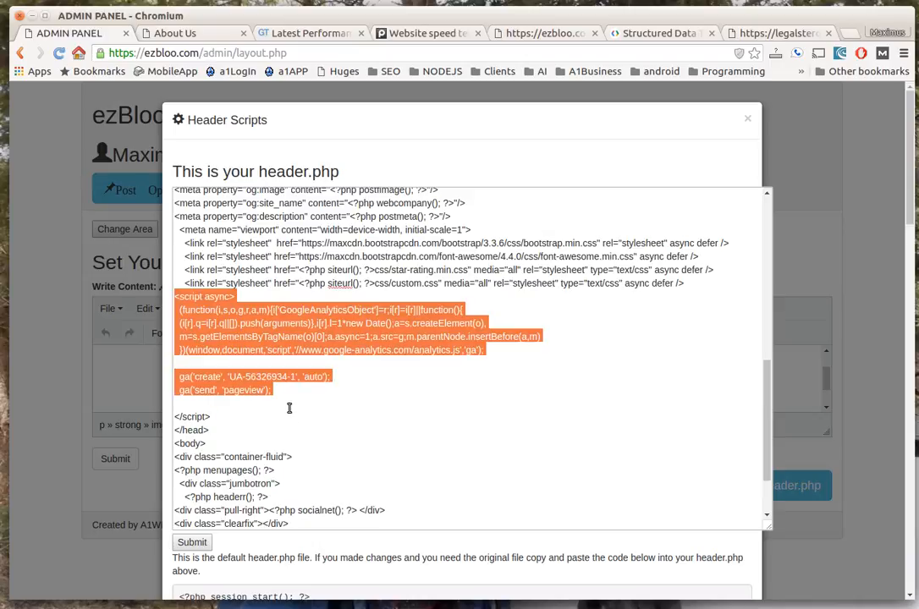
pyautogui.scroll(-3)
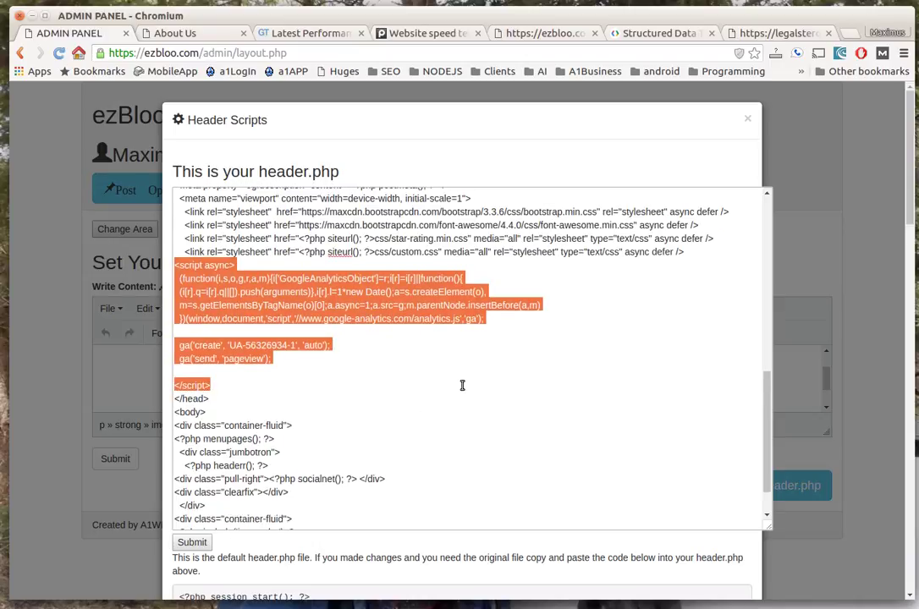
pyautogui.scroll(-3)
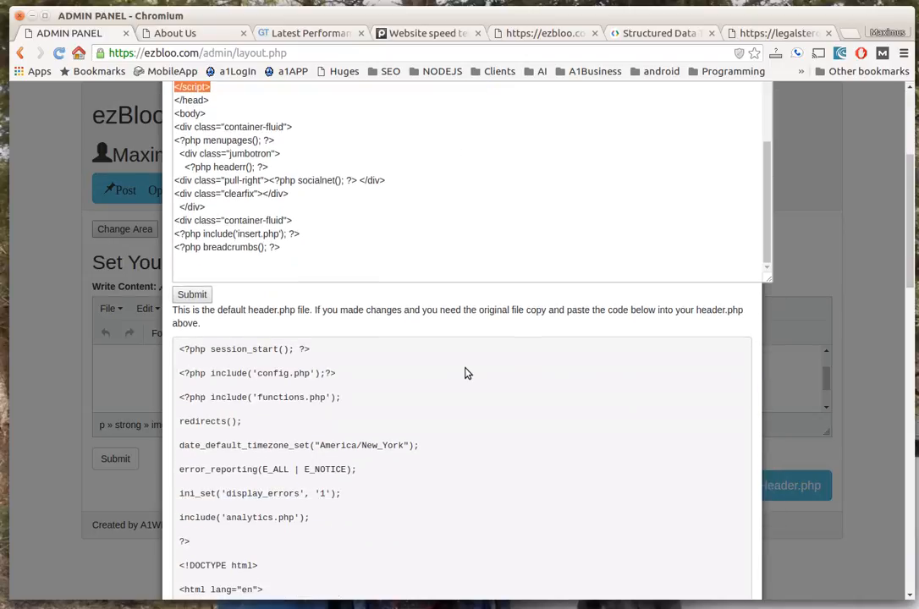
pyautogui.moveTo(460, 378)
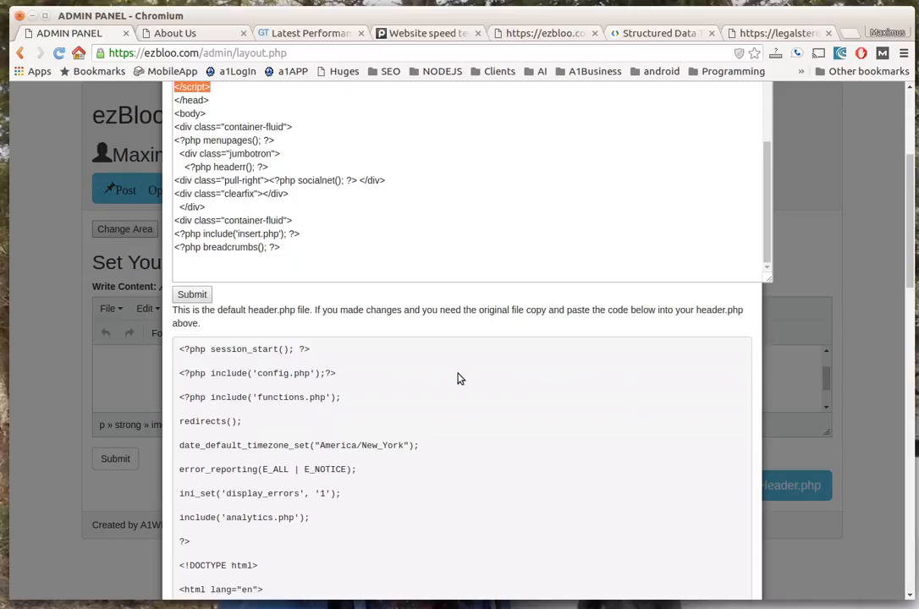
pyautogui.scroll(-3)
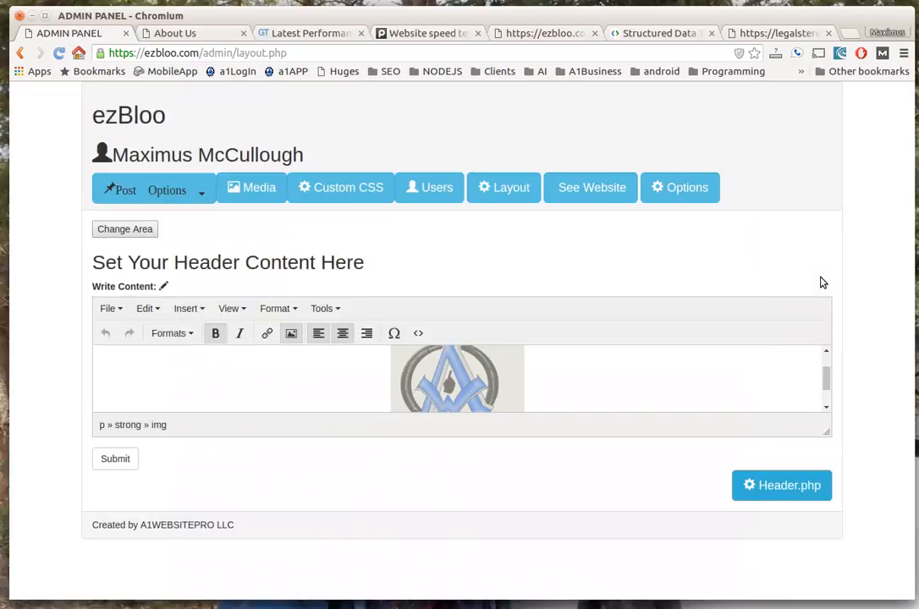
# View the Sidebar area content, then the Footer content, and bring up the About Us page.
pyautogui.click(504, 187)
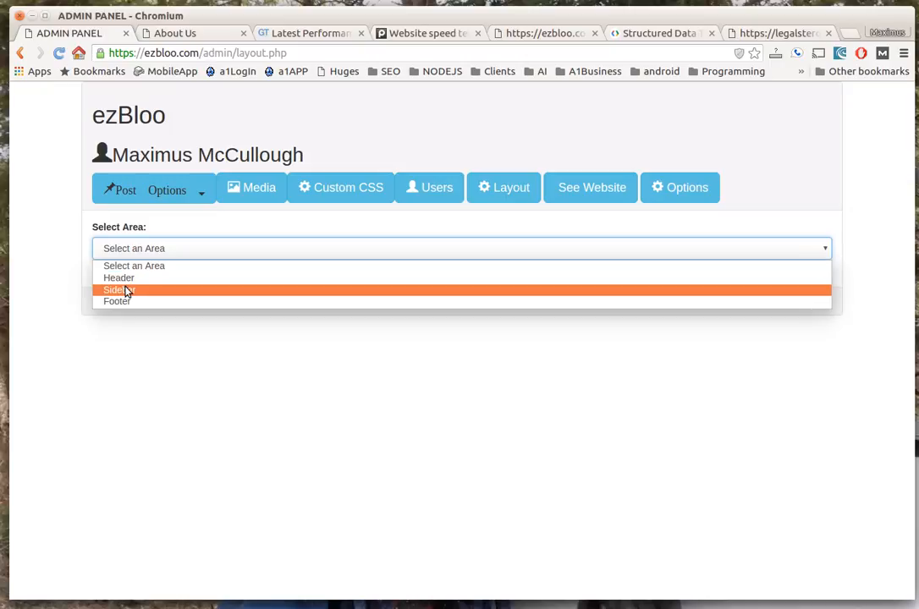
pyautogui.click(114, 289)
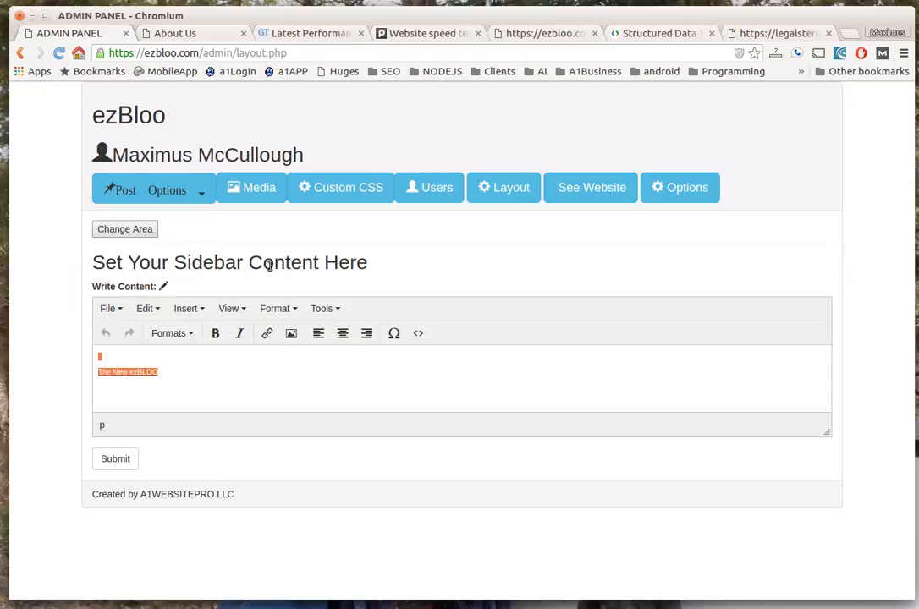
pyautogui.click(125, 228)
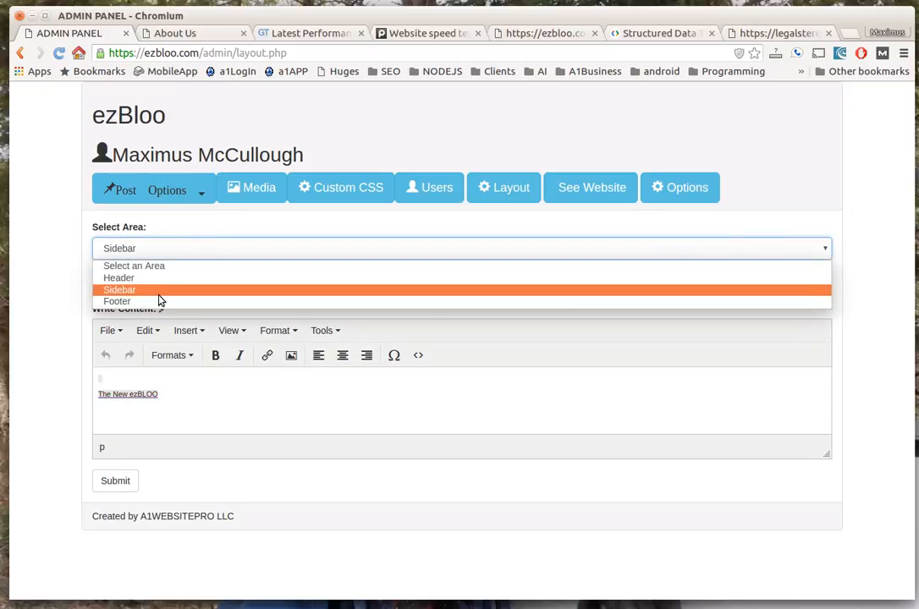
pyautogui.click(116, 302)
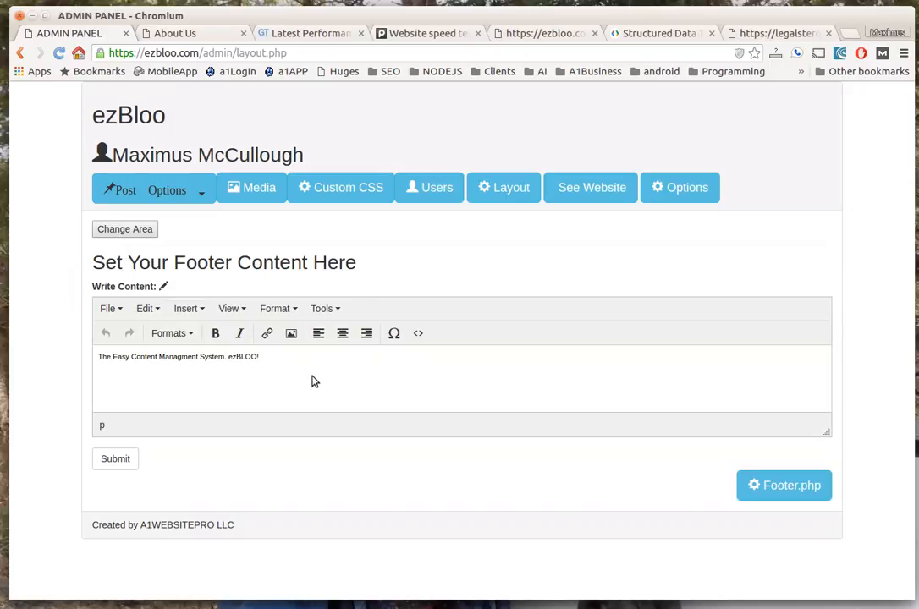
pyautogui.moveTo(493, 394)
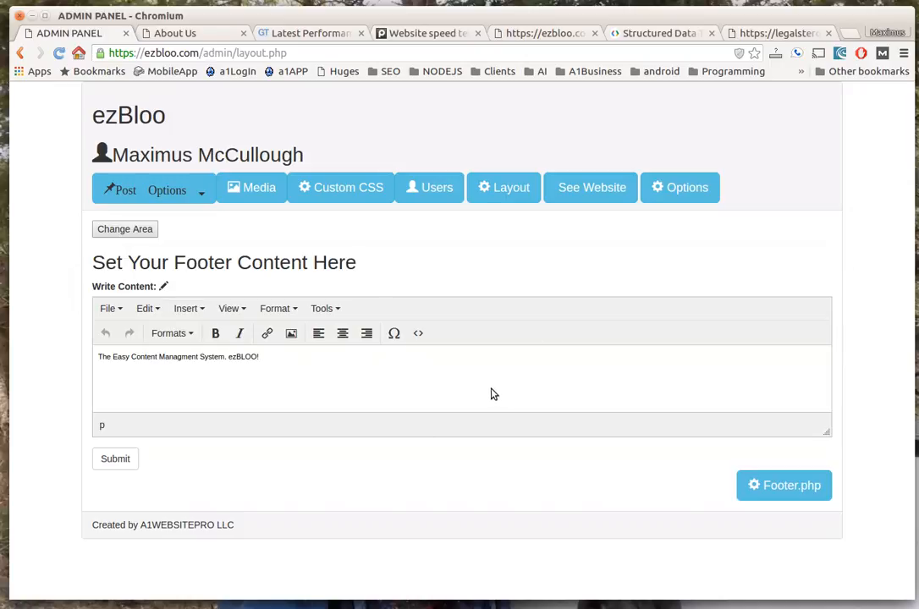
pyautogui.click(177, 33)
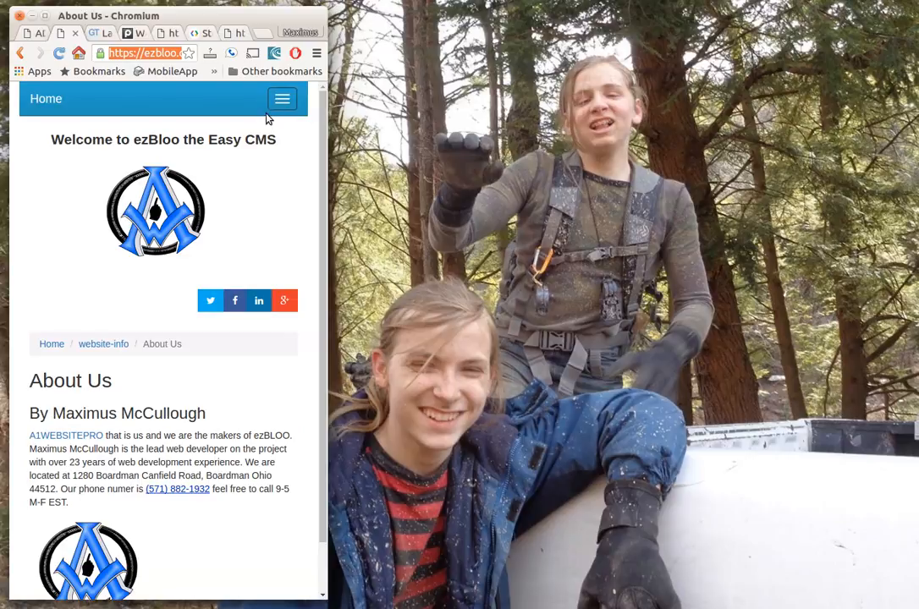
# Search the live site for 'ezbloo' from the hamburger menu's Search box.
pyautogui.click(283, 99)
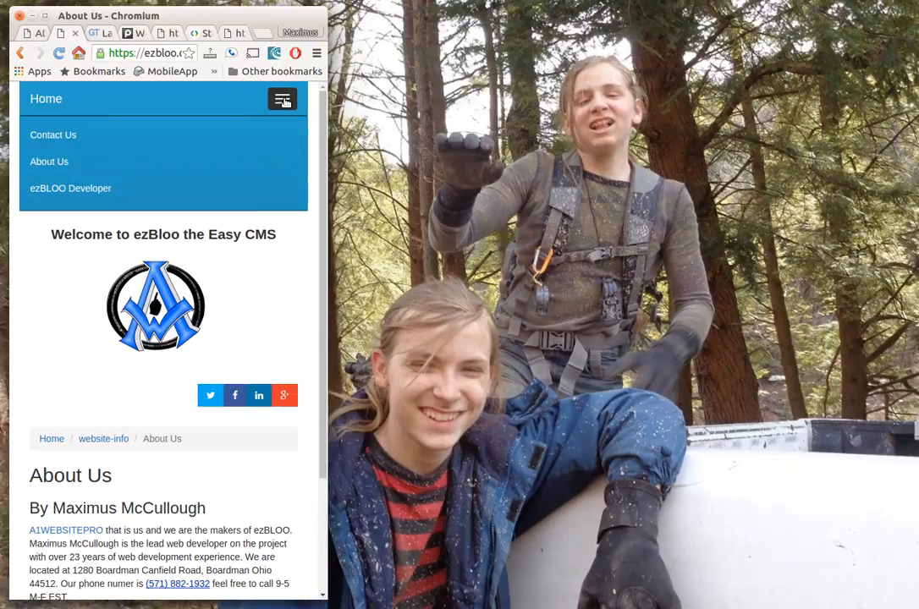
pyautogui.click(282, 99)
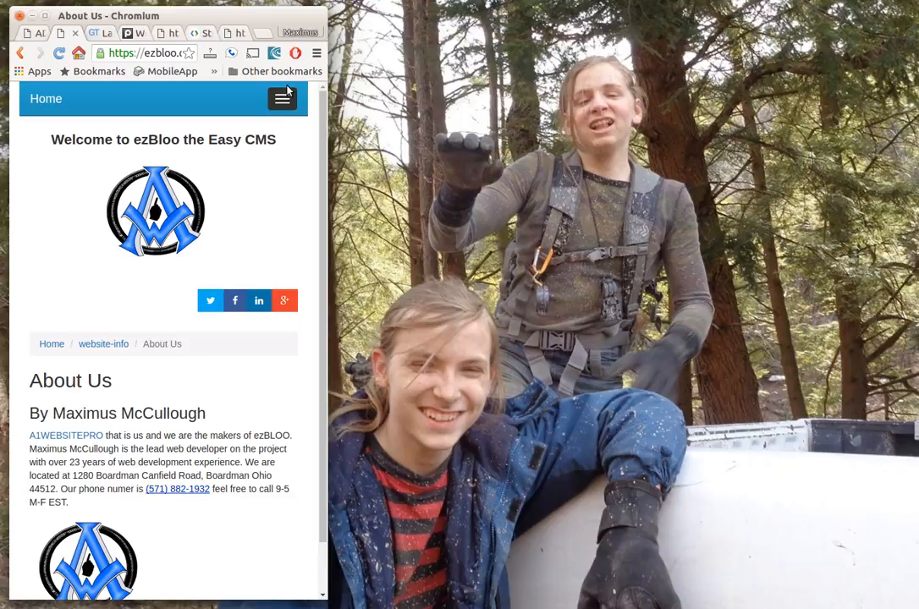
pyautogui.click(282, 98)
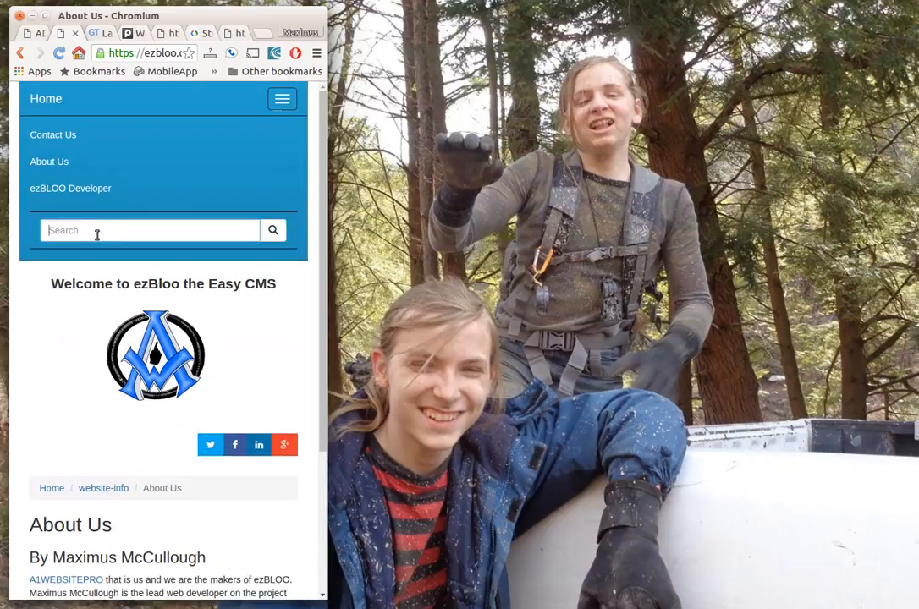
pyautogui.write('ezbloo')
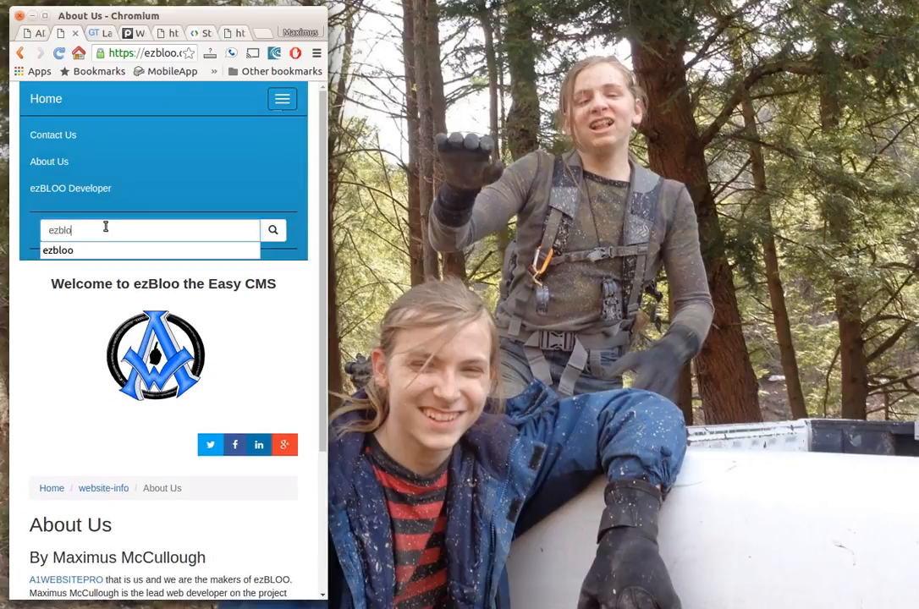
pyautogui.click(273, 229)
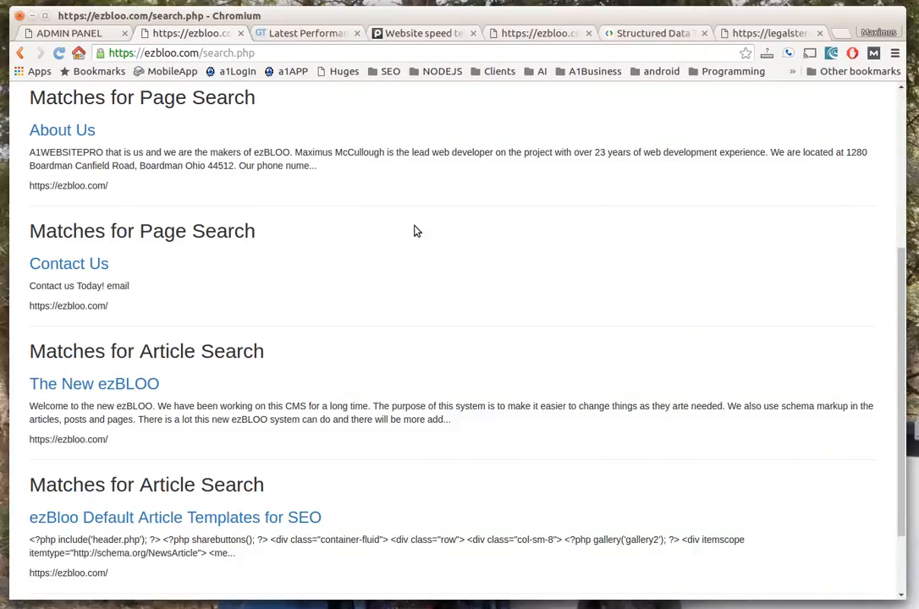
pyautogui.moveTo(213, 197)
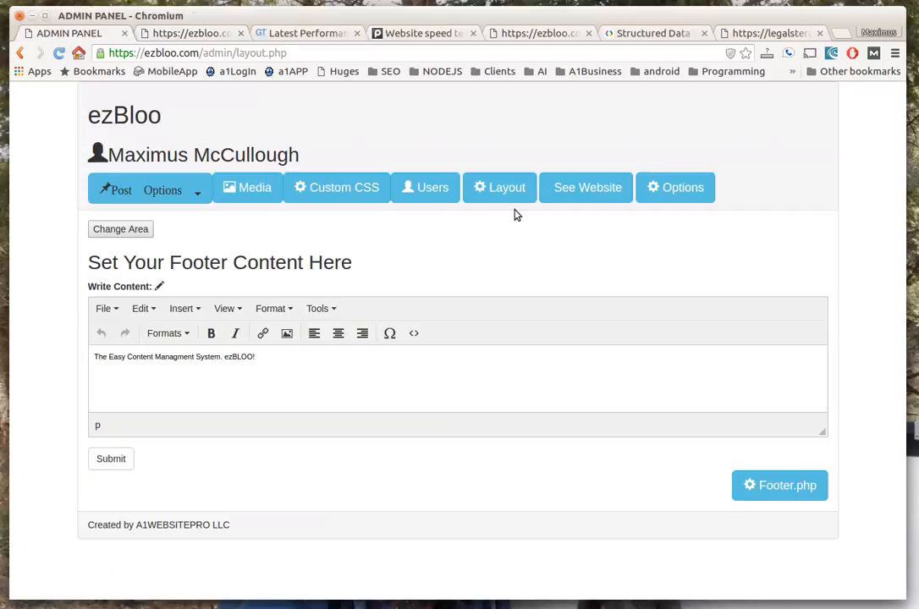
pyautogui.moveTo(551, 320)
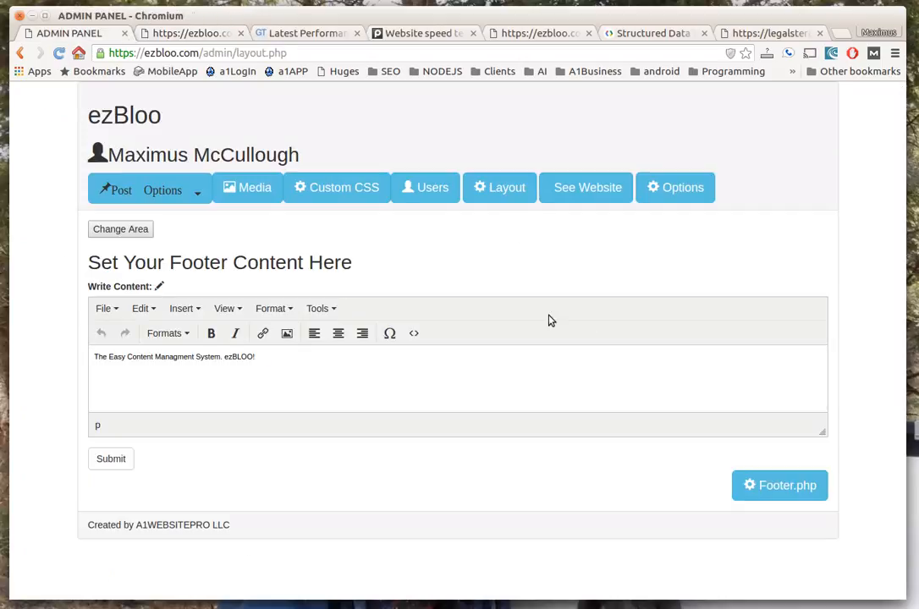
pyautogui.moveTo(534, 303)
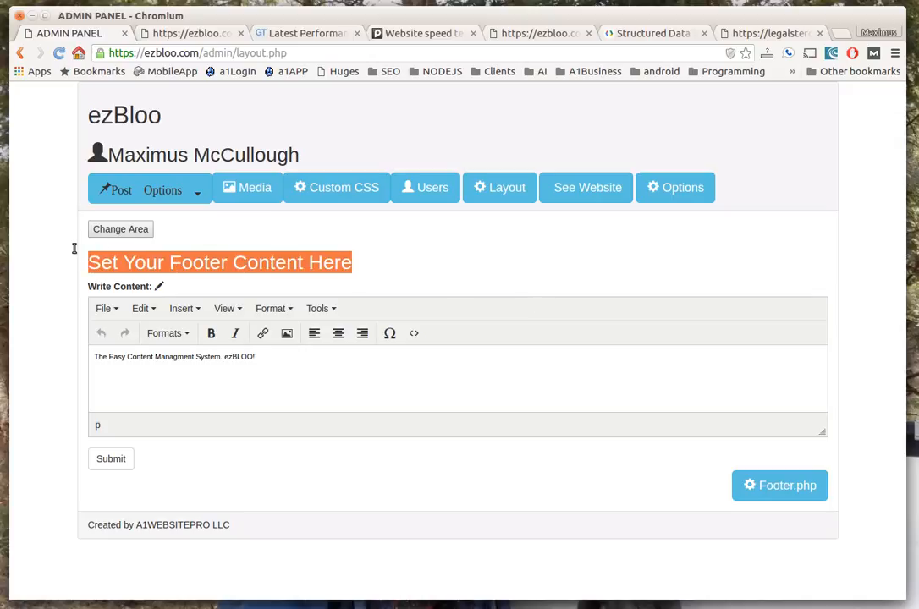
pyautogui.moveTo(496, 285)
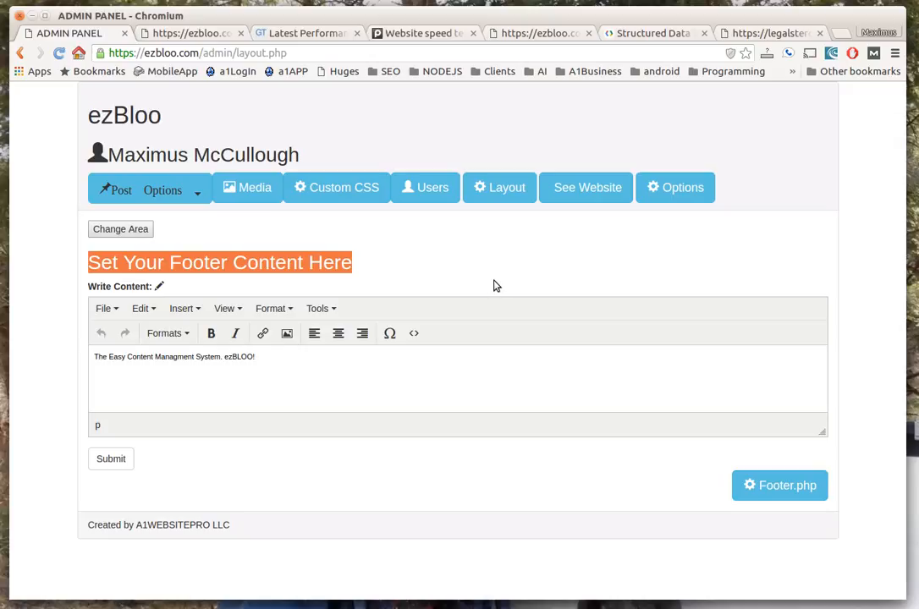
pyautogui.moveTo(477, 286)
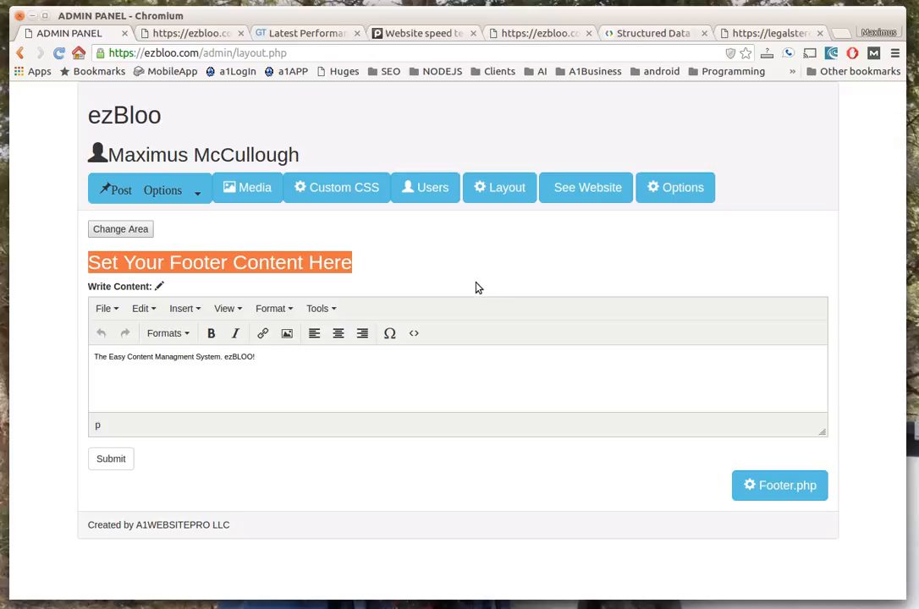
pyautogui.moveTo(434, 275)
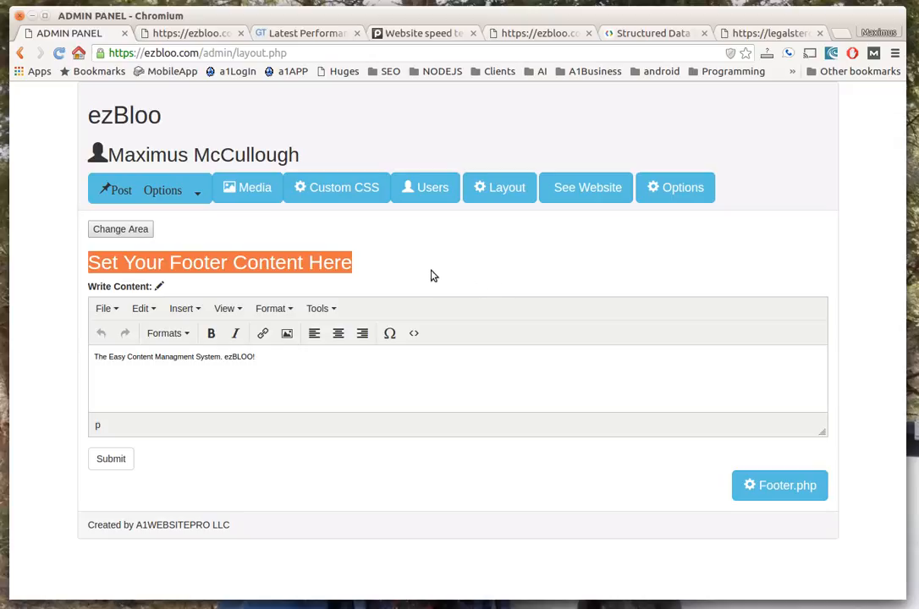
pyautogui.moveTo(610, 203)
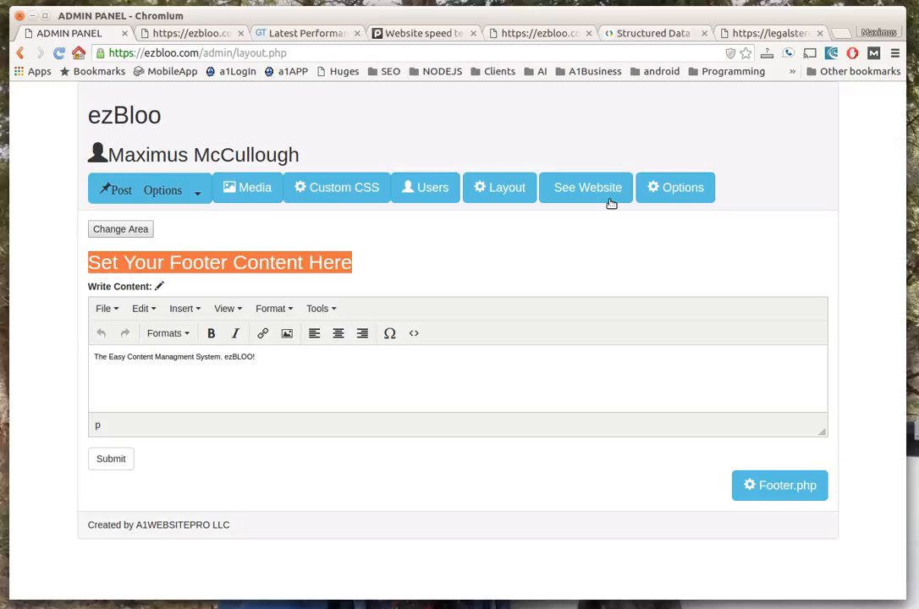
# Check the home page options with About Us kept, and scroll to the social profile fields.
pyautogui.click(675, 187)
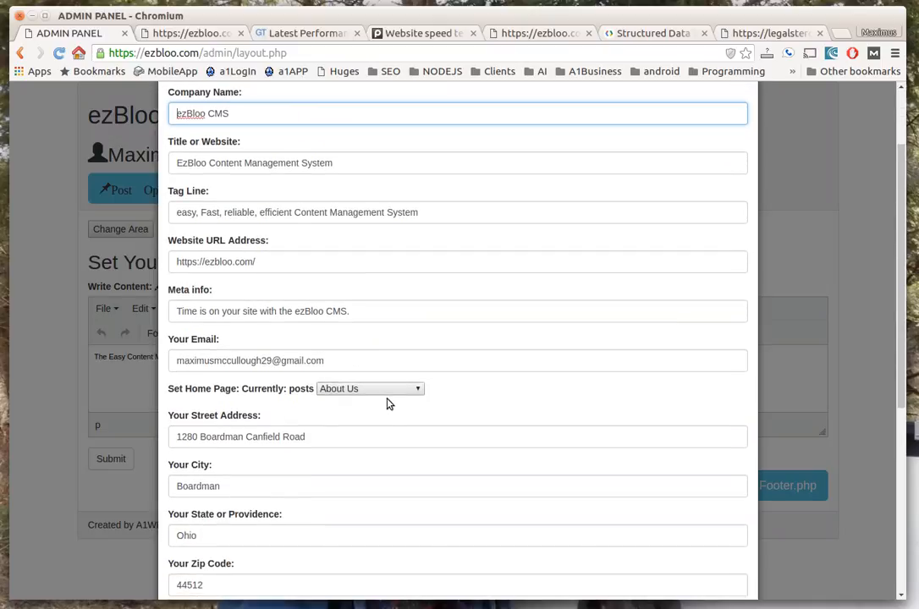
pyautogui.click(370, 388)
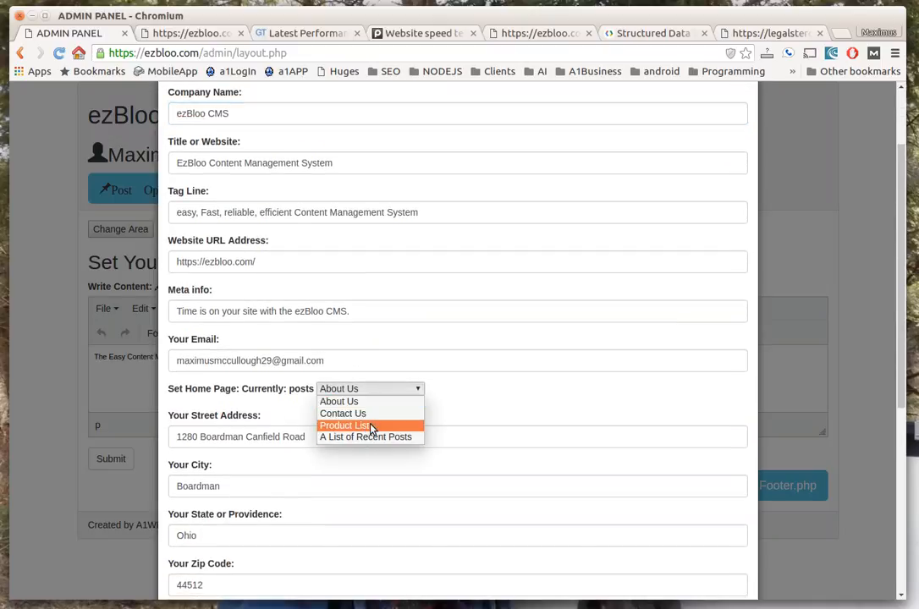
pyautogui.moveTo(351, 401)
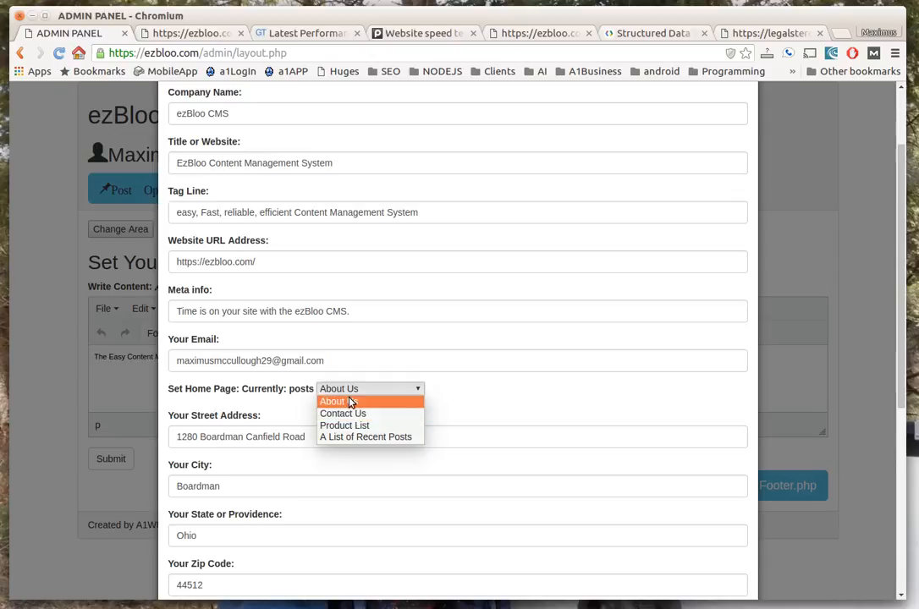
pyautogui.scroll(-3)
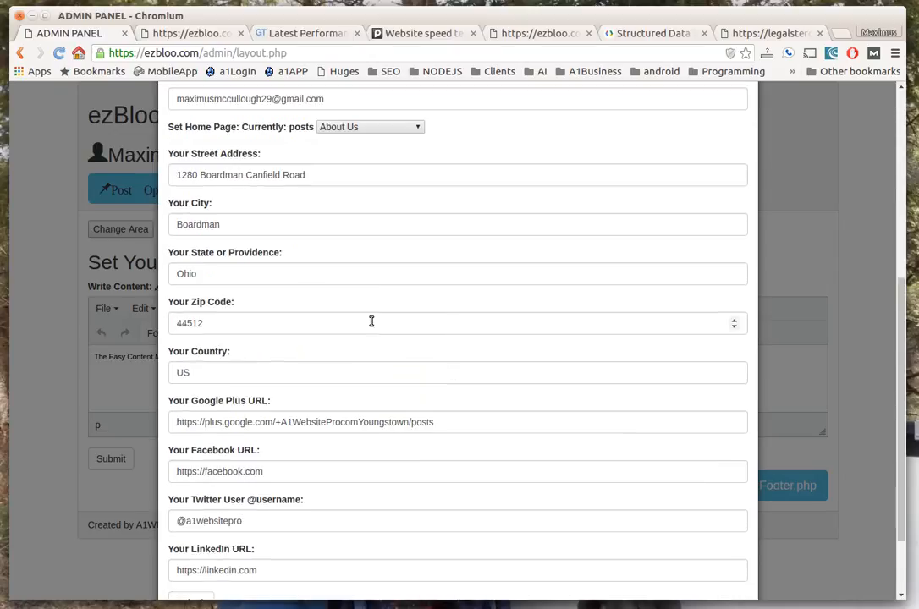
pyautogui.scroll(-3)
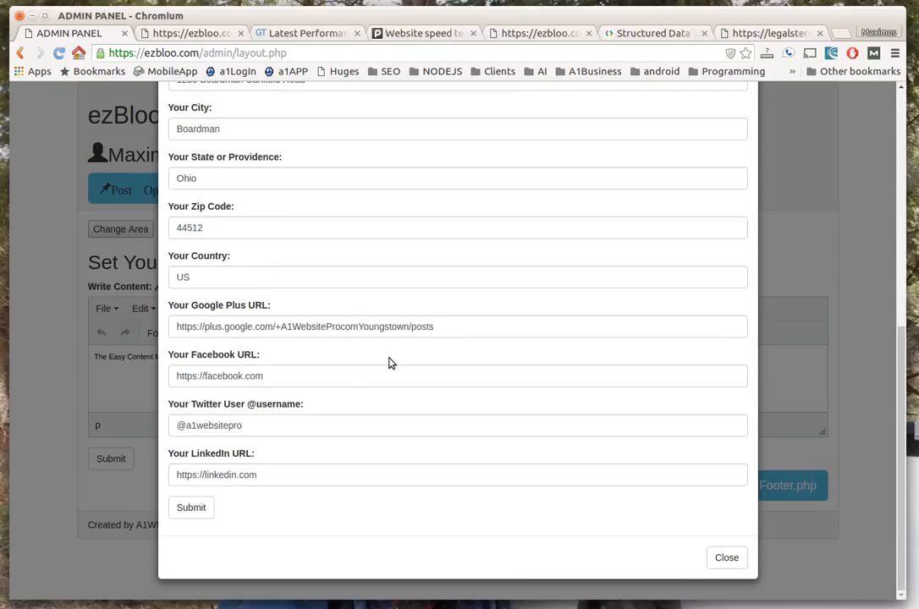
pyautogui.moveTo(808, 350)
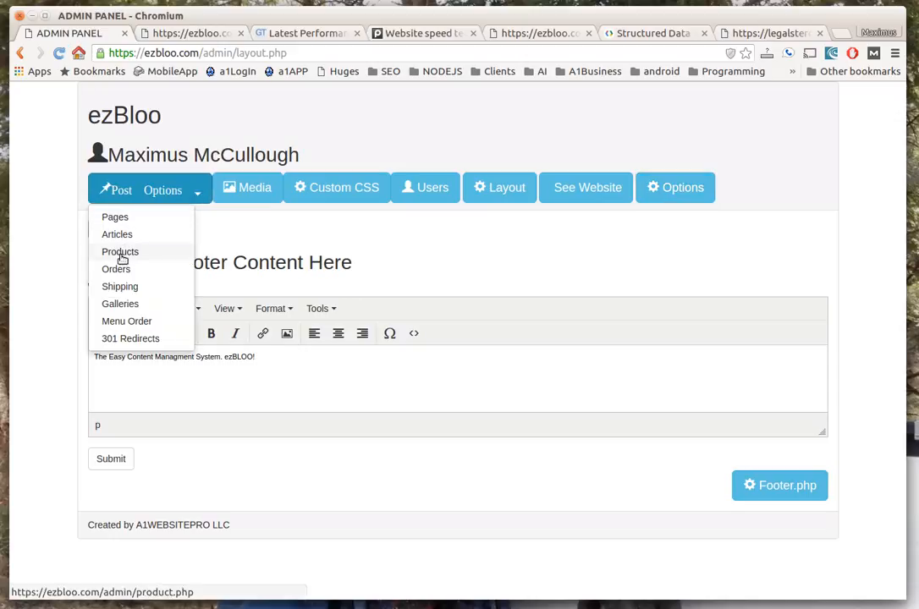
# View the post.php template from Articles, then go to the Galleries page.
pyautogui.click(120, 251)
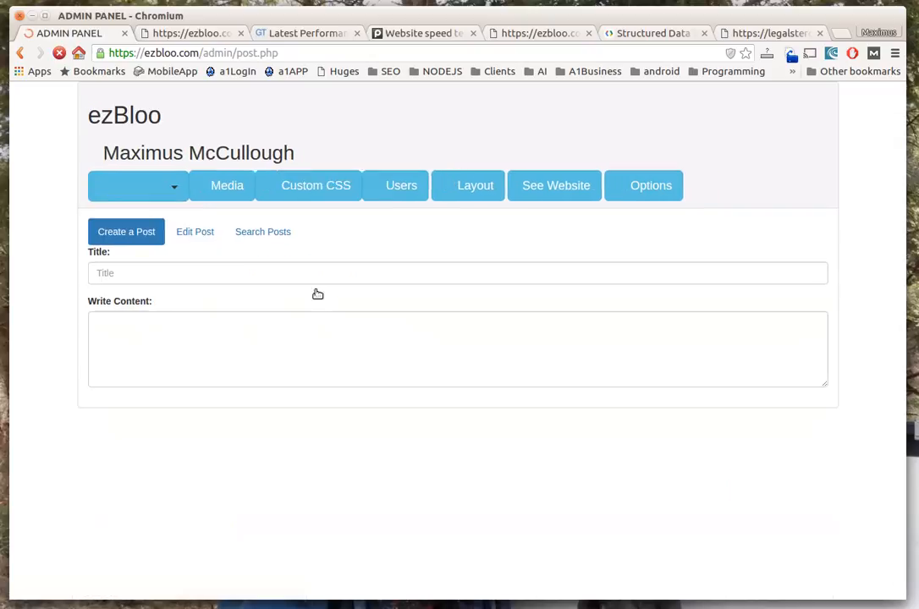
pyautogui.scroll(-3)
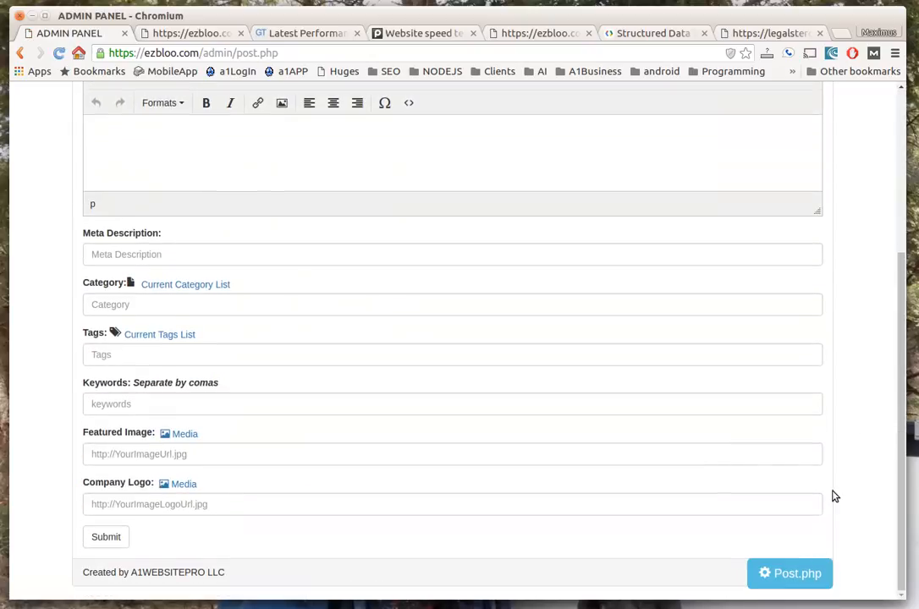
pyautogui.click(789, 574)
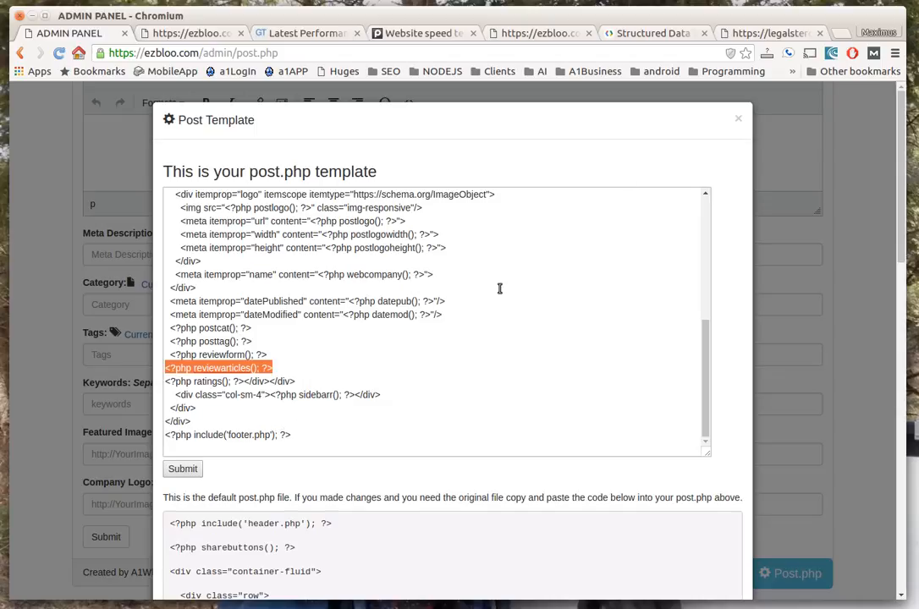
pyautogui.click(738, 118)
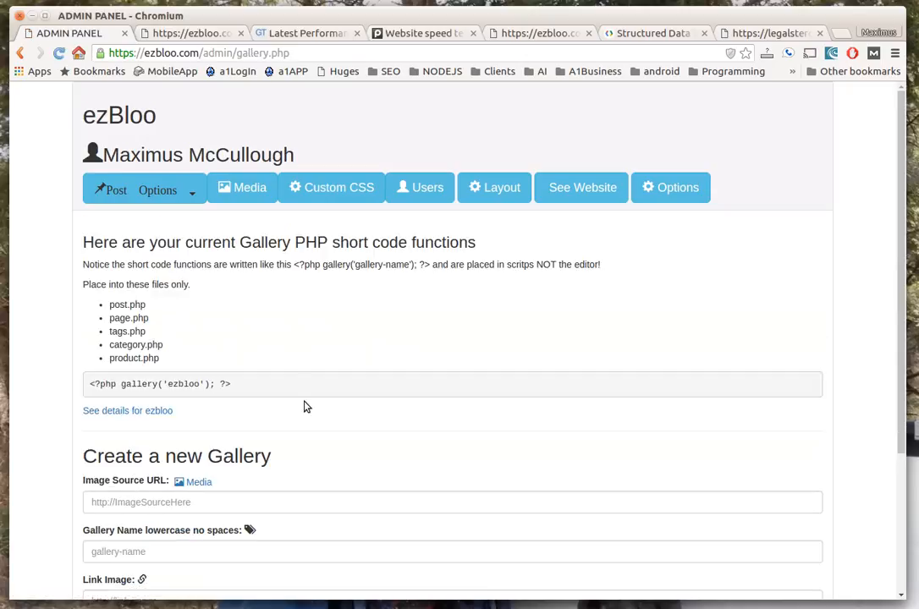
# Open the ezbloo gallery's details and select its gallery short code.
pyautogui.scroll(-3)
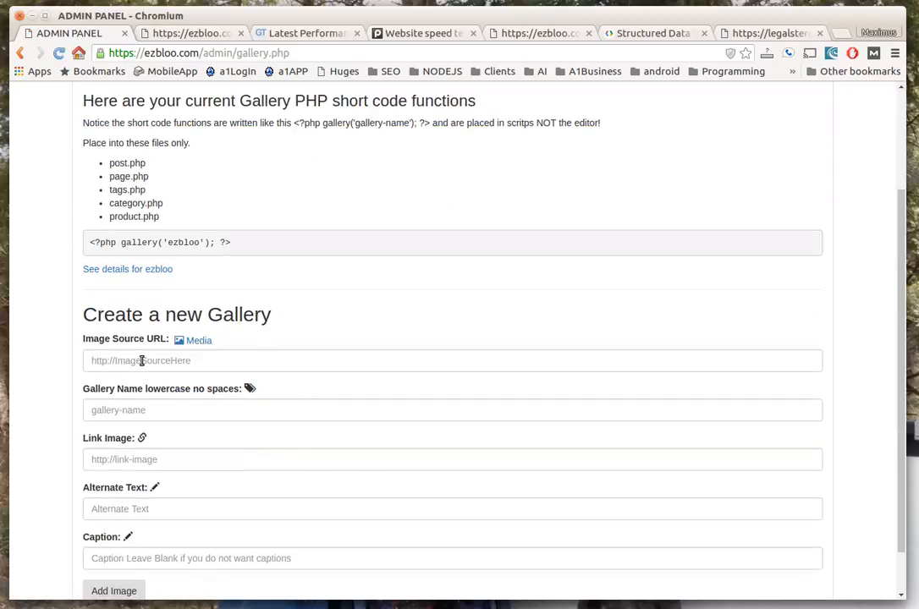
pyautogui.moveTo(213, 329)
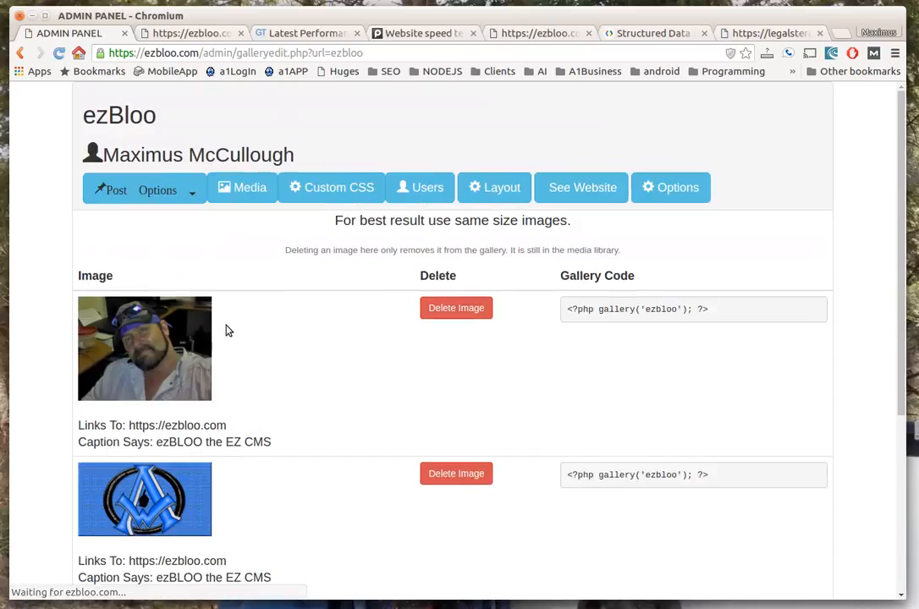
pyautogui.scroll(-3)
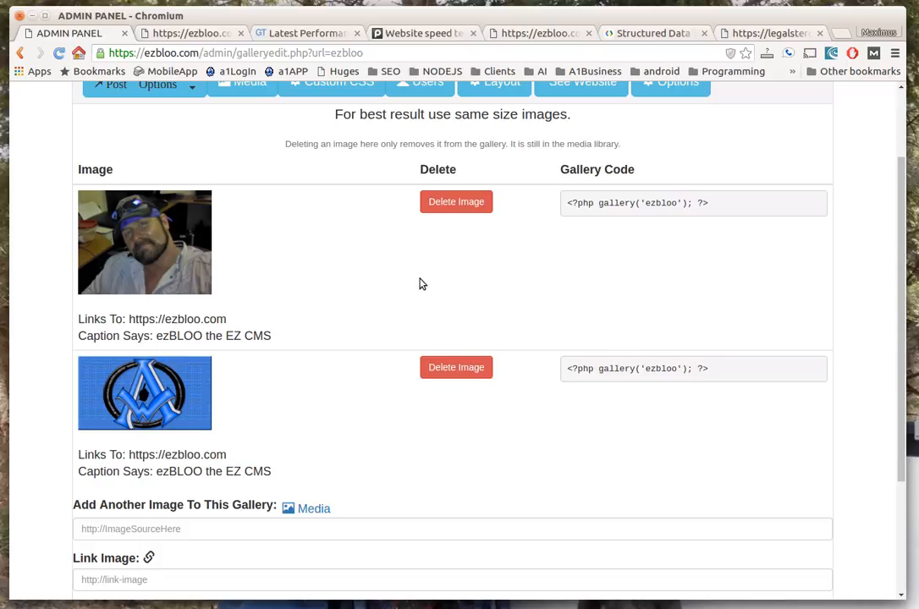
pyautogui.tripleClick(636, 203)
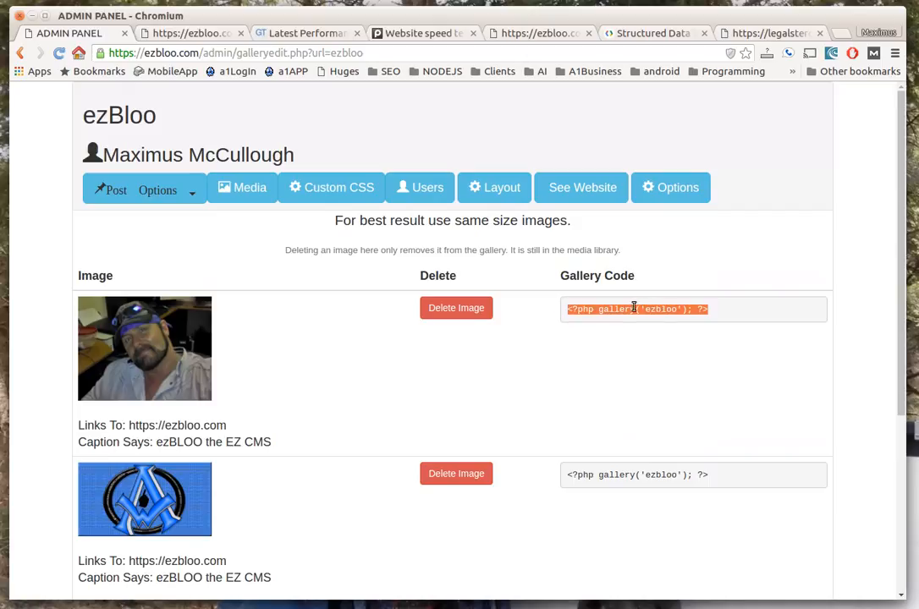
pyautogui.click(157, 189)
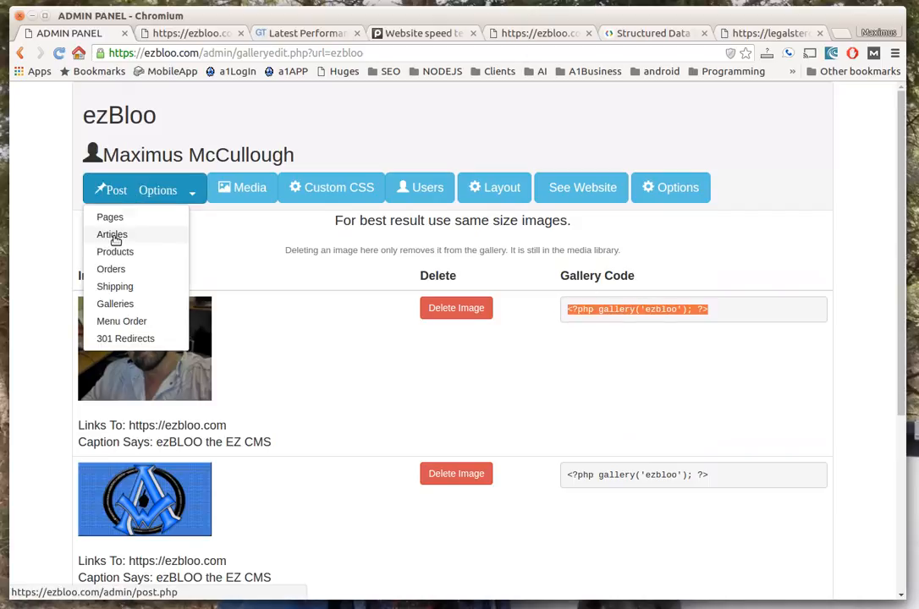
# Open the Articles page and scroll through the post.php template.
pyautogui.click(112, 234)
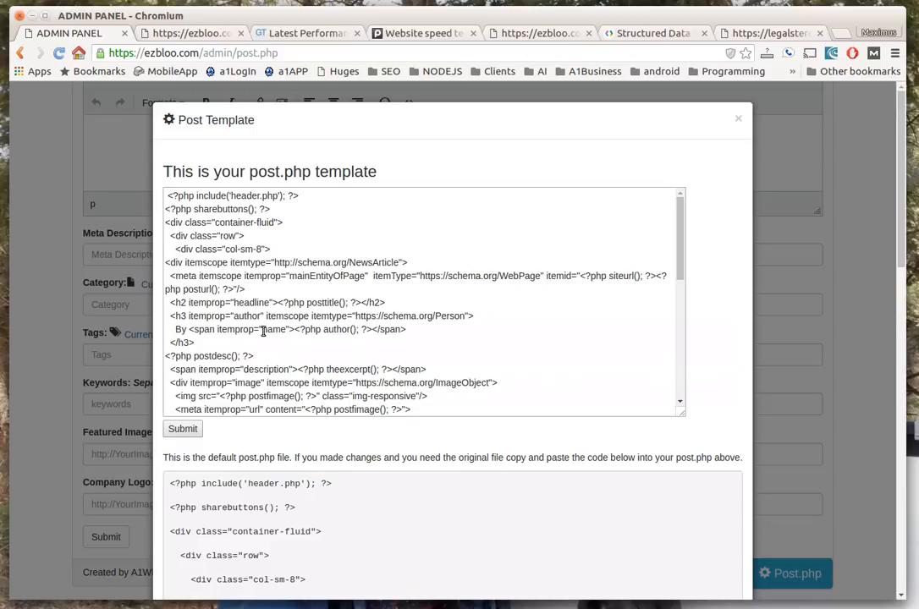
pyautogui.scroll(-3)
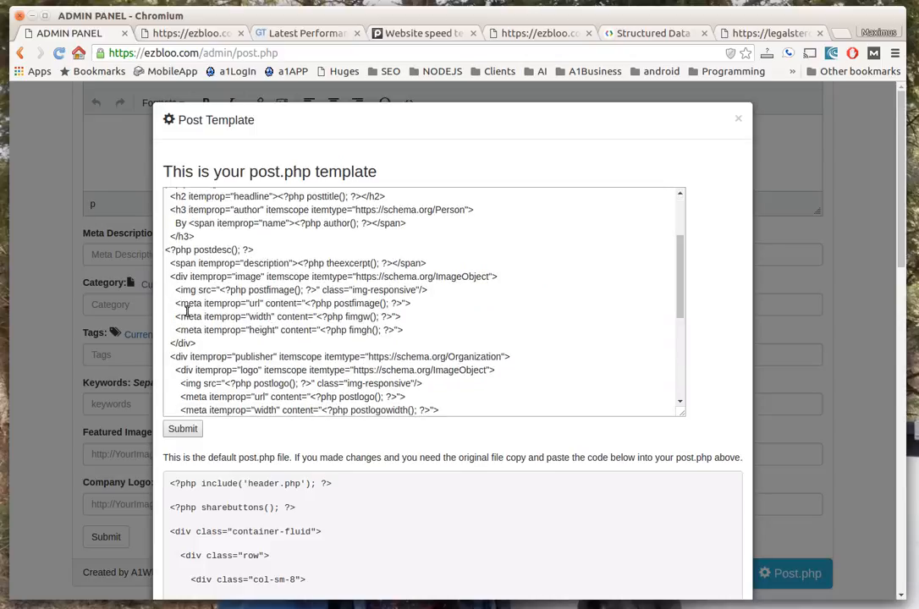
pyautogui.scroll(-3)
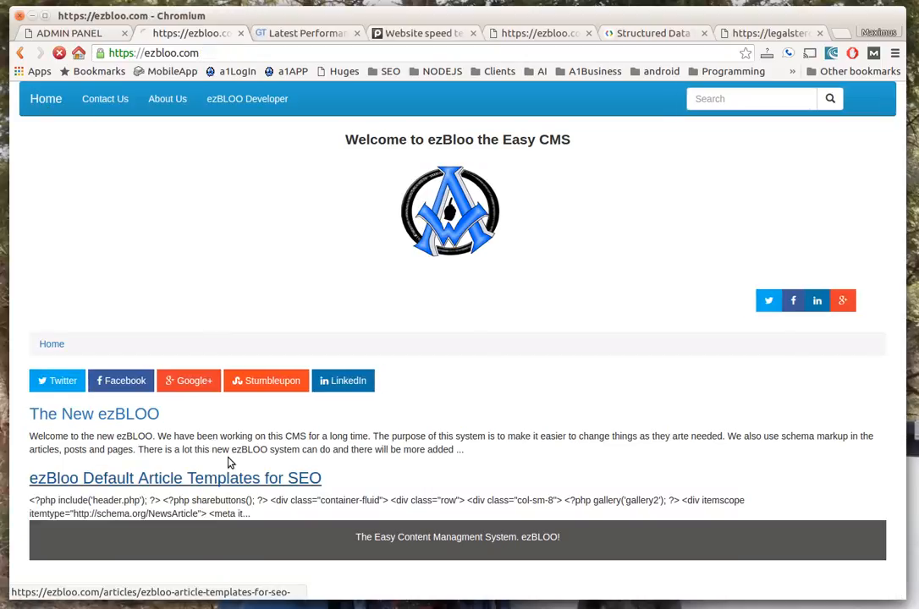
# View the SEO templates article's gallery slideshow, advance one image, then return to the admin panel.
pyautogui.click(175, 478)
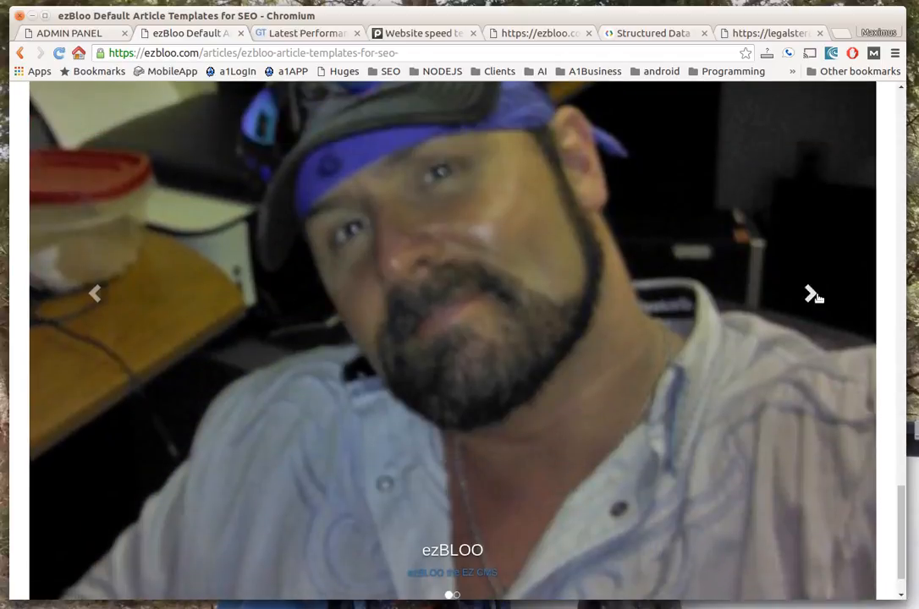
pyautogui.click(811, 293)
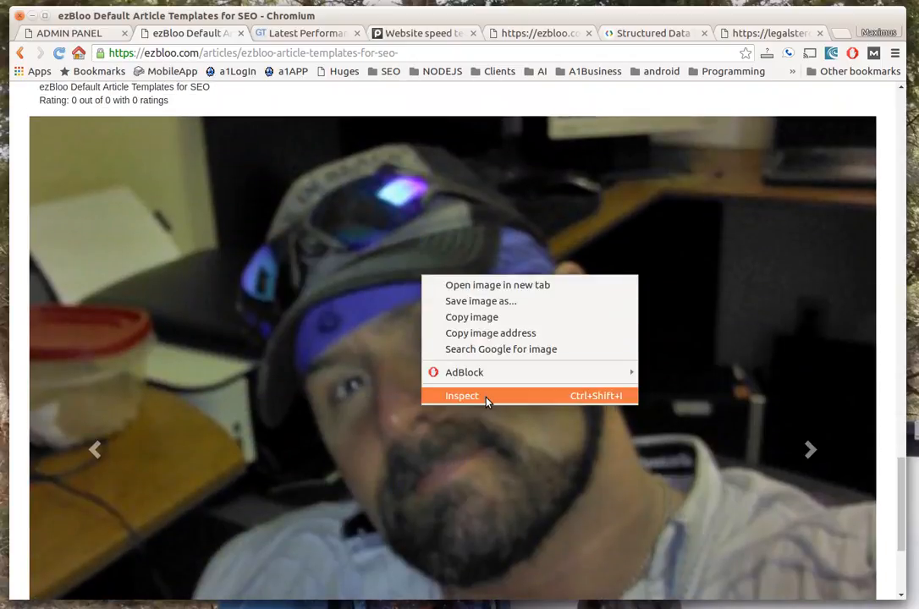
pyautogui.click(460, 395)
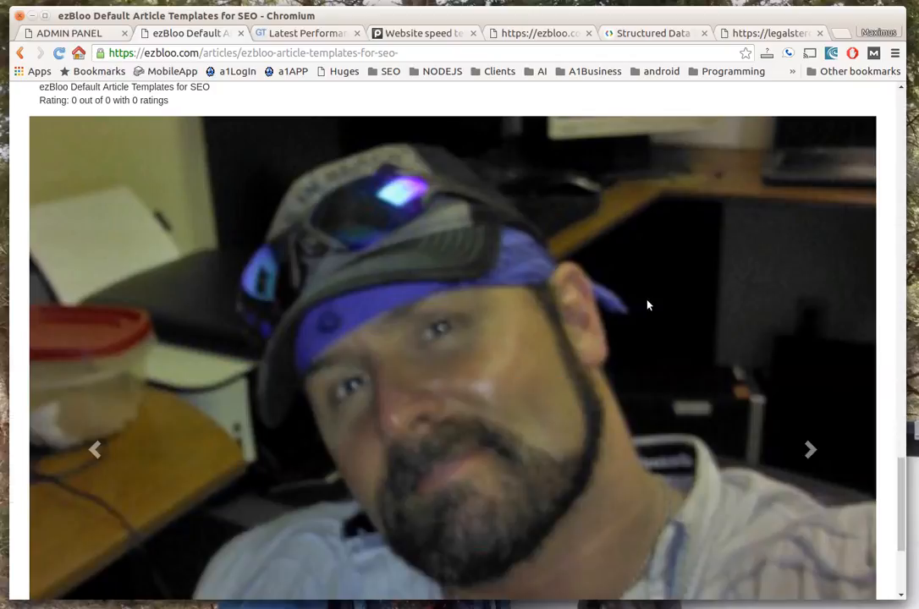
pyautogui.click(64, 33)
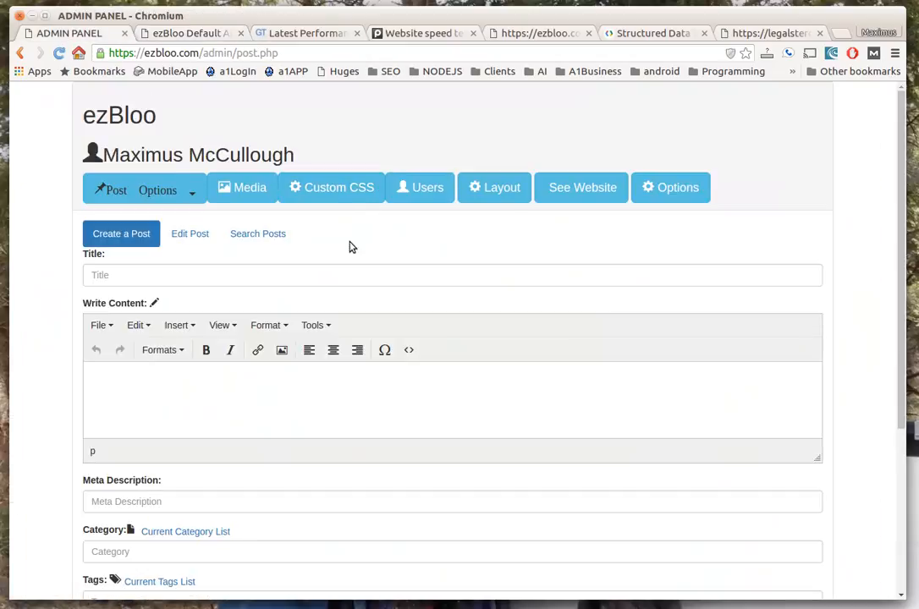
# Delete the gallery('ezbloo') line from the post.php template.
pyautogui.scroll(-3)
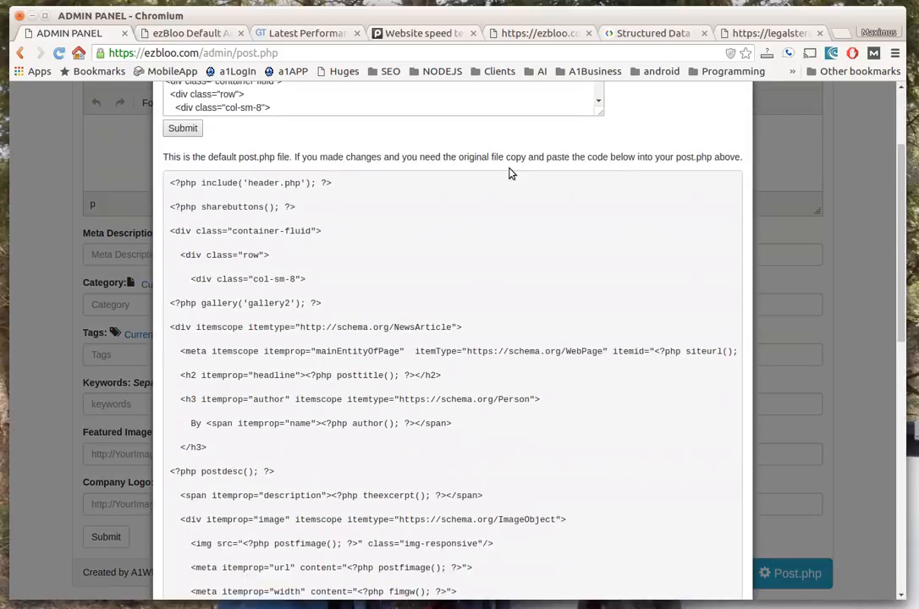
pyautogui.click(790, 573)
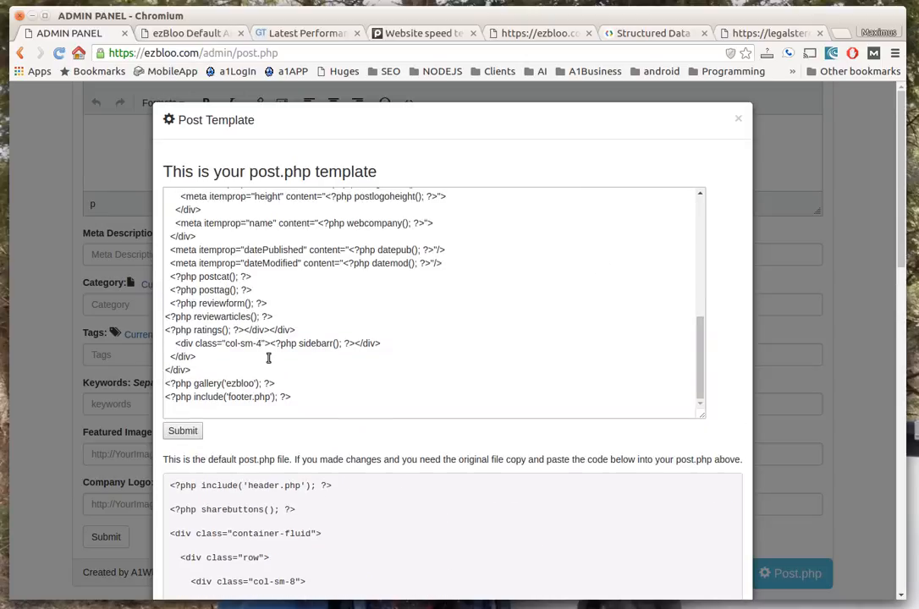
pyautogui.doubleClick(216, 383)
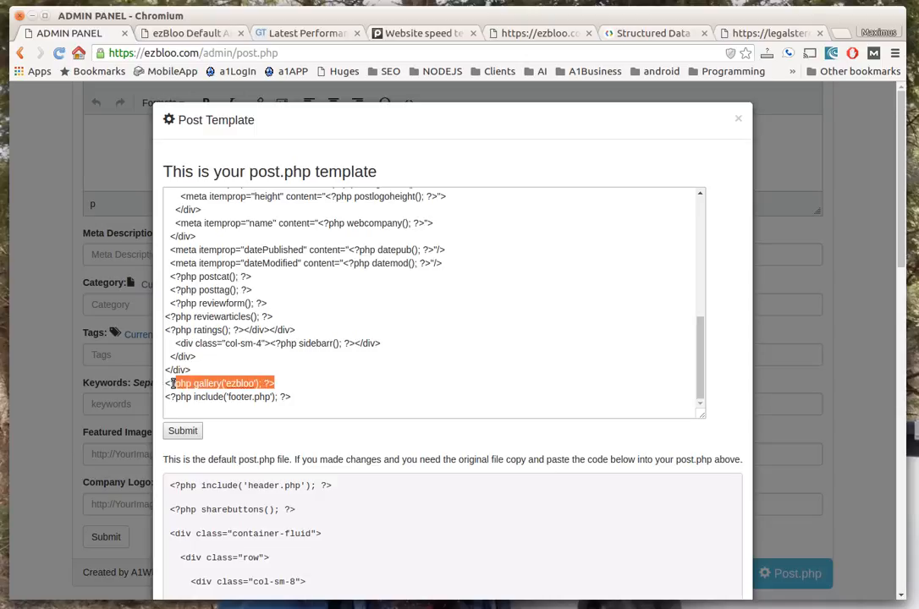
pyautogui.press('Delete')
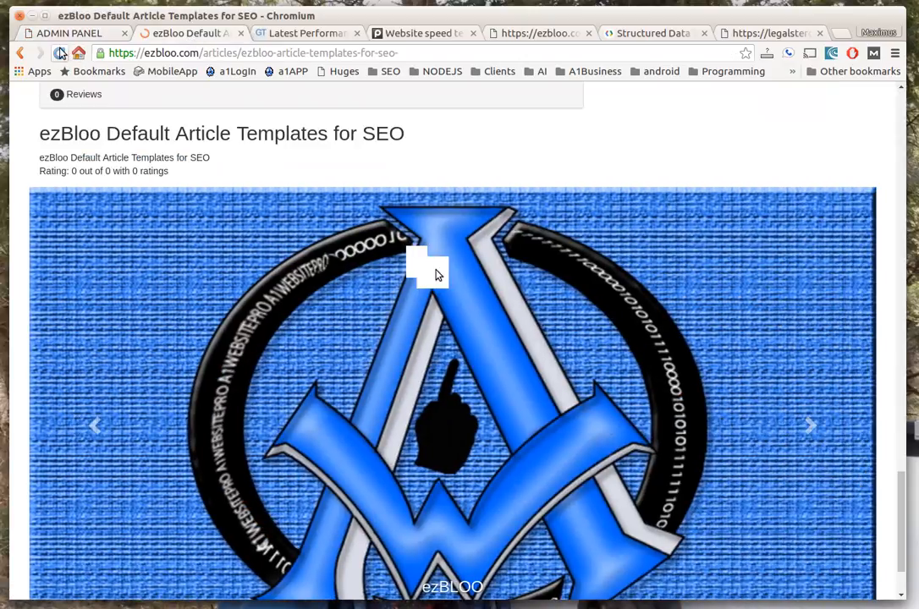
# Scroll the reloaded SEO templates article, then switch to the Structured Data Testing Tool tab.
pyautogui.scroll(-3)
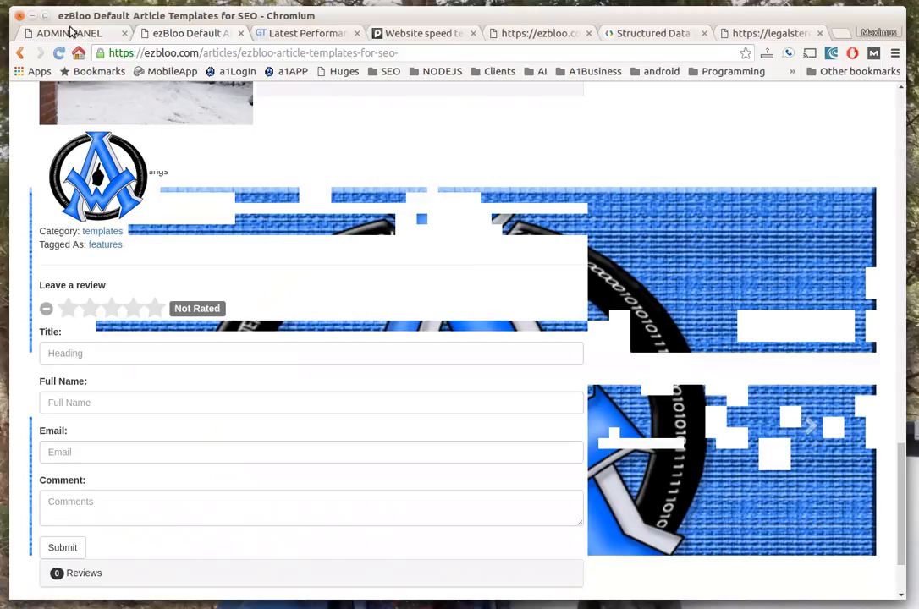
pyautogui.click(653, 33)
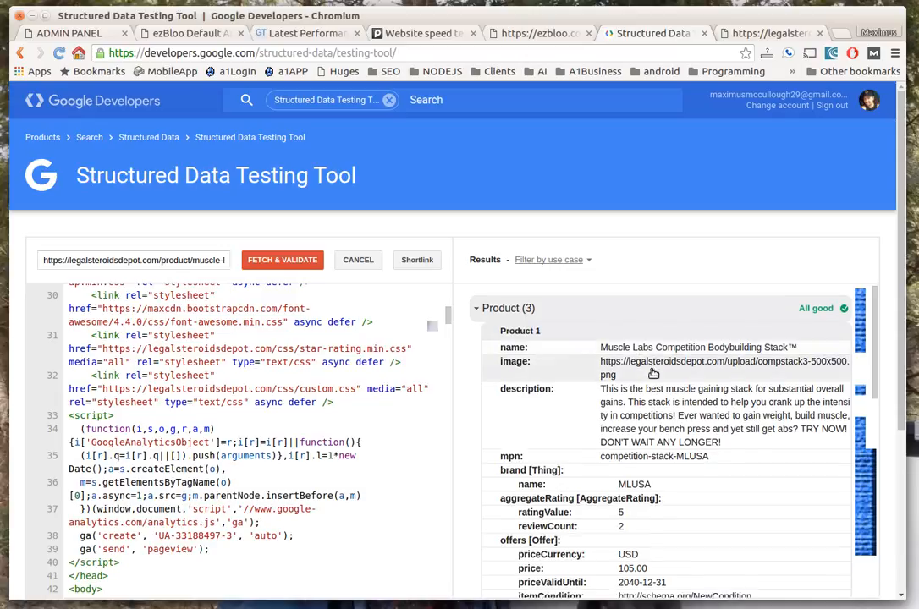
# Scroll the structured data results, open legalsteroidsdepot.com, and advance its banner slideshow.
pyautogui.scroll(-3)
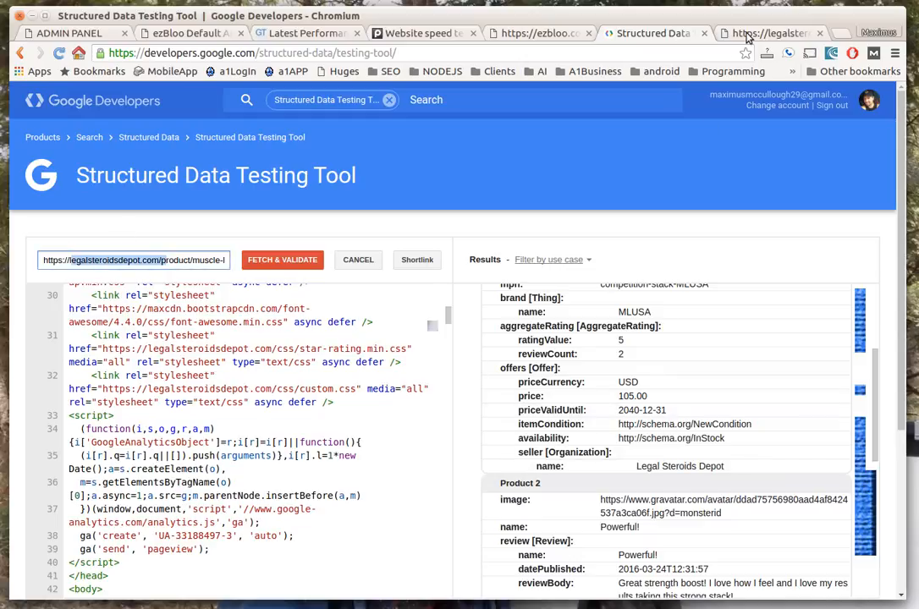
pyautogui.click(768, 32)
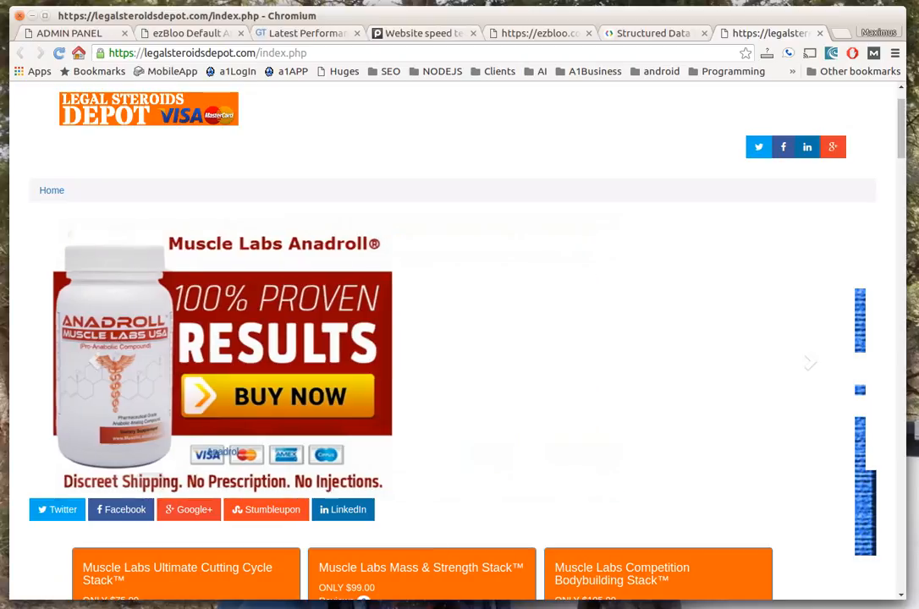
pyautogui.click(808, 363)
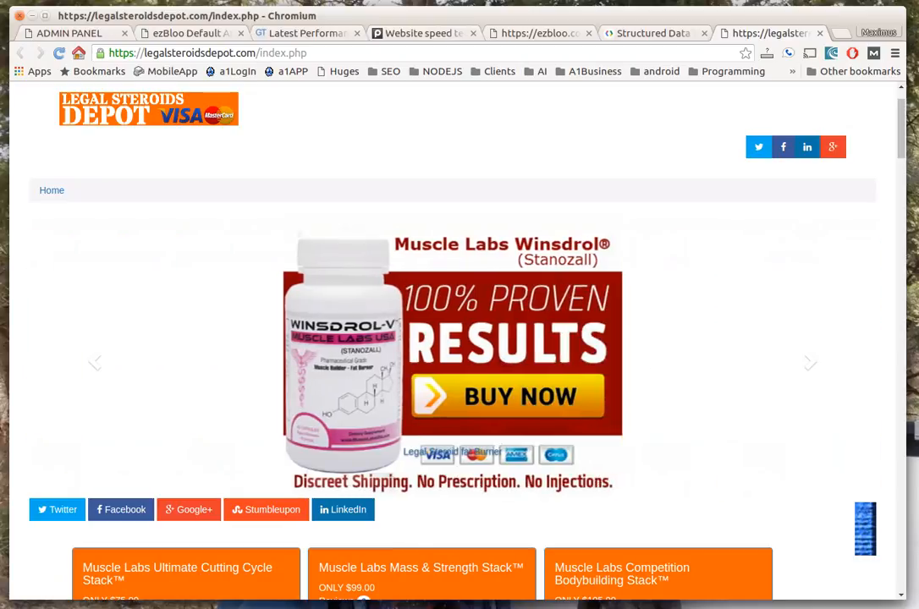